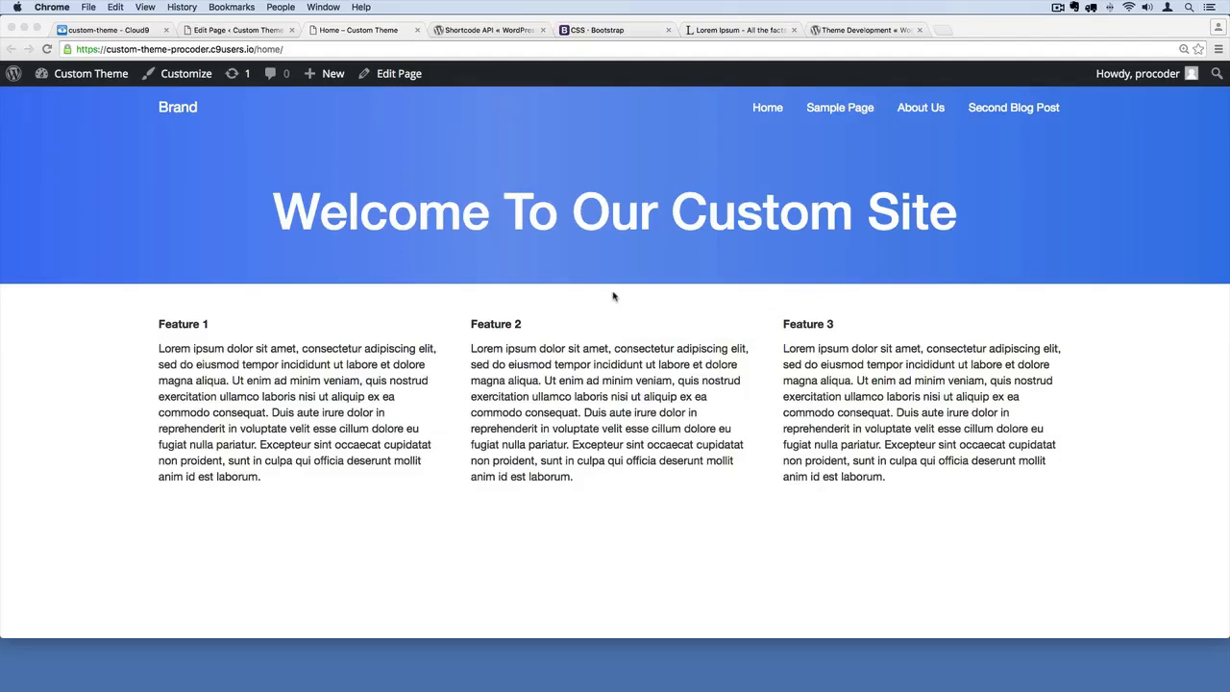
{"action": "mouse_move", "coordinate": [363, 631]}
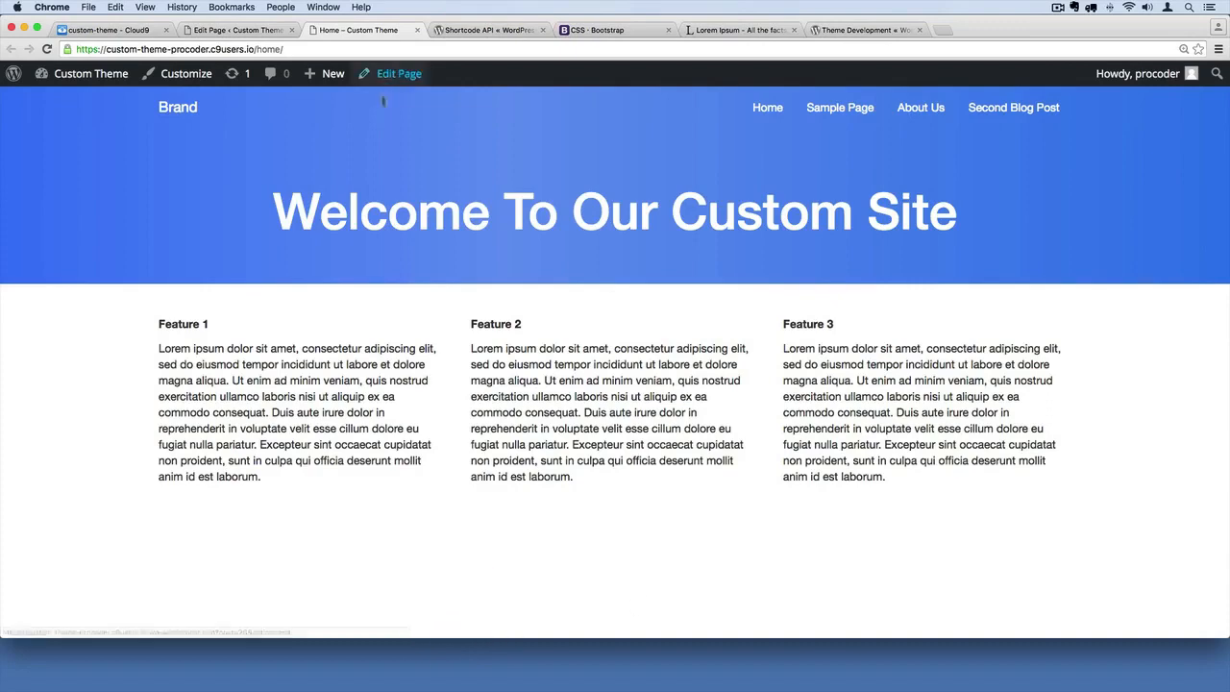
{"action": "mouse_move", "coordinate": [359, 614]}
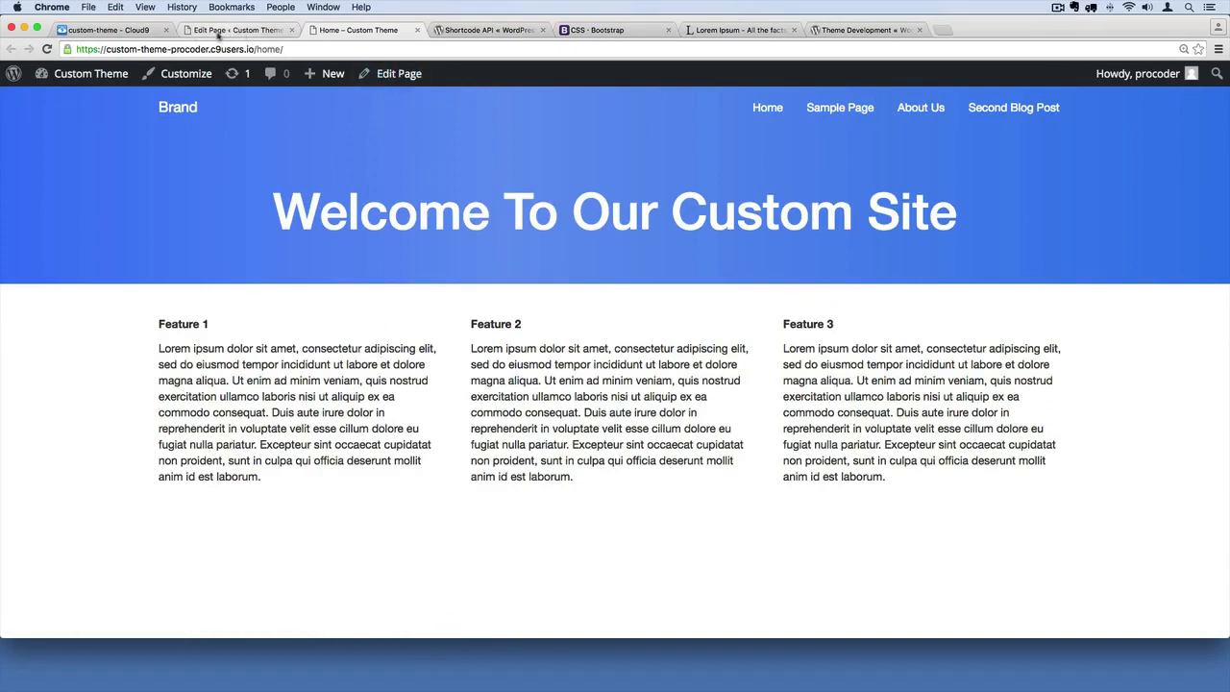
Switch from the site preview to the custom-theme Cloud9 workspace
{"action": "left_click", "coordinate": [105, 30]}
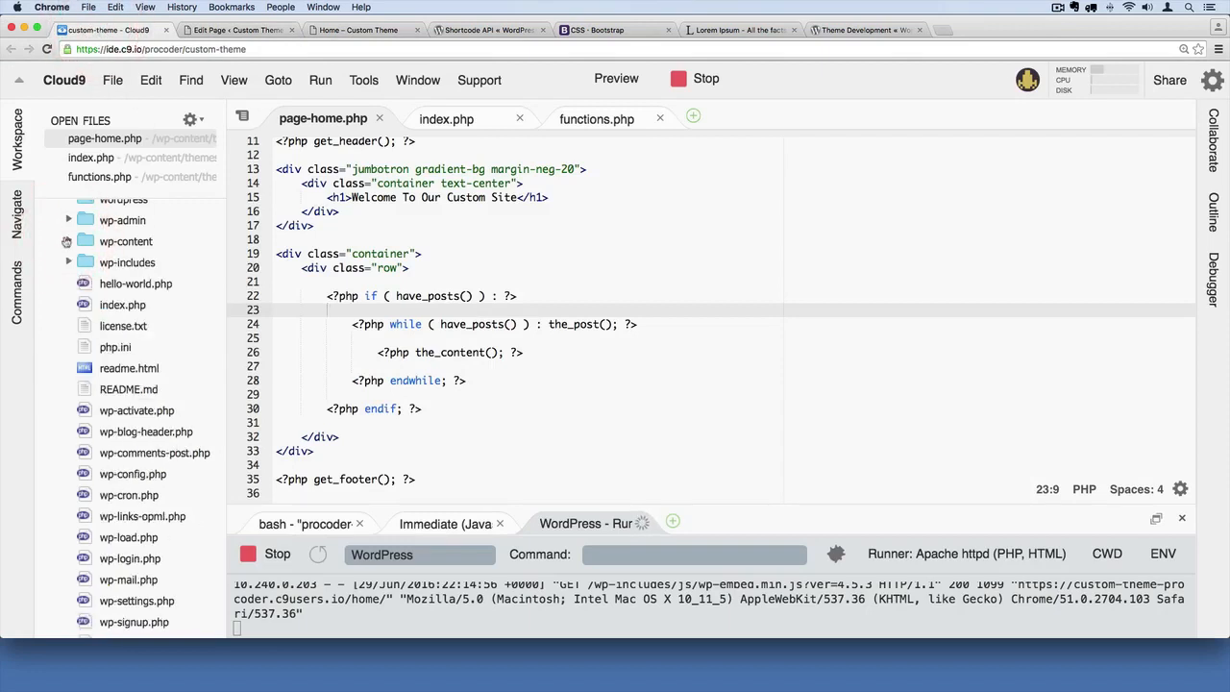
Expand wp-content and themes, glance at index.php, then select footer.php in customtheme
{"action": "left_click", "coordinate": [67, 241]}
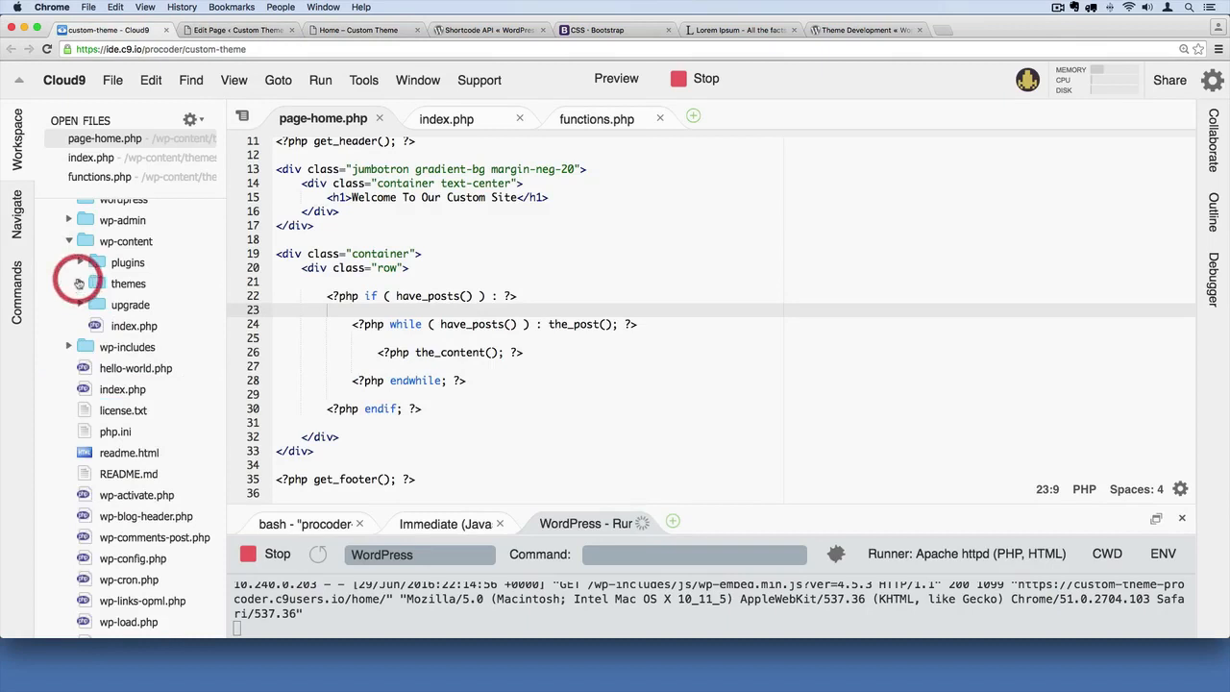
{"action": "left_click", "coordinate": [128, 283]}
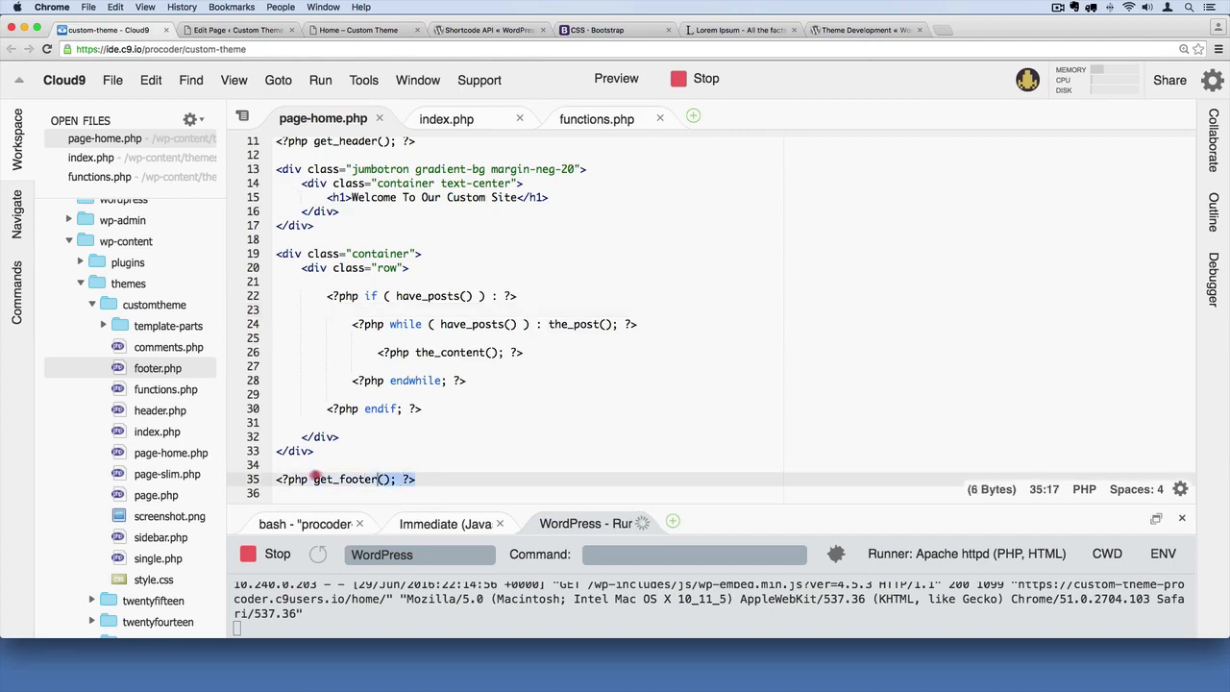
{"action": "left_click", "coordinate": [447, 118]}
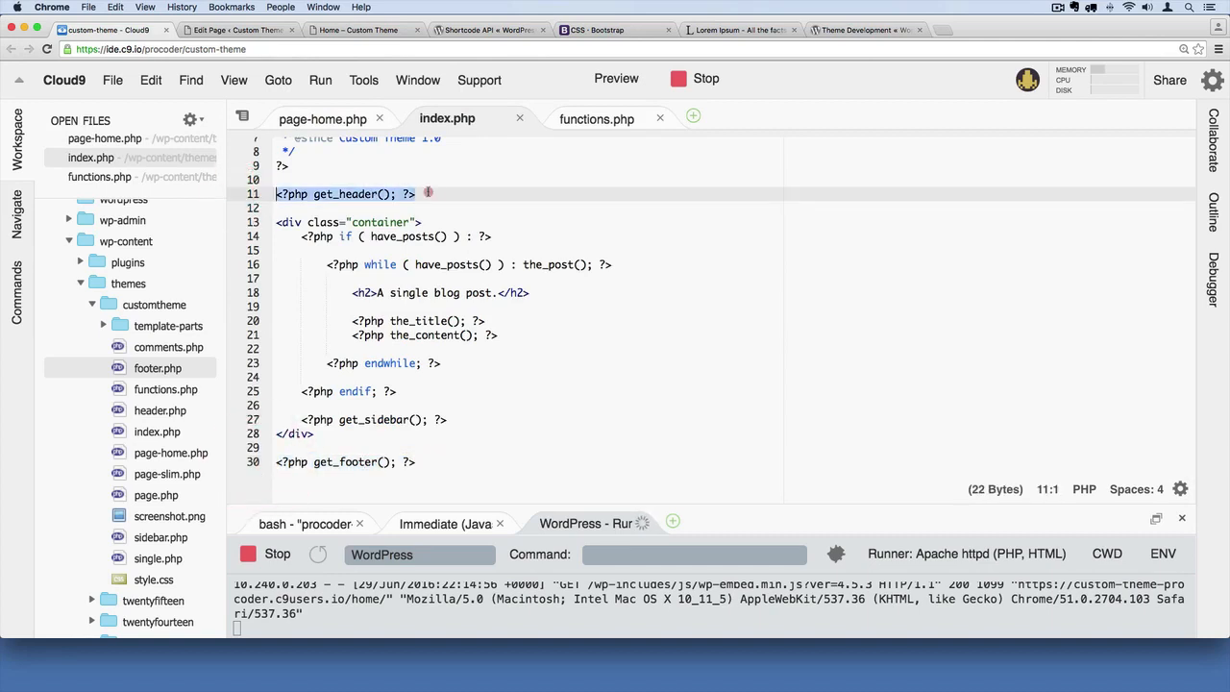
{"action": "left_click", "coordinate": [321, 118]}
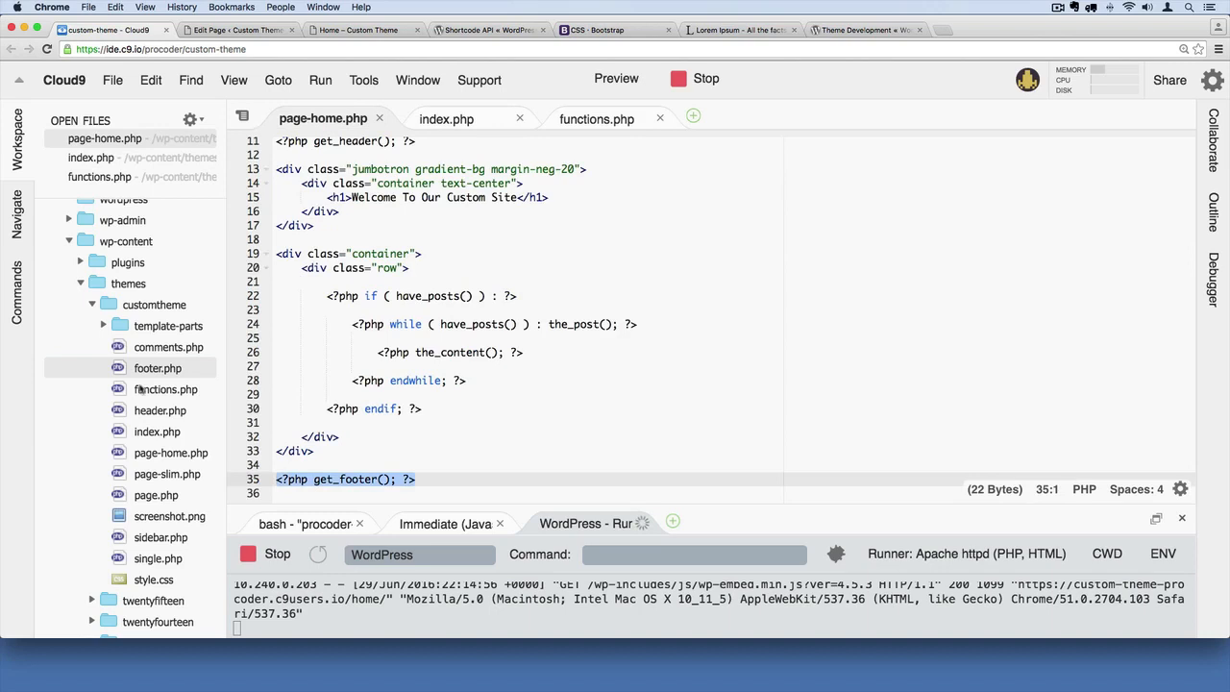
{"action": "left_click", "coordinate": [158, 368]}
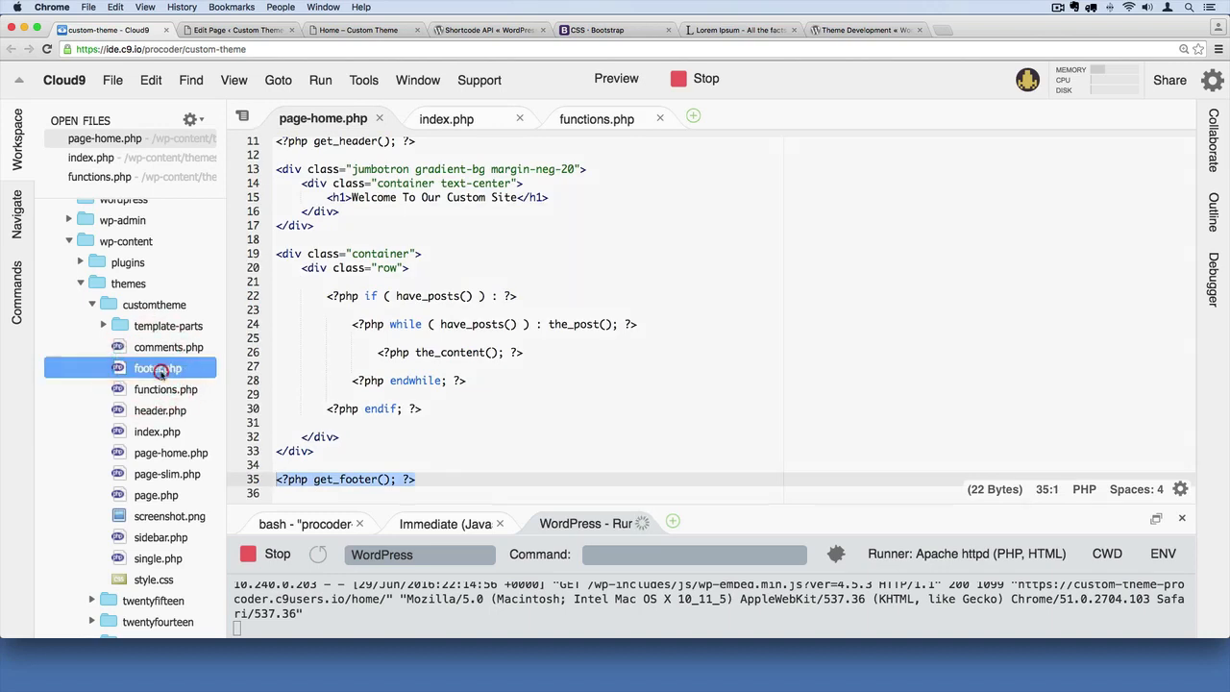
Add a <footer> element containing 'test' after the PHP tag in footer.php, then preview the site
{"action": "double_click", "coordinate": [158, 368]}
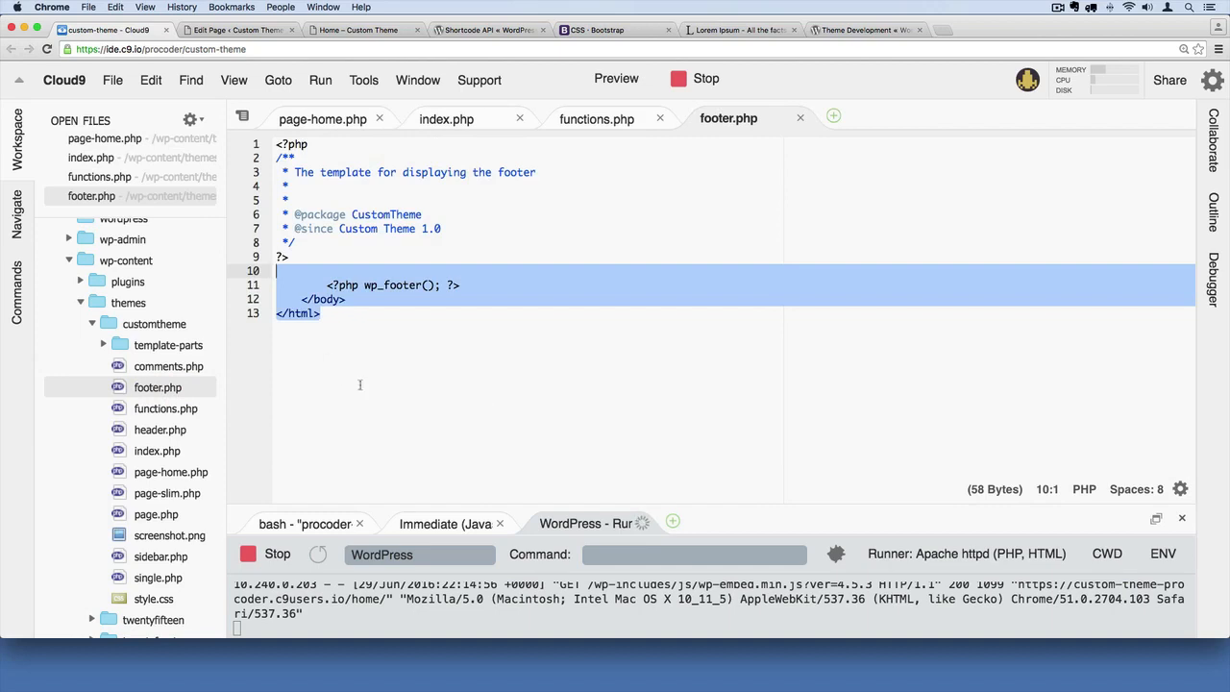
{"action": "mouse_move", "coordinate": [491, 403]}
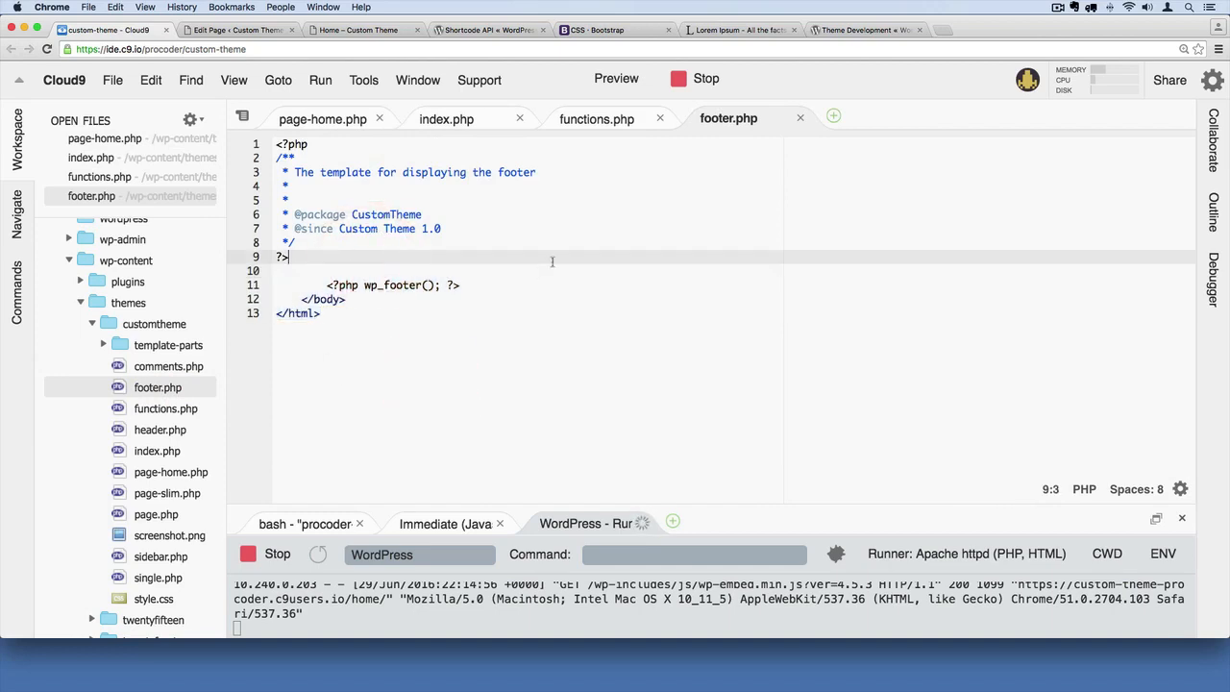
{"action": "key", "text": "enter"}
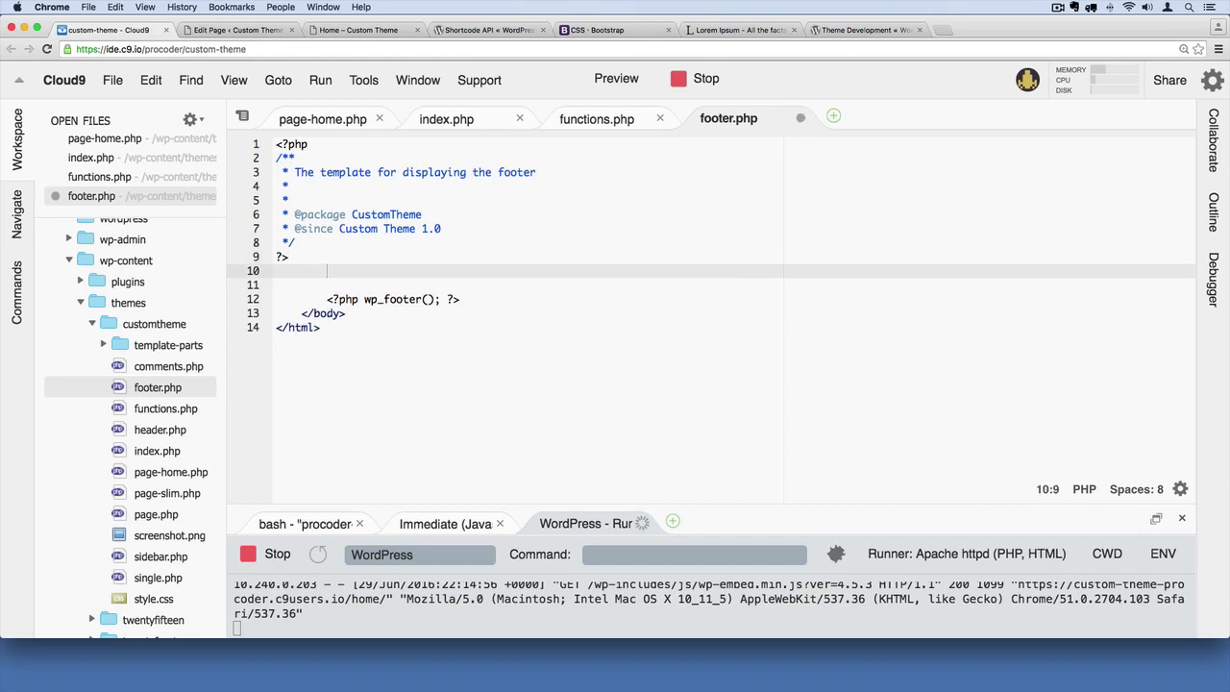
{"action": "type", "text": "<"}
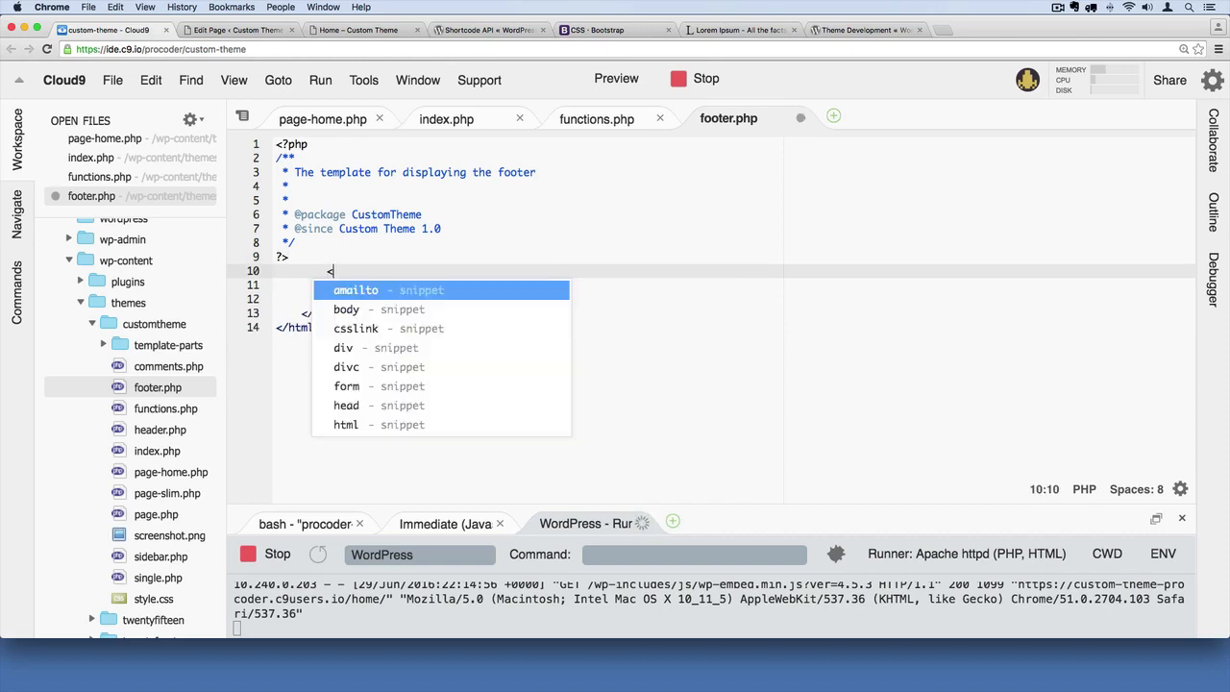
{"action": "type", "text": "footer>"}
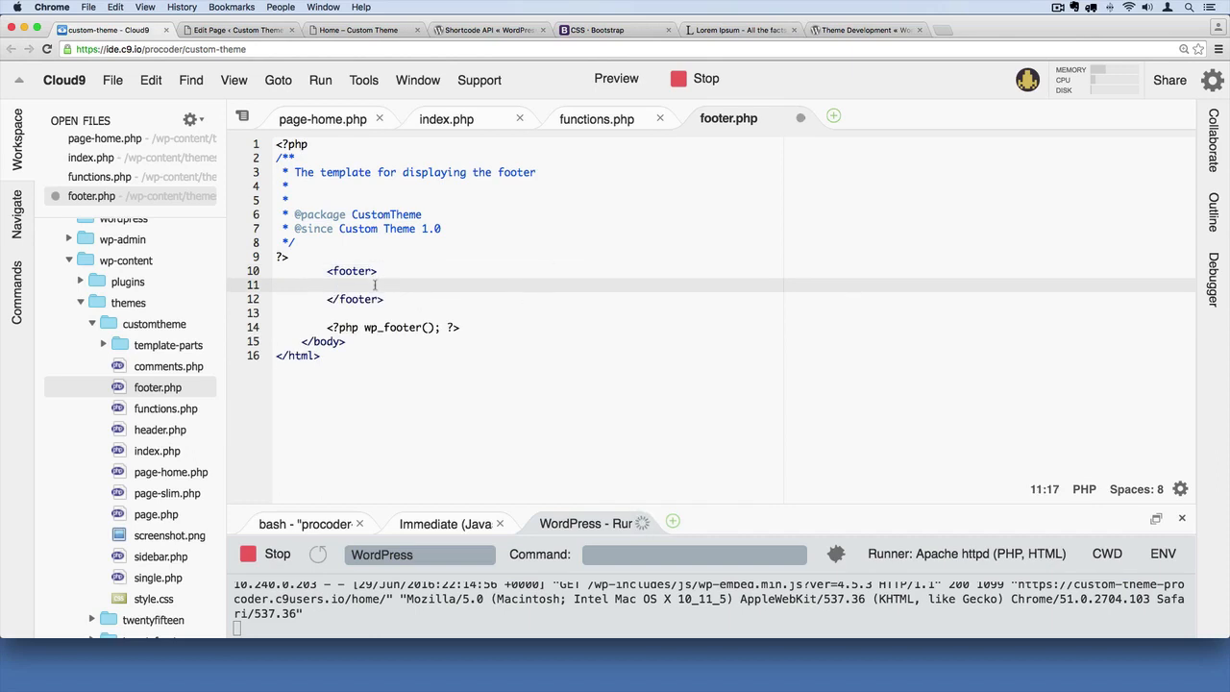
{"action": "type", "text": "test"}
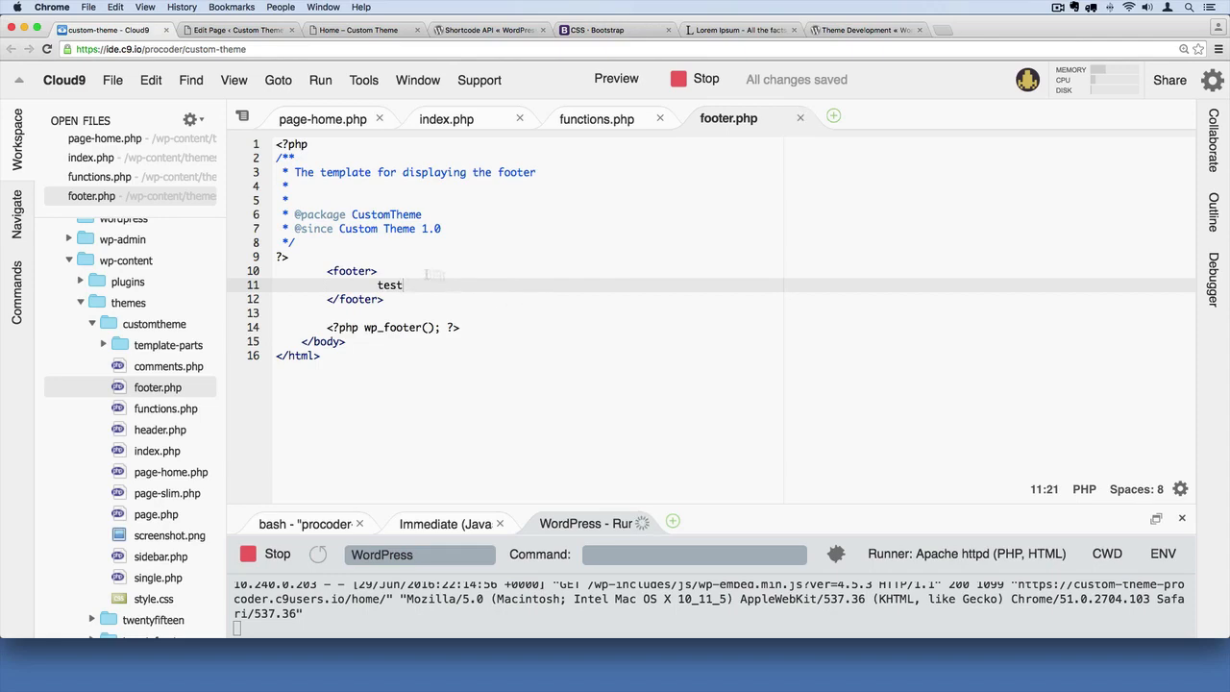
{"action": "left_click", "coordinate": [363, 29]}
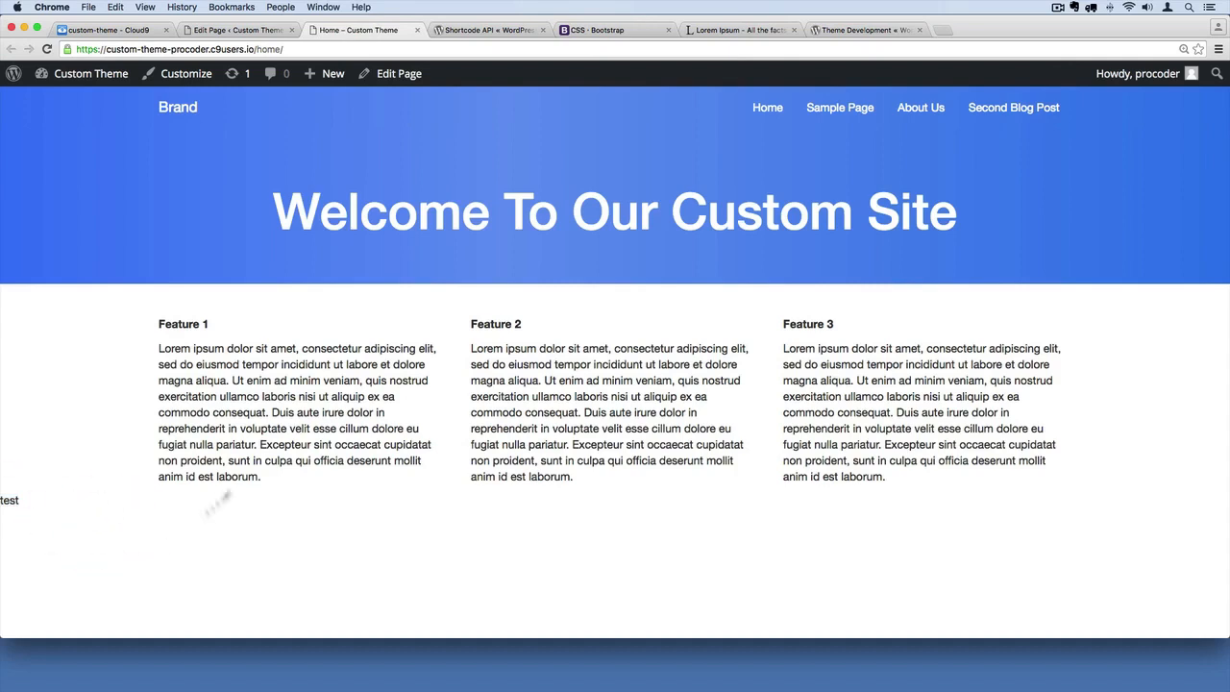
{"action": "mouse_move", "coordinate": [334, 540]}
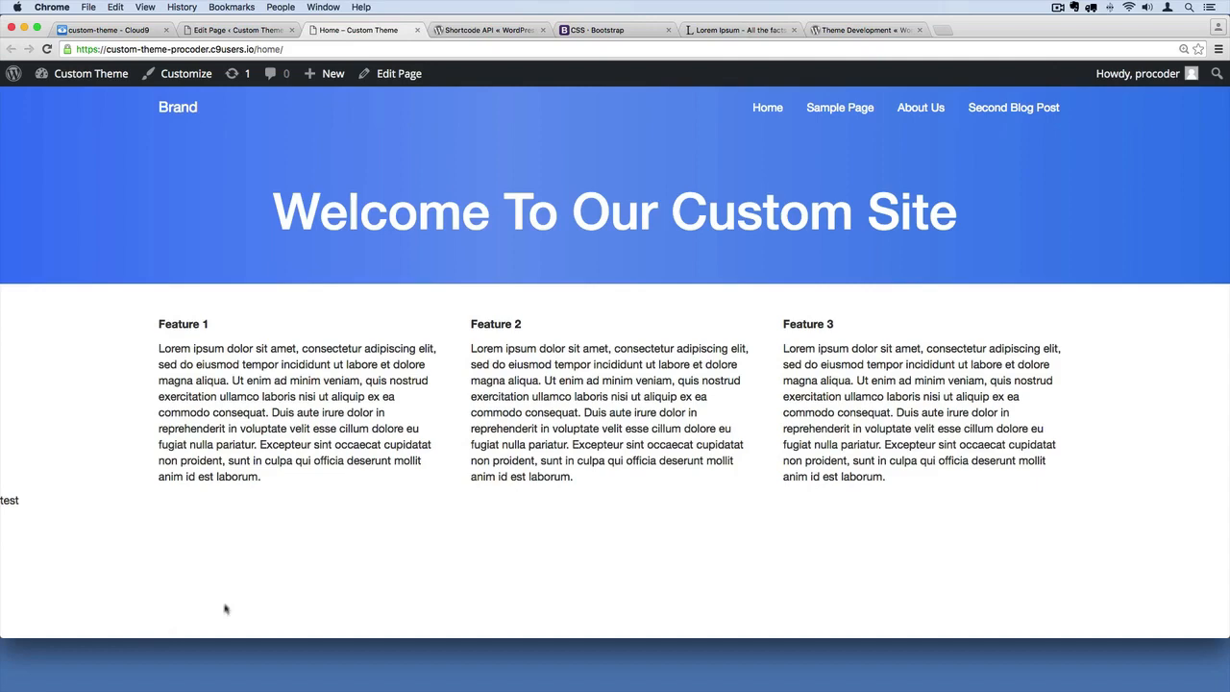
Check the 'test' text at the page bottom, then return to the Cloud9 editor
{"action": "left_click", "coordinate": [106, 30]}
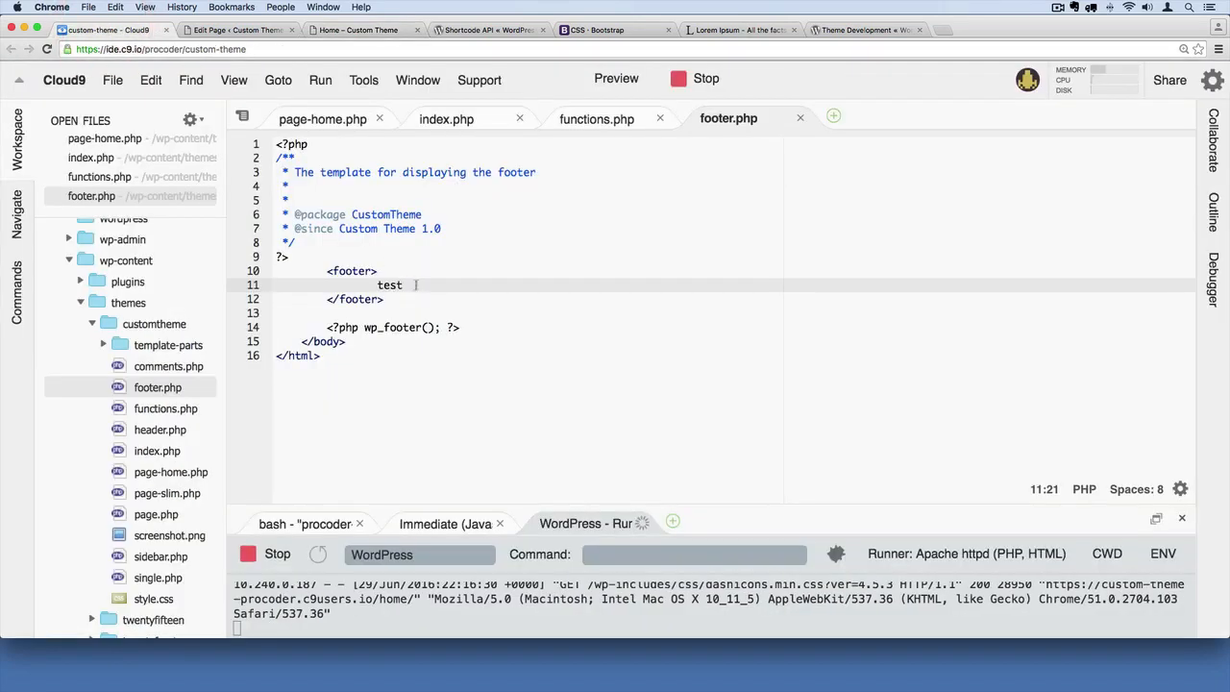
Replace the footer's 'test' with a div of class 'container' wrapping 'test'
{"action": "double_click", "coordinate": [389, 284]}
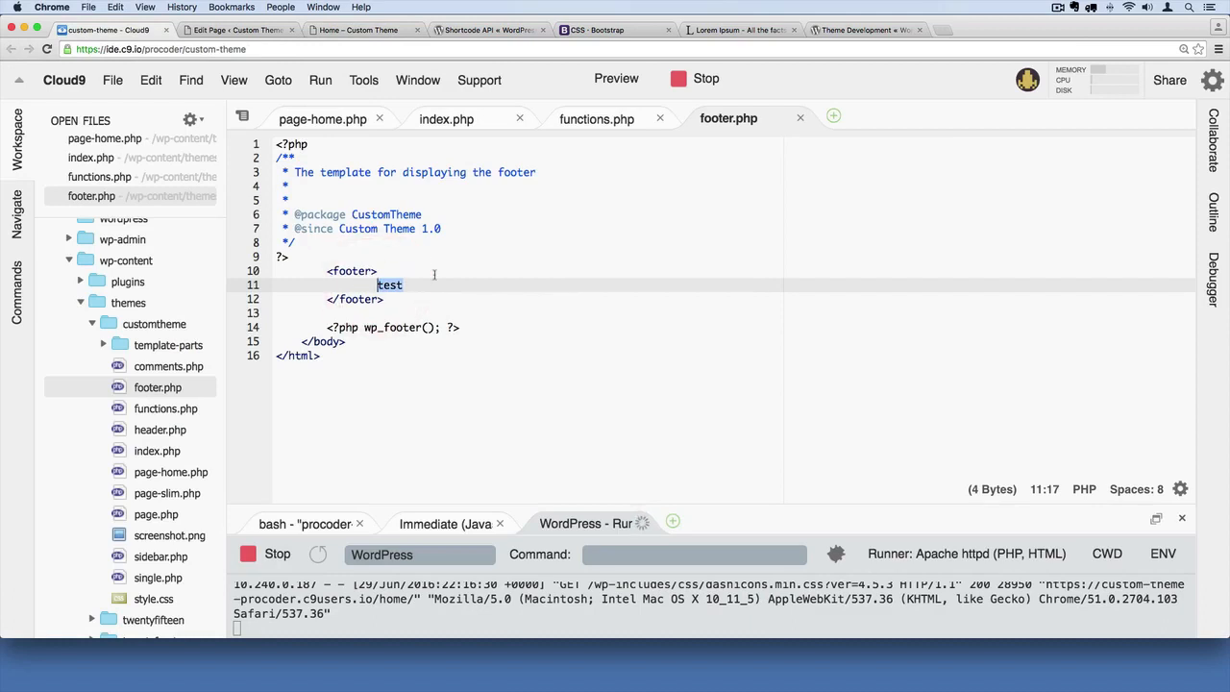
{"action": "key", "text": "Backspace"}
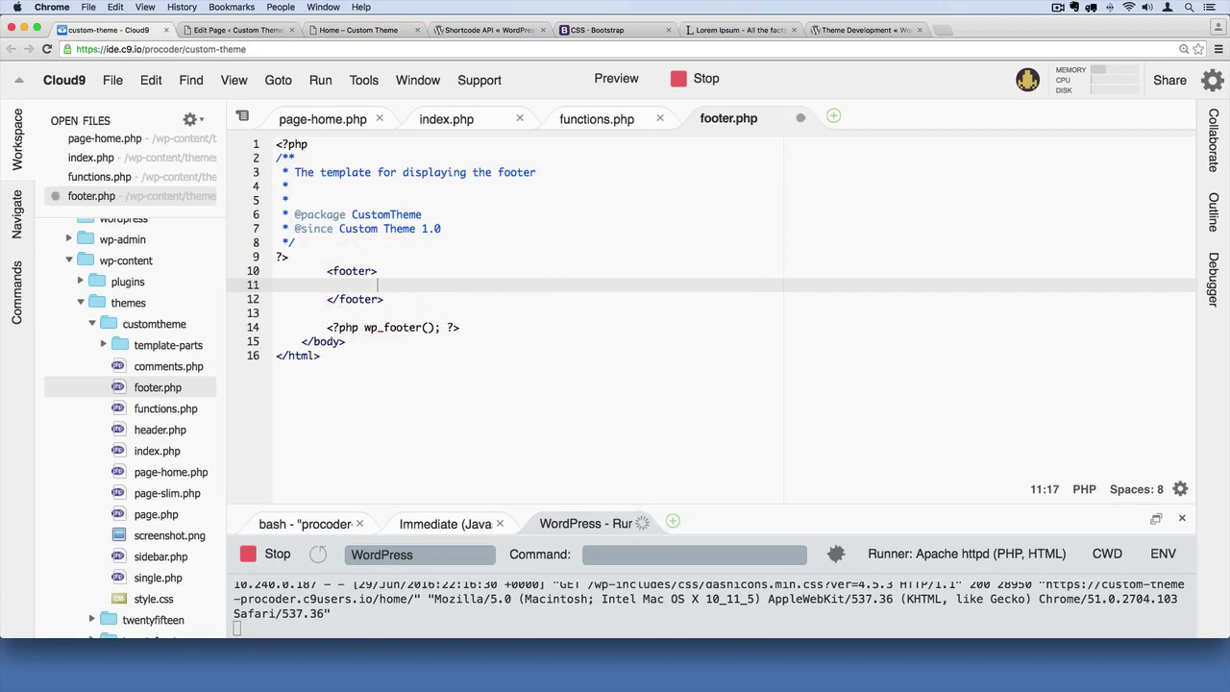
{"action": "type", "text": "<"}
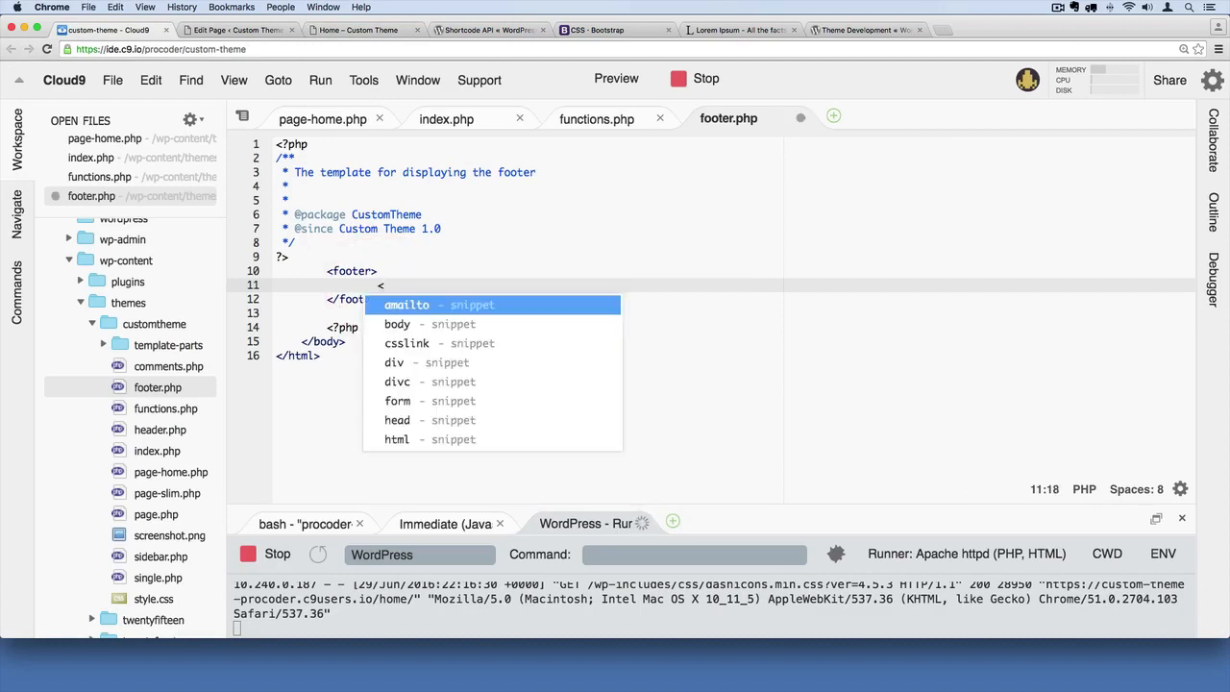
{"action": "type", "text": "div class="}
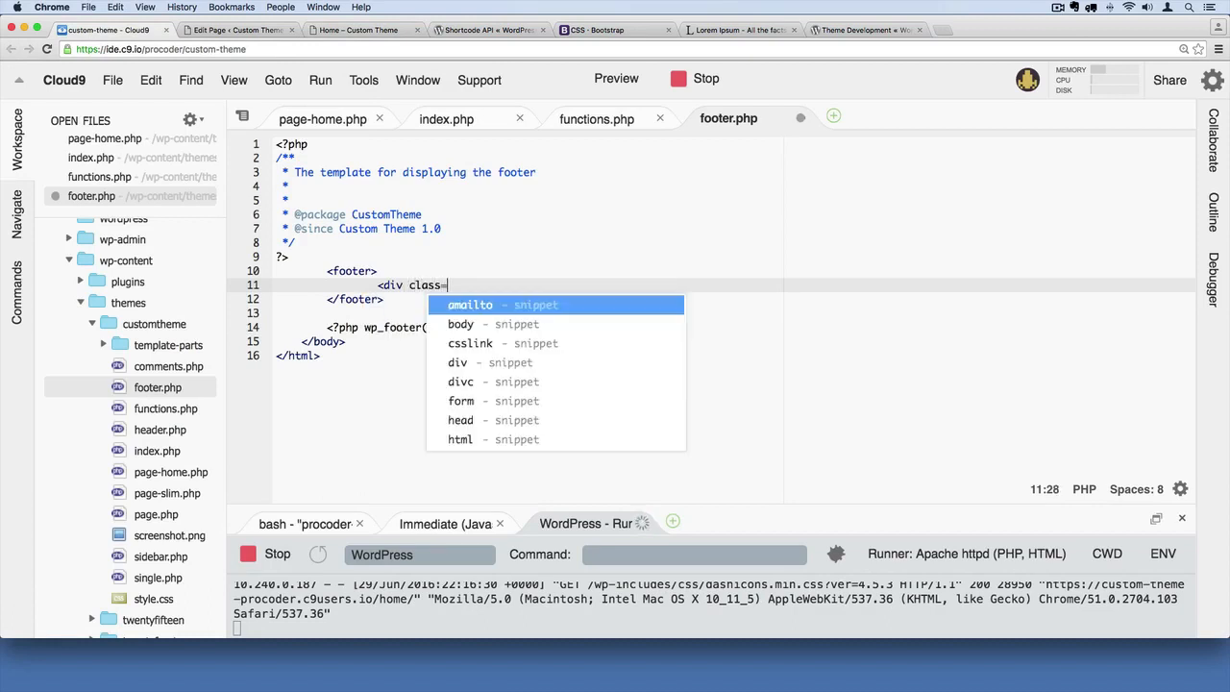
{"action": "type", "text": "\"container\">"}
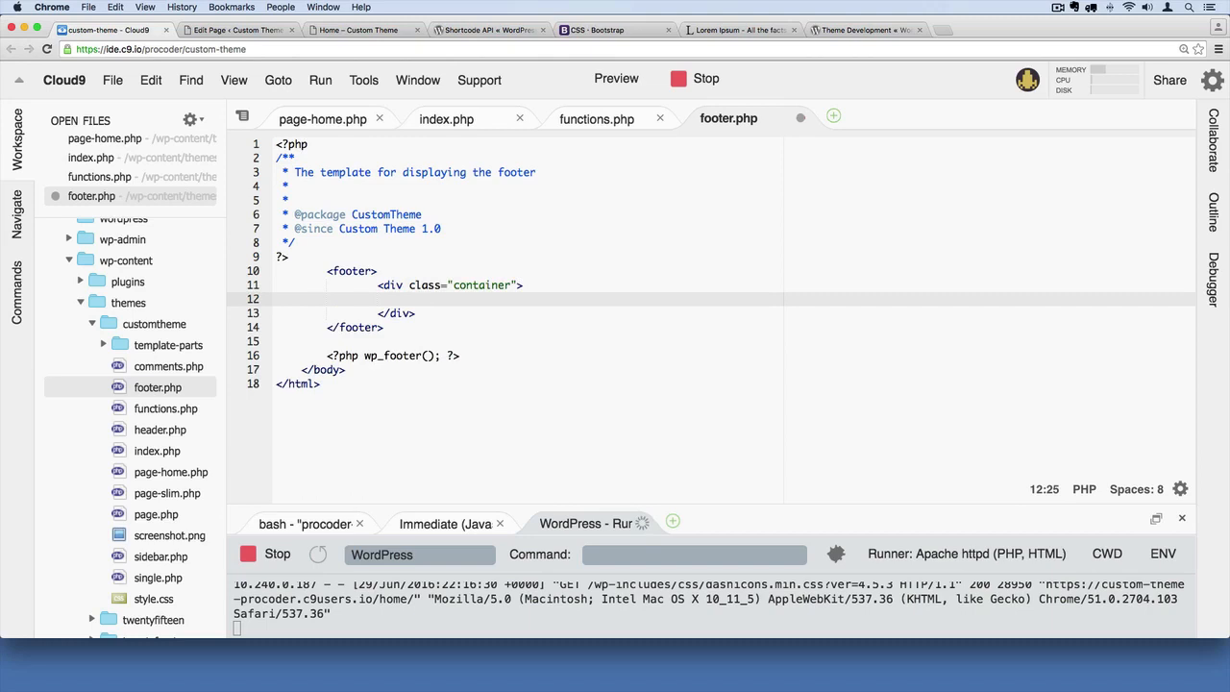
{"action": "type", "text": "test"}
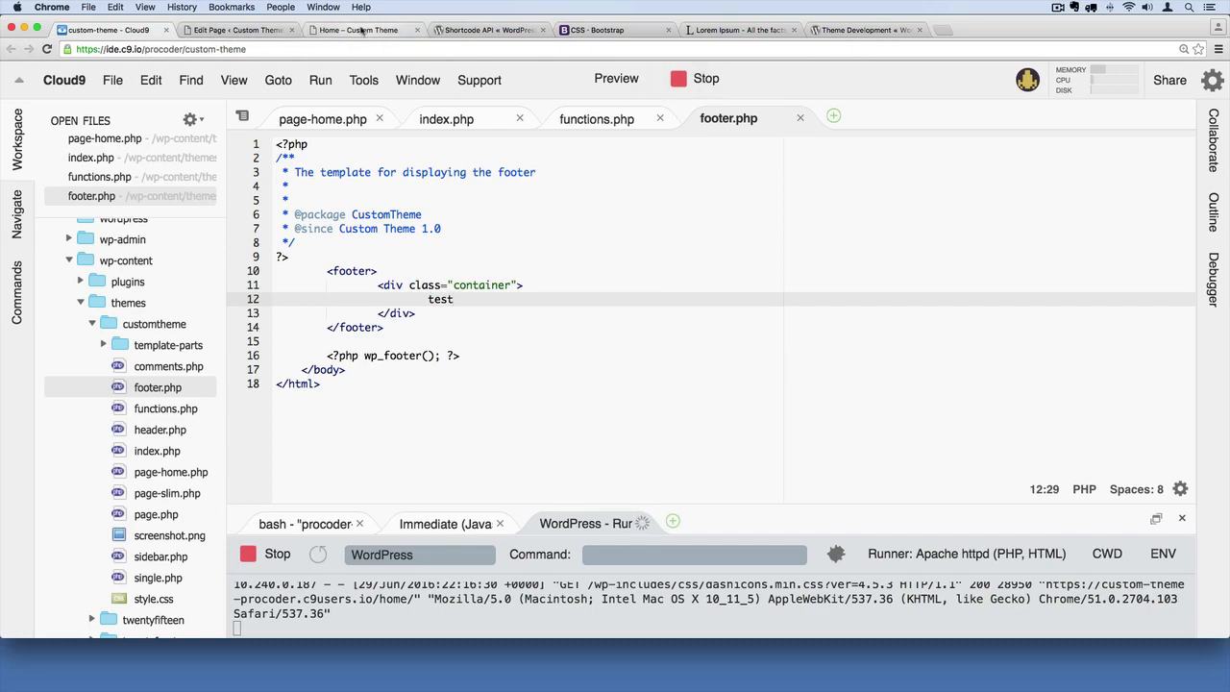
Confirm 'test' now aligns with the feature columns, then return to the theme code
{"action": "left_click", "coordinate": [363, 30]}
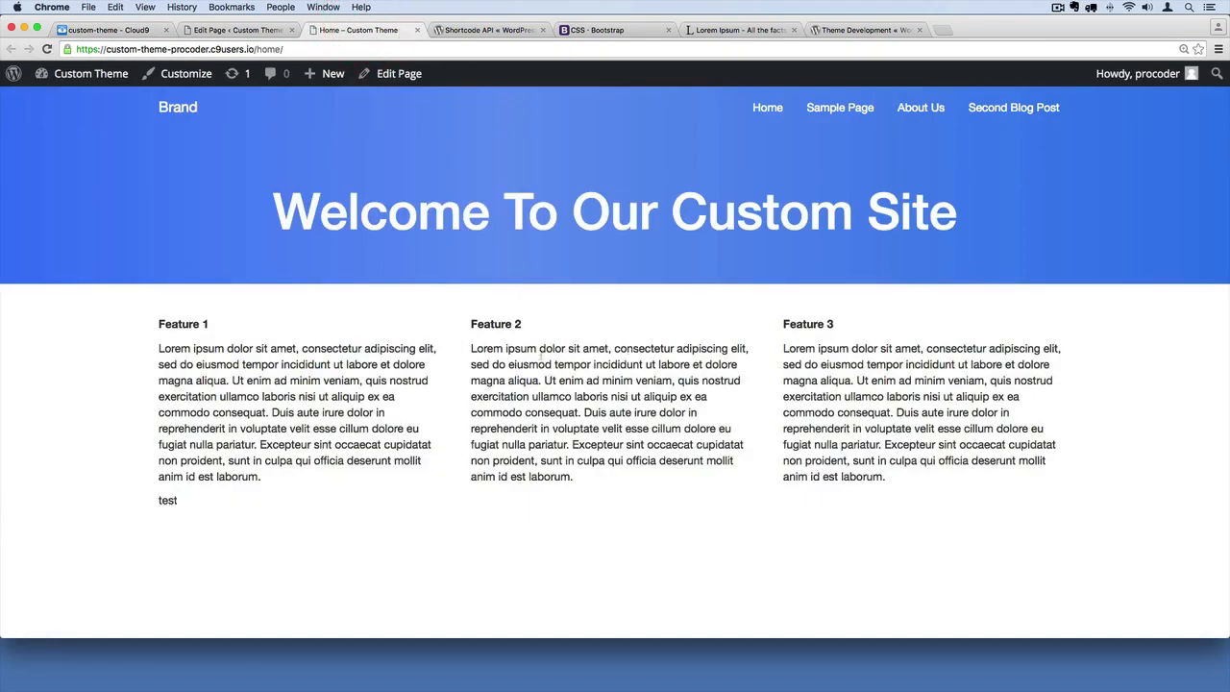
{"action": "double_click", "coordinate": [167, 499]}
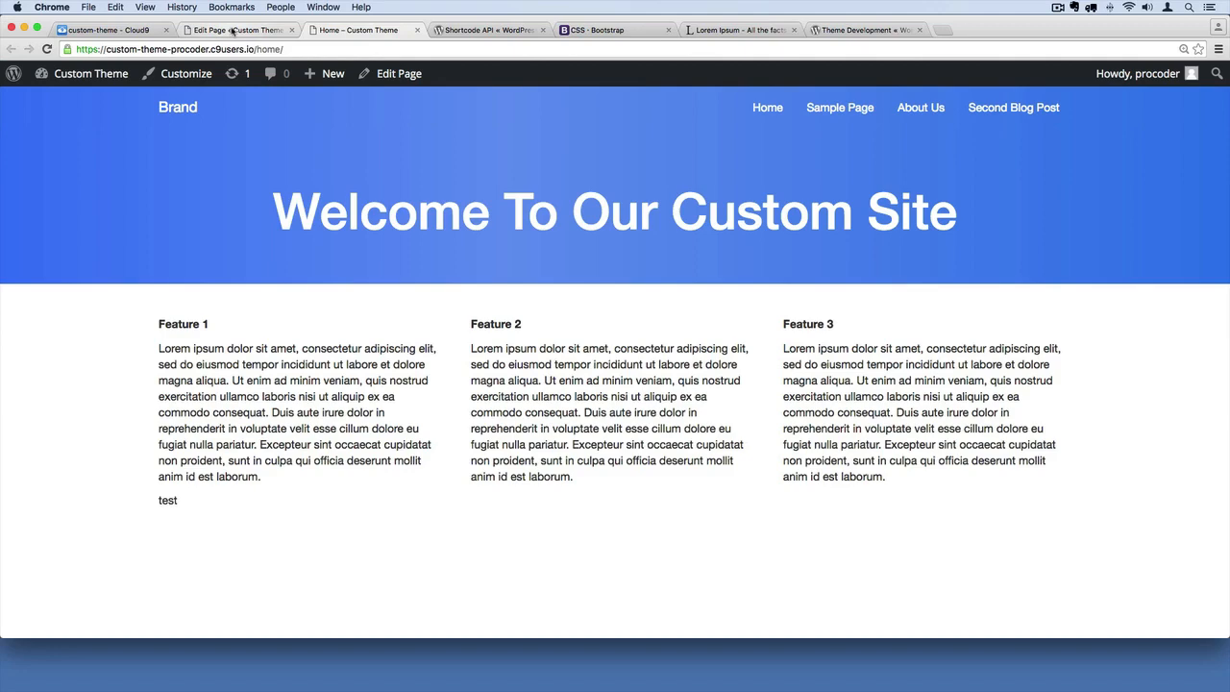
{"action": "left_click", "coordinate": [237, 30]}
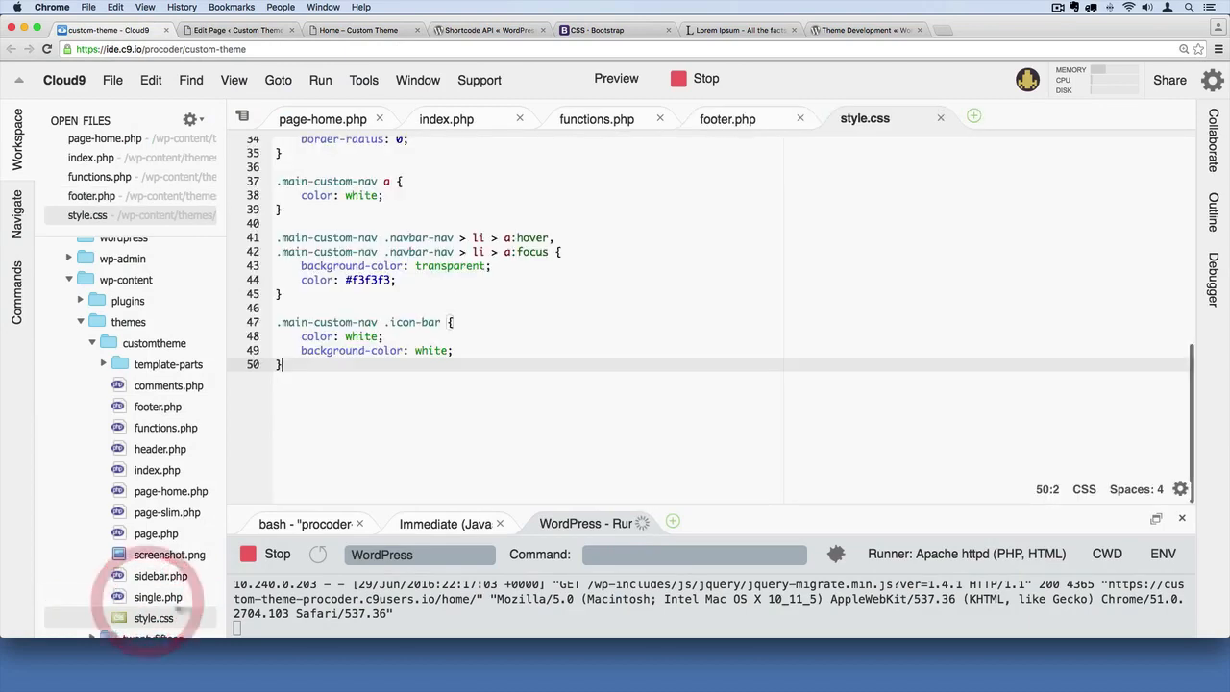
Give the footer tag id 'site-footer' and start a #site-footer selector in style.css
{"action": "left_click", "coordinate": [728, 118]}
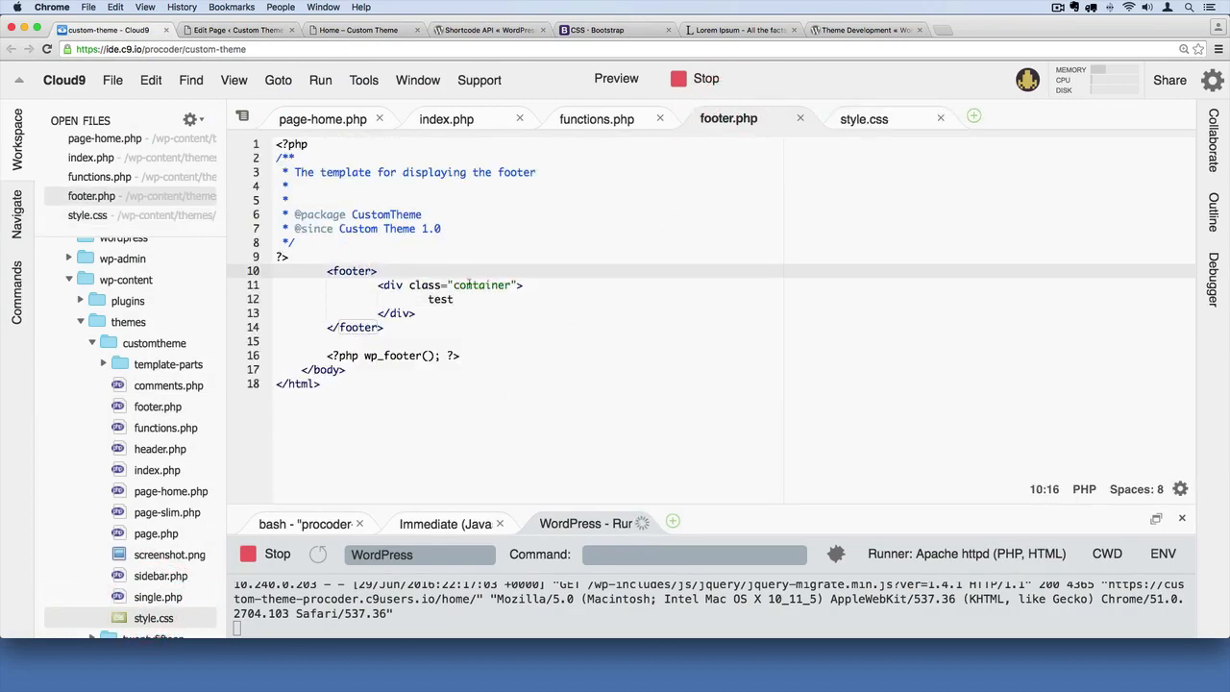
{"action": "type", "text": "id=\"site-footer"}
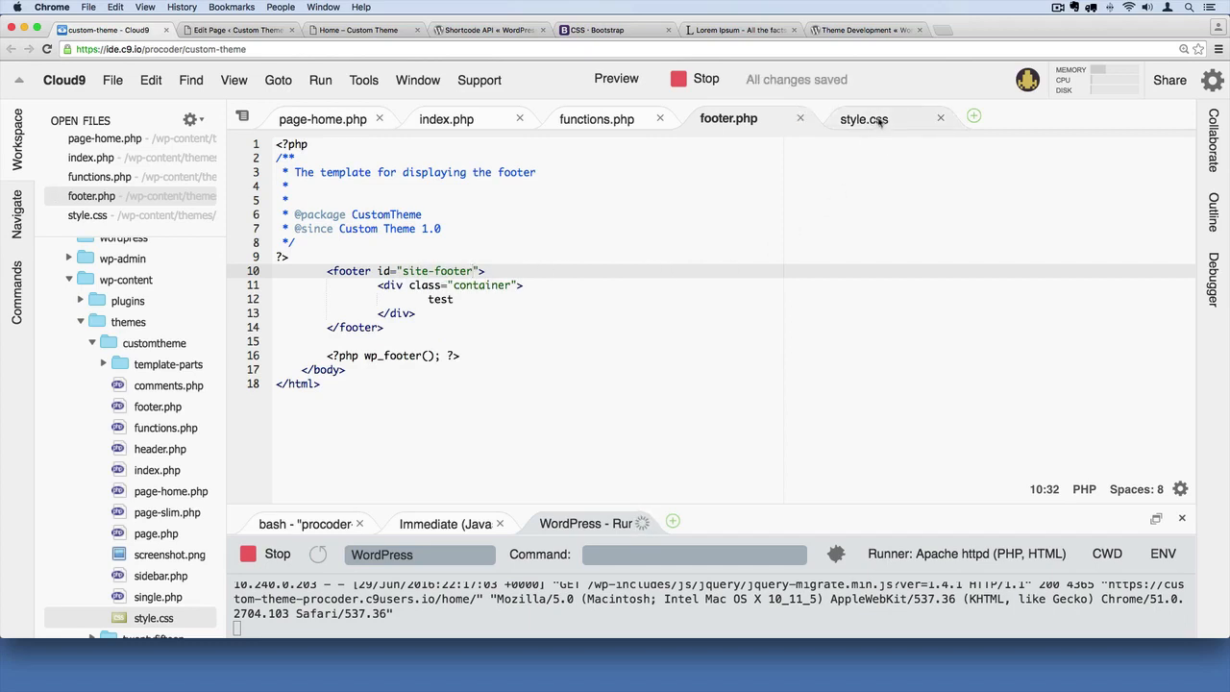
{"action": "left_click", "coordinate": [863, 119]}
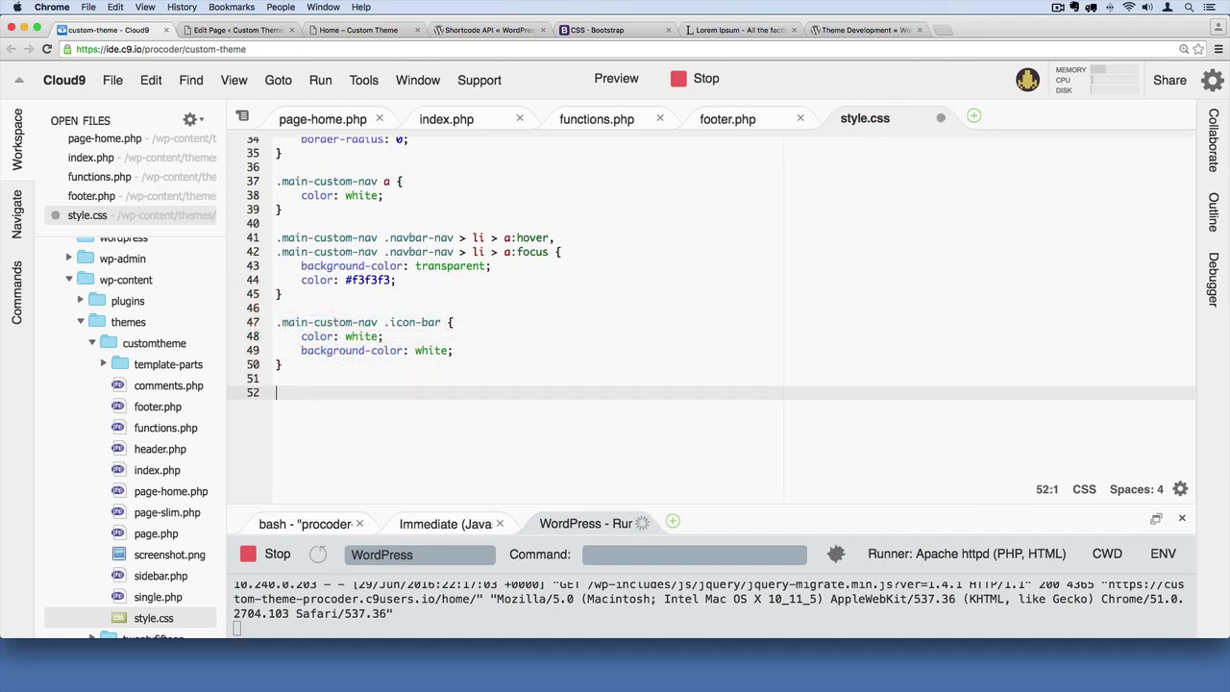
{"action": "type", "text": "#"}
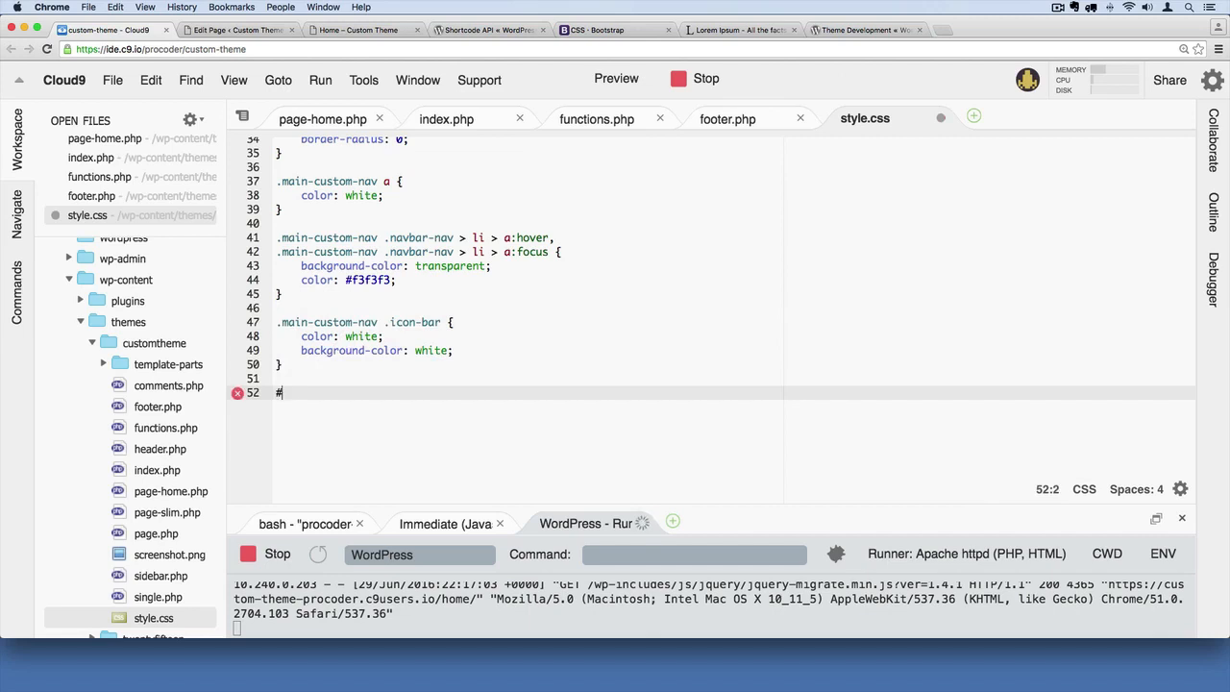
{"action": "type", "text": "site-foot"}
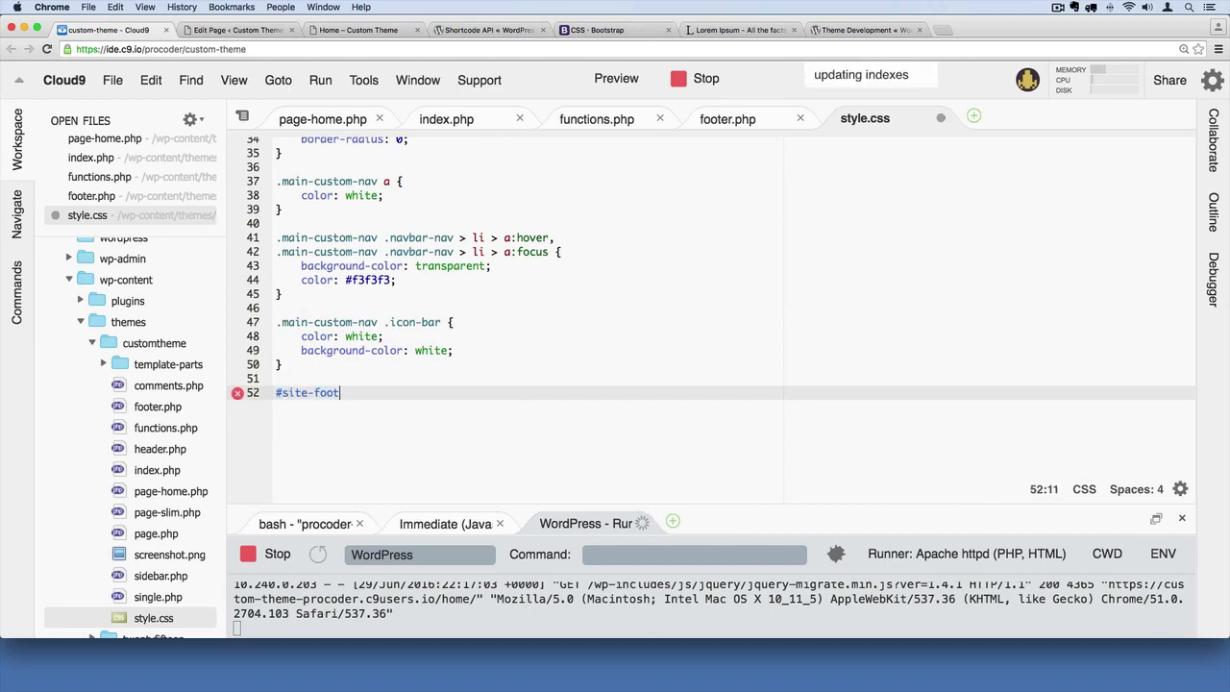
{"action": "type", "text": "er"}
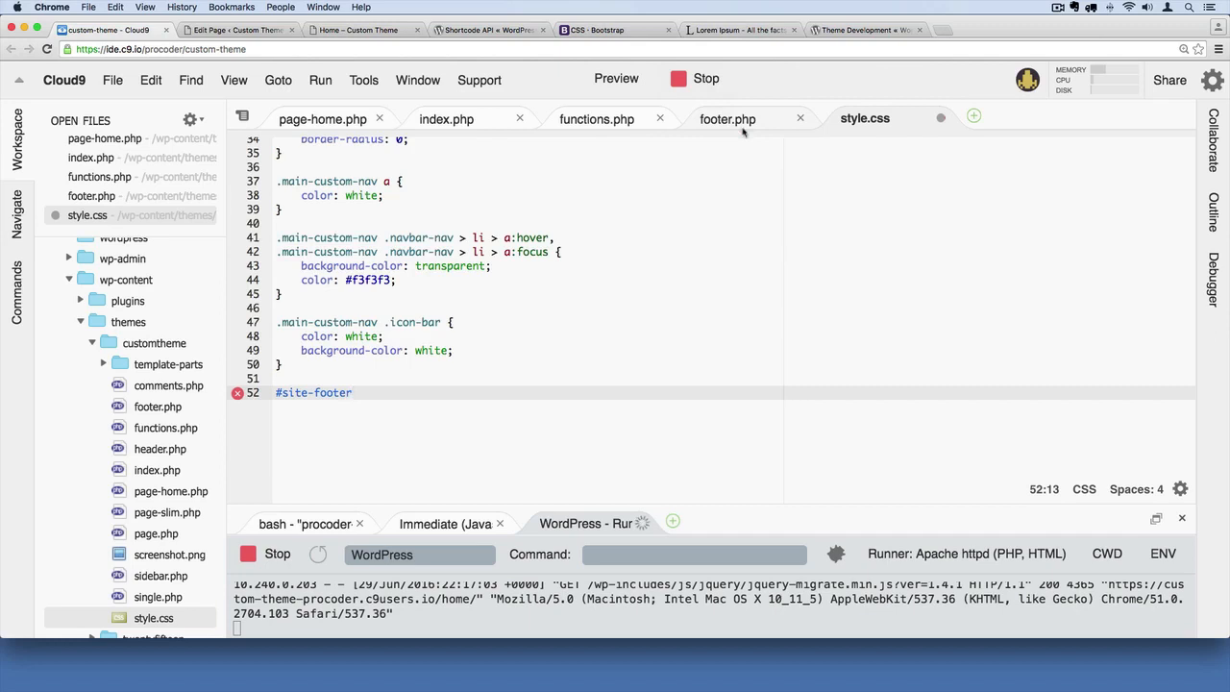
Verify the footer id, then give #site-footer position absolute and bottom 0
{"action": "left_click", "coordinate": [728, 118]}
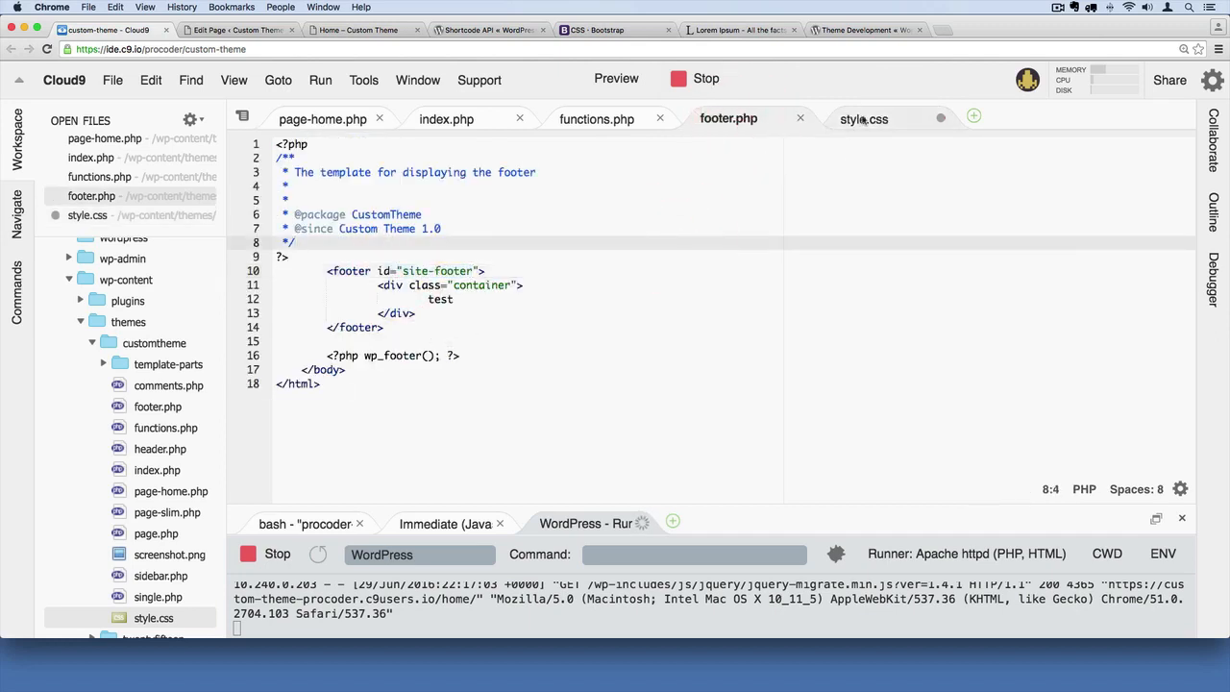
{"action": "left_click", "coordinate": [863, 118]}
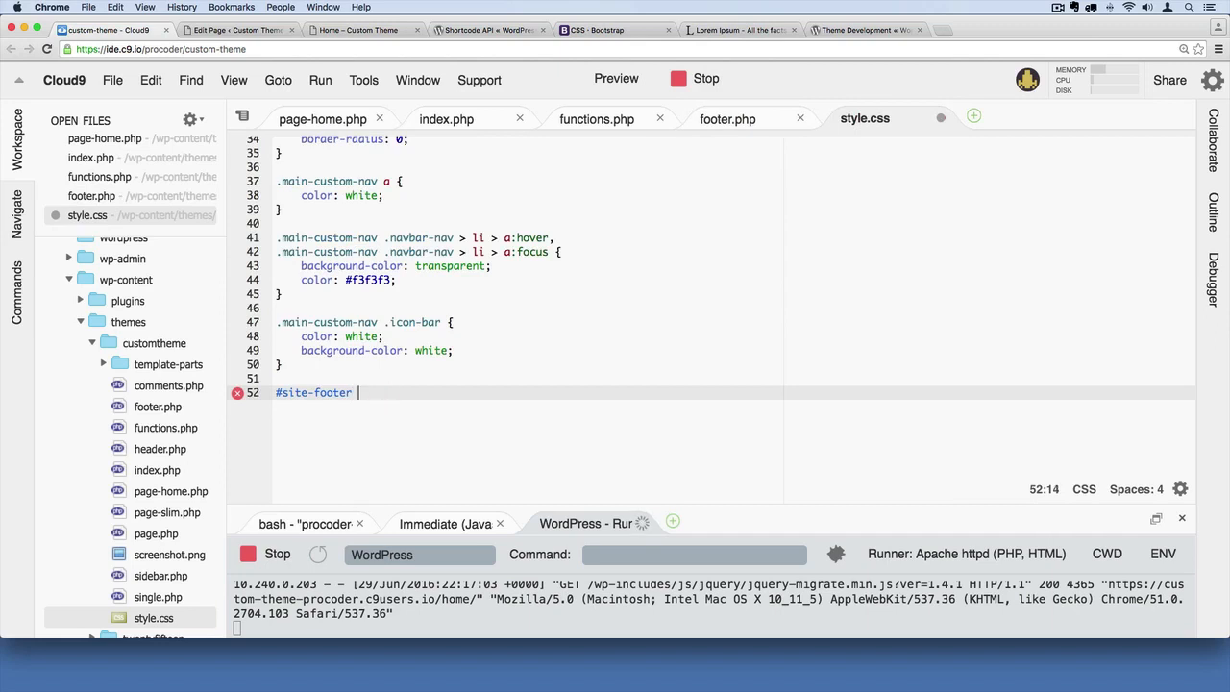
{"action": "type", "text": "{"}
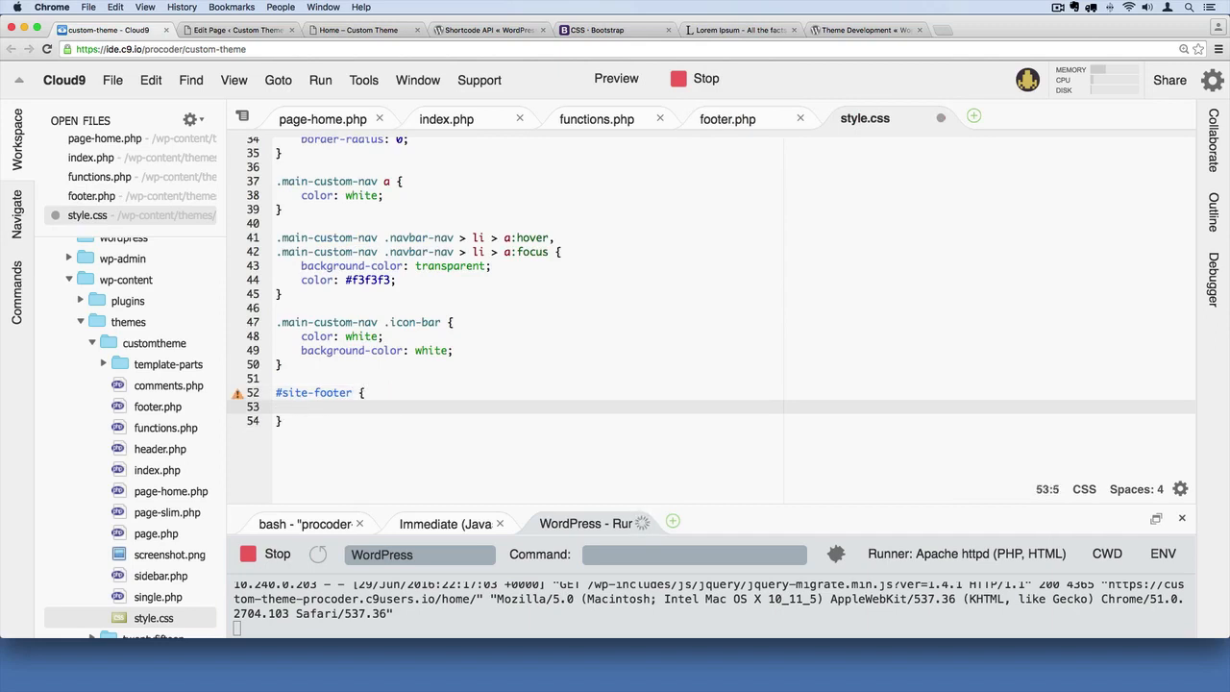
{"action": "type", "text": "position: ab;"}
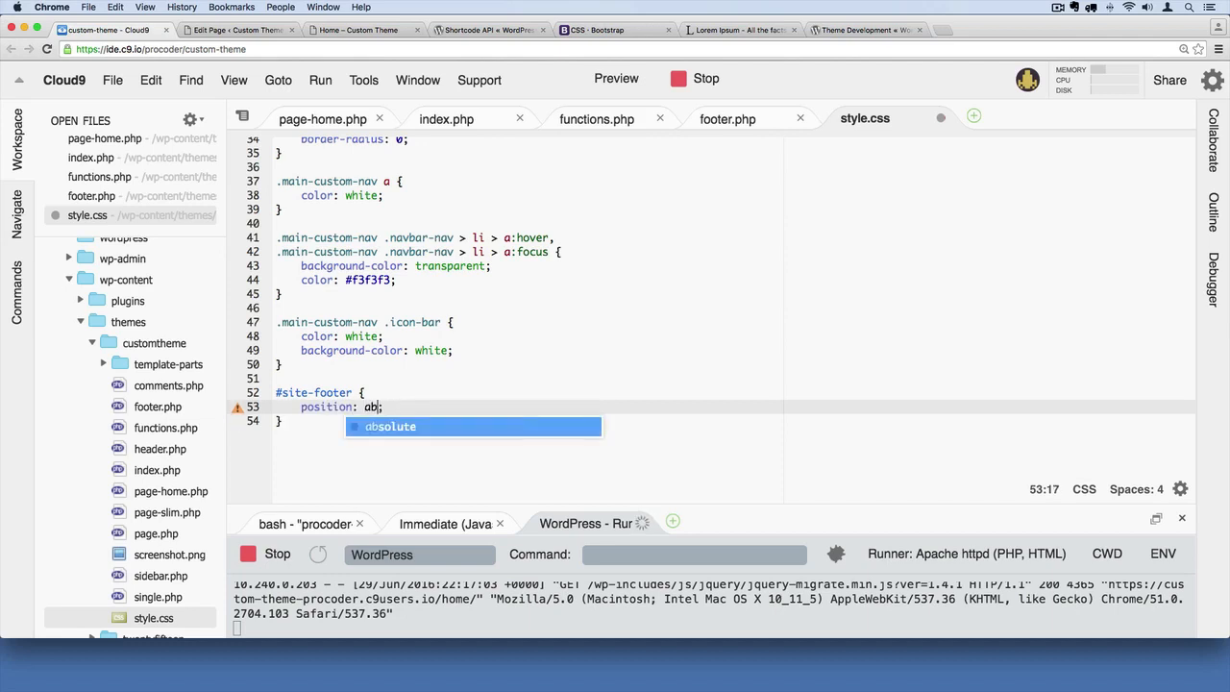
{"action": "key", "text": "Tab"}
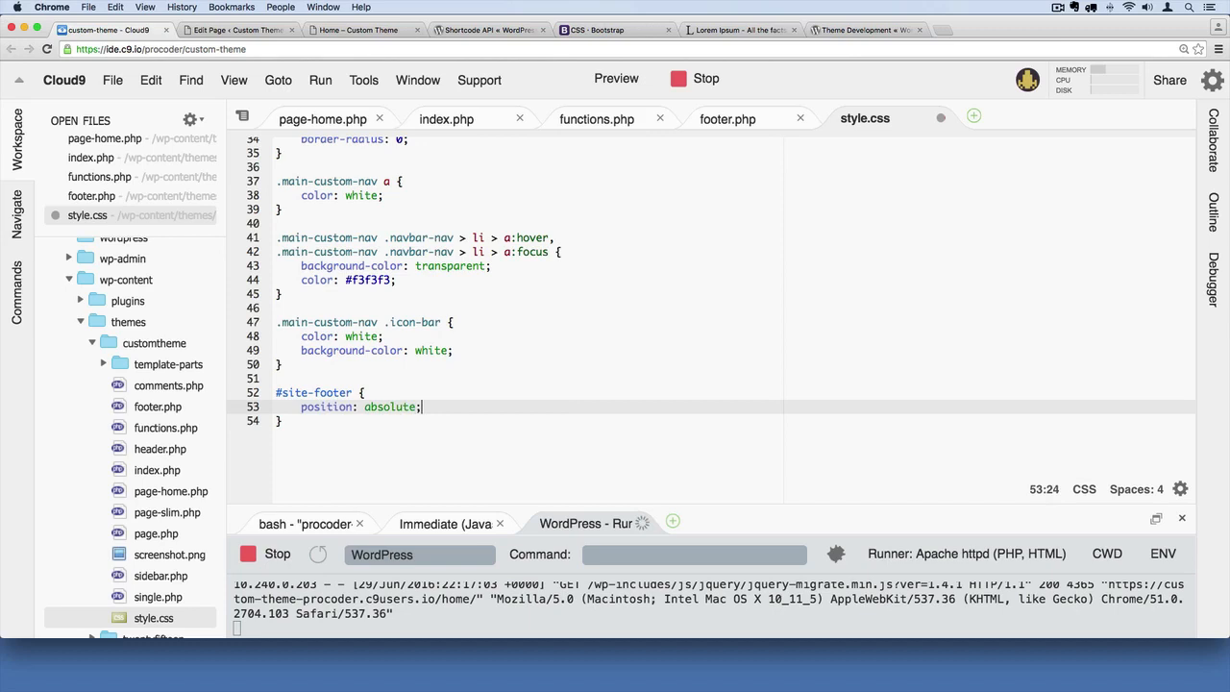
{"action": "type", "text": "bottom: ;"}
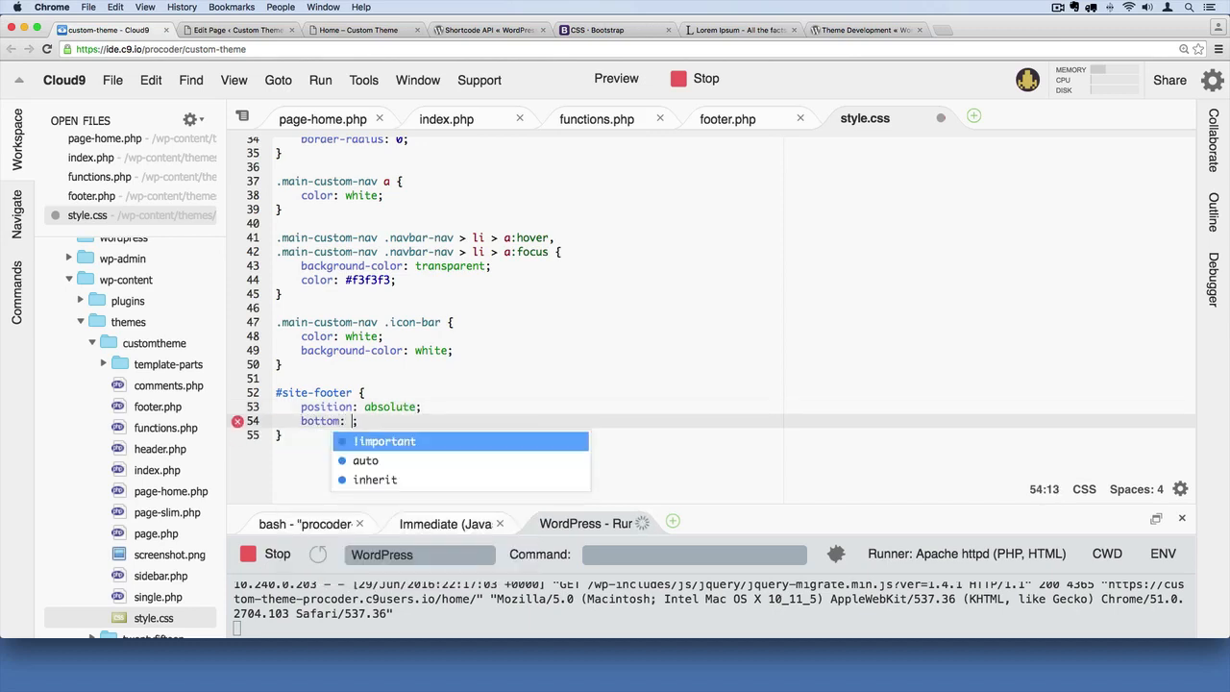
{"action": "type", "text": "0;"}
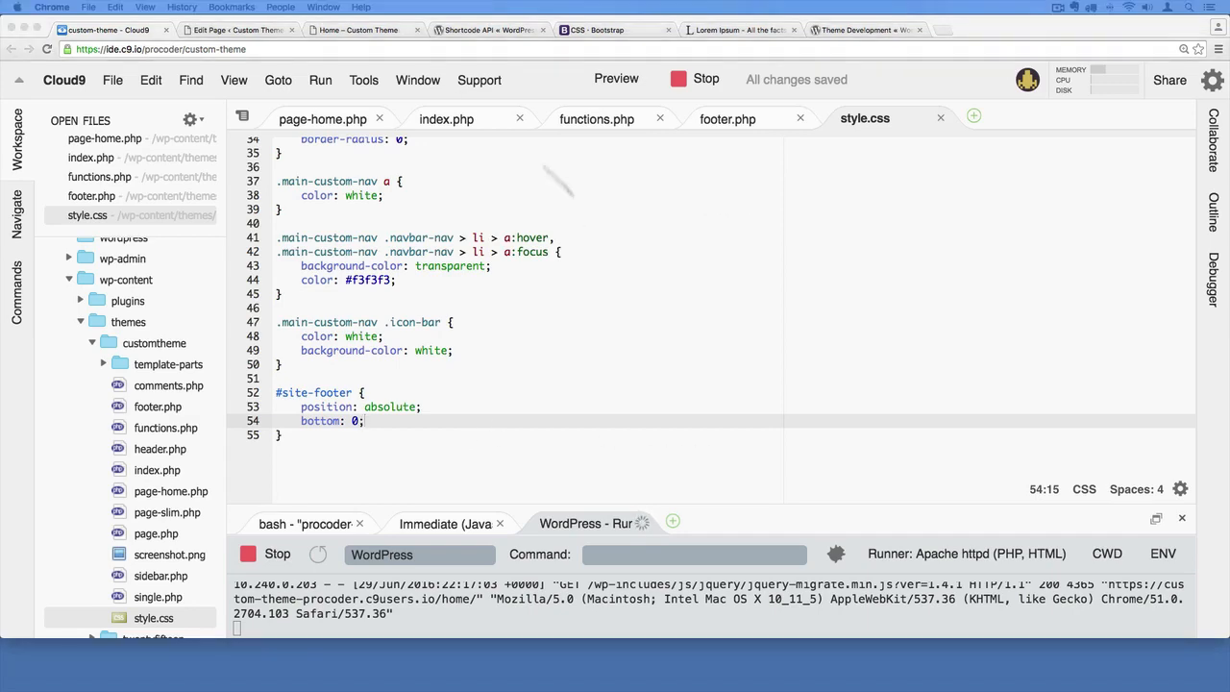
{"action": "left_click", "coordinate": [363, 30]}
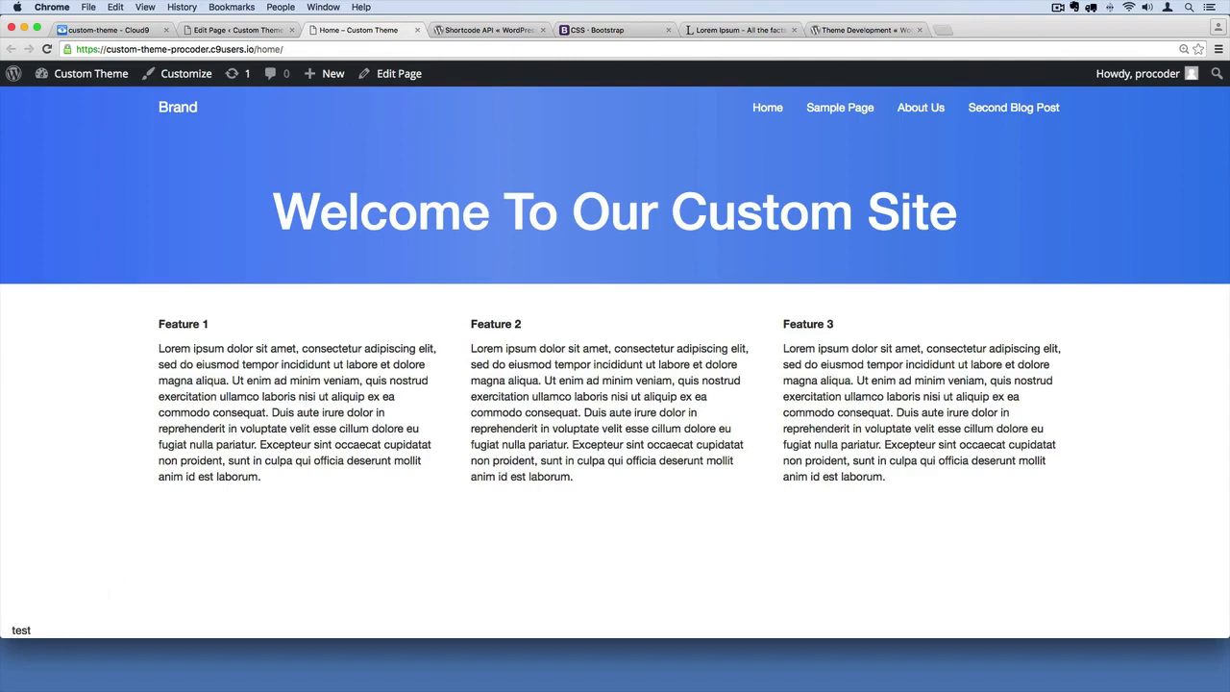
{"action": "left_click", "coordinate": [235, 30]}
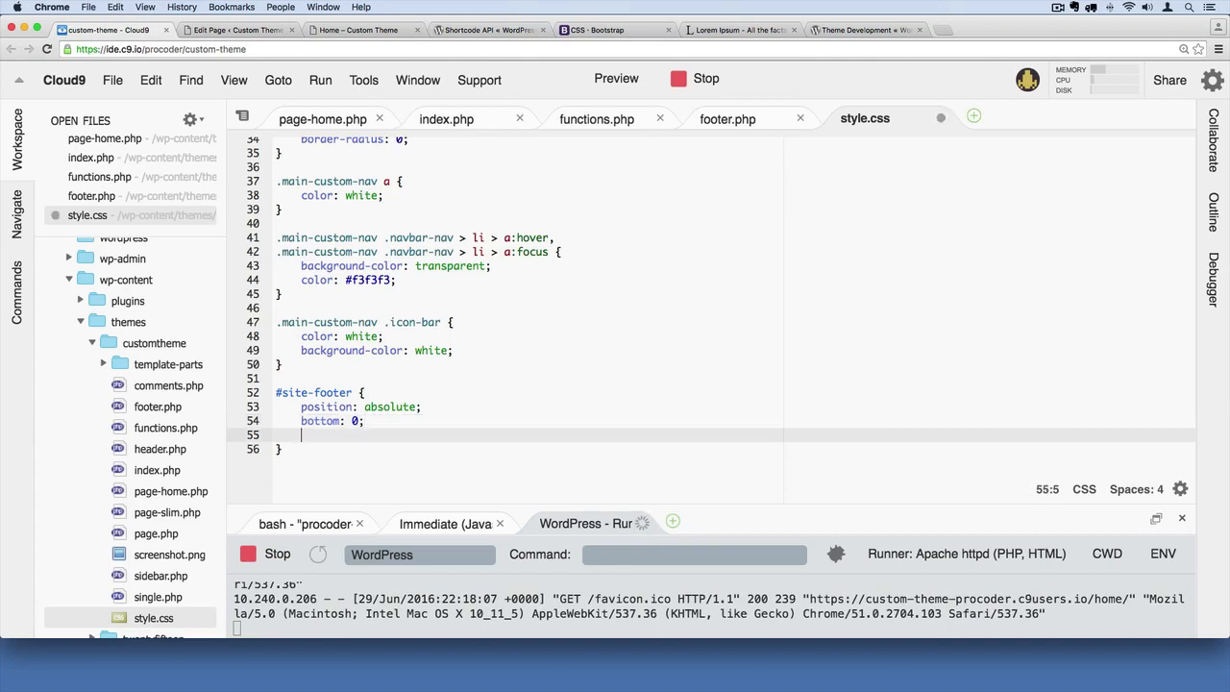
Add width 100%, height 60px and background-color #f5f5f5 to #site-footer, then preview
{"action": "type", "text": "width: 100%;"}
{"action": "type", "text": "height: ;"}
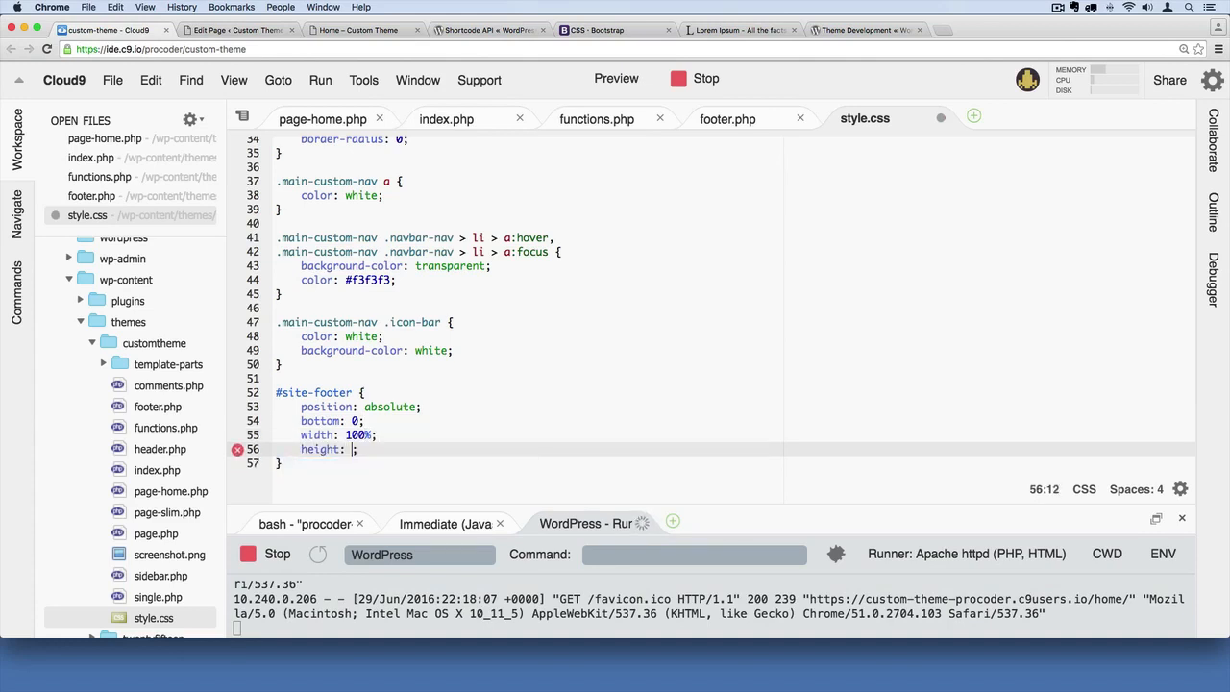
{"action": "type", "text": "60px"}
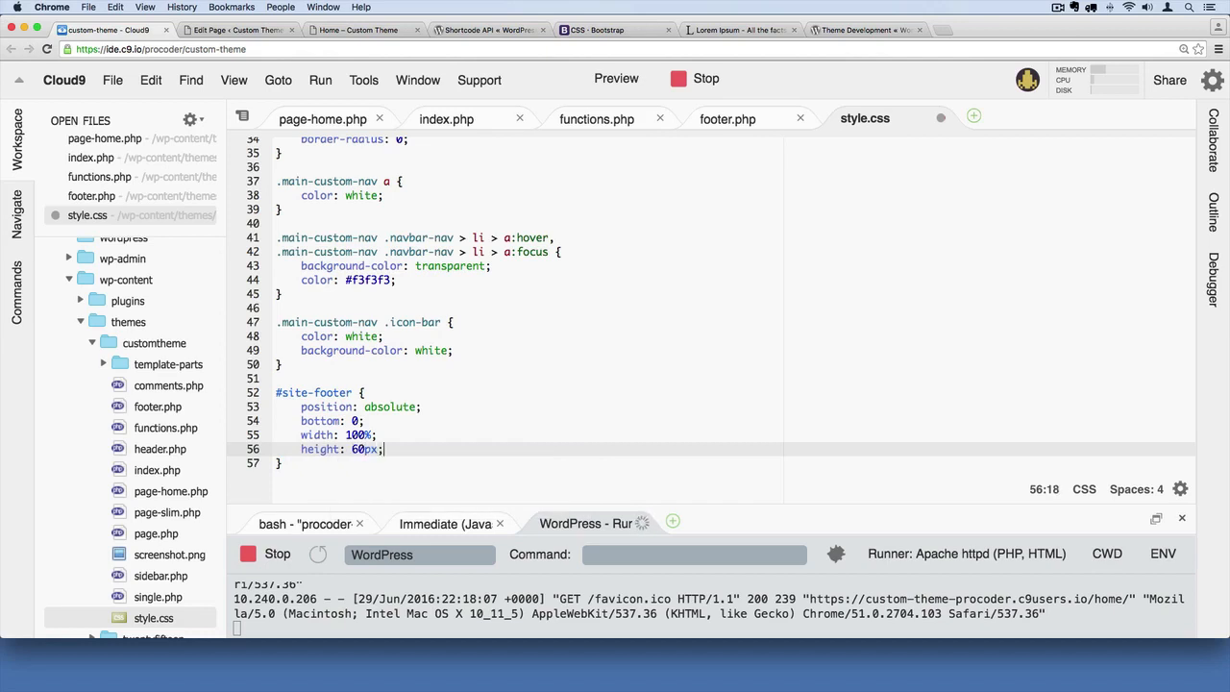
{"action": "type", "text": "b"}
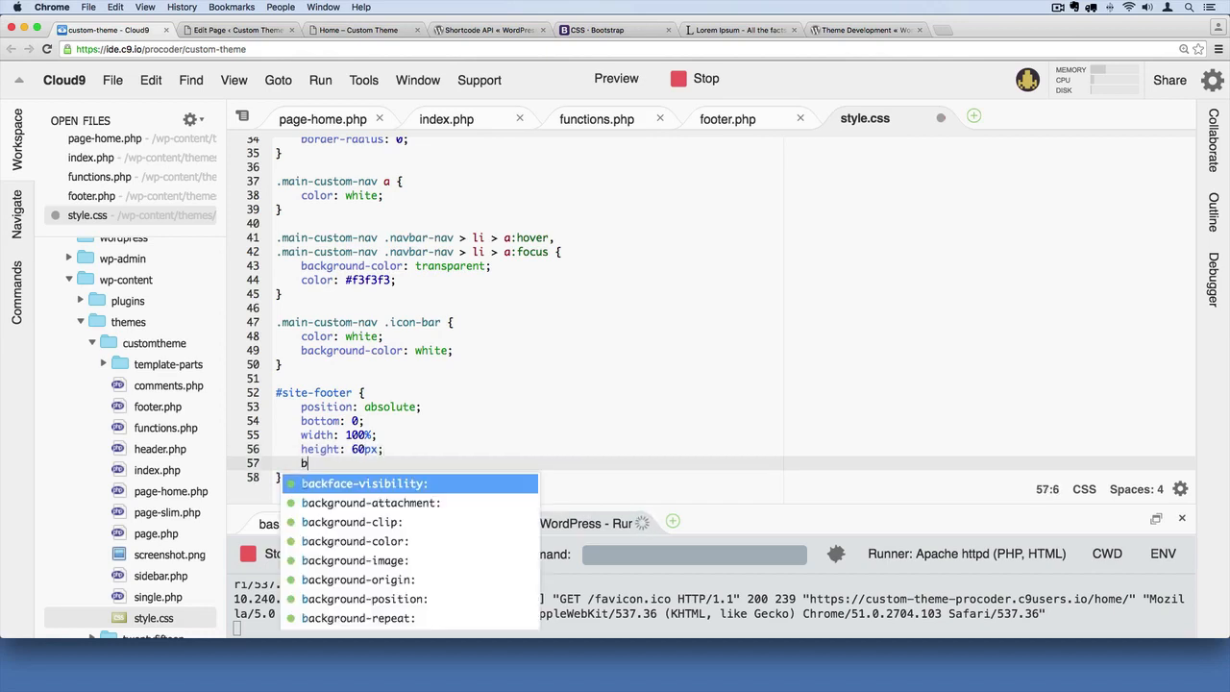
{"action": "type", "text": "ackground-color:;"}
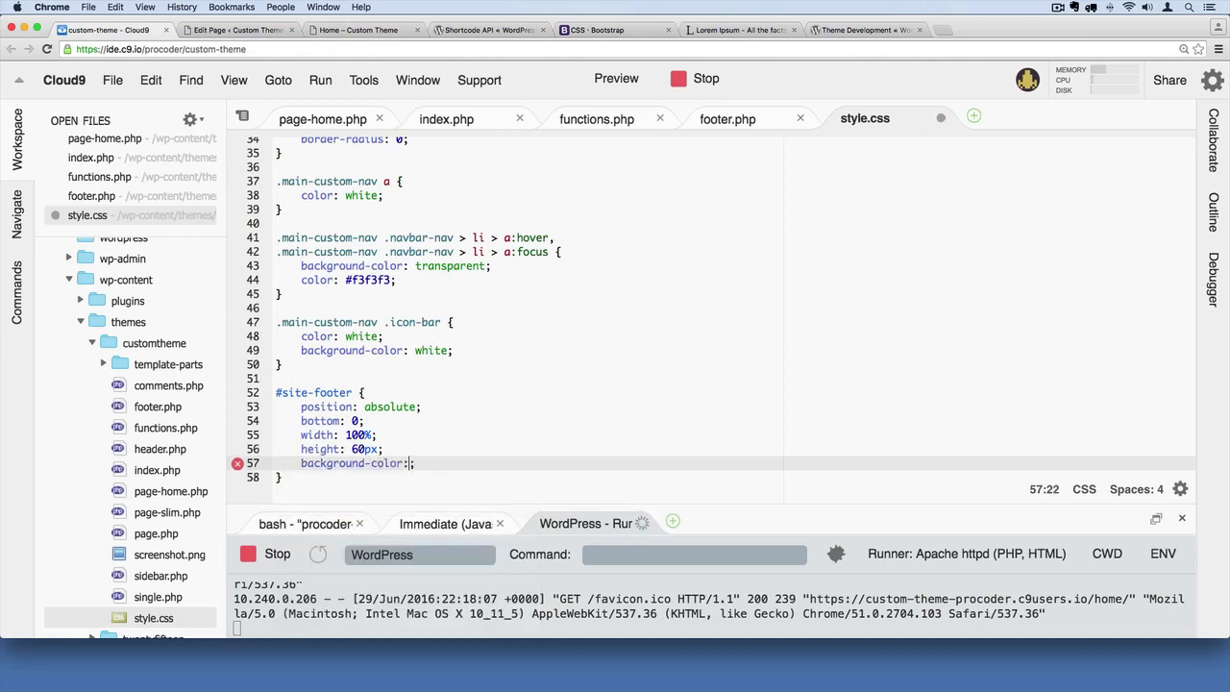
{"action": "type", "text": "#f"}
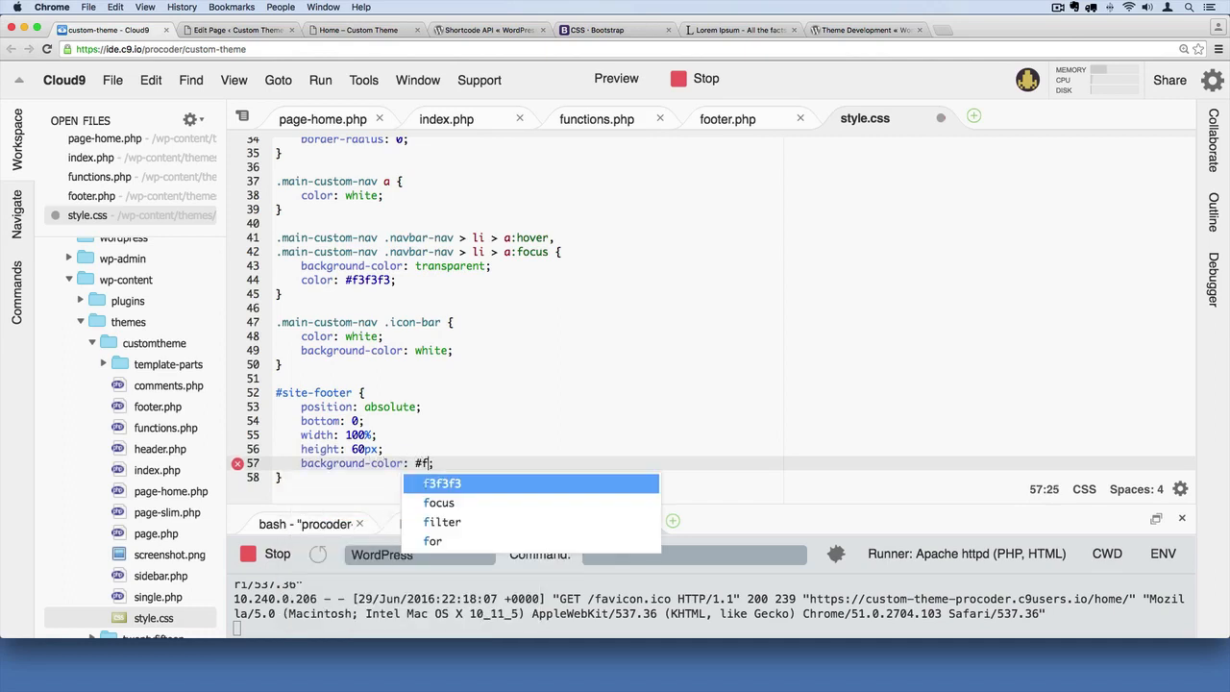
{"action": "type", "text": "5f"}
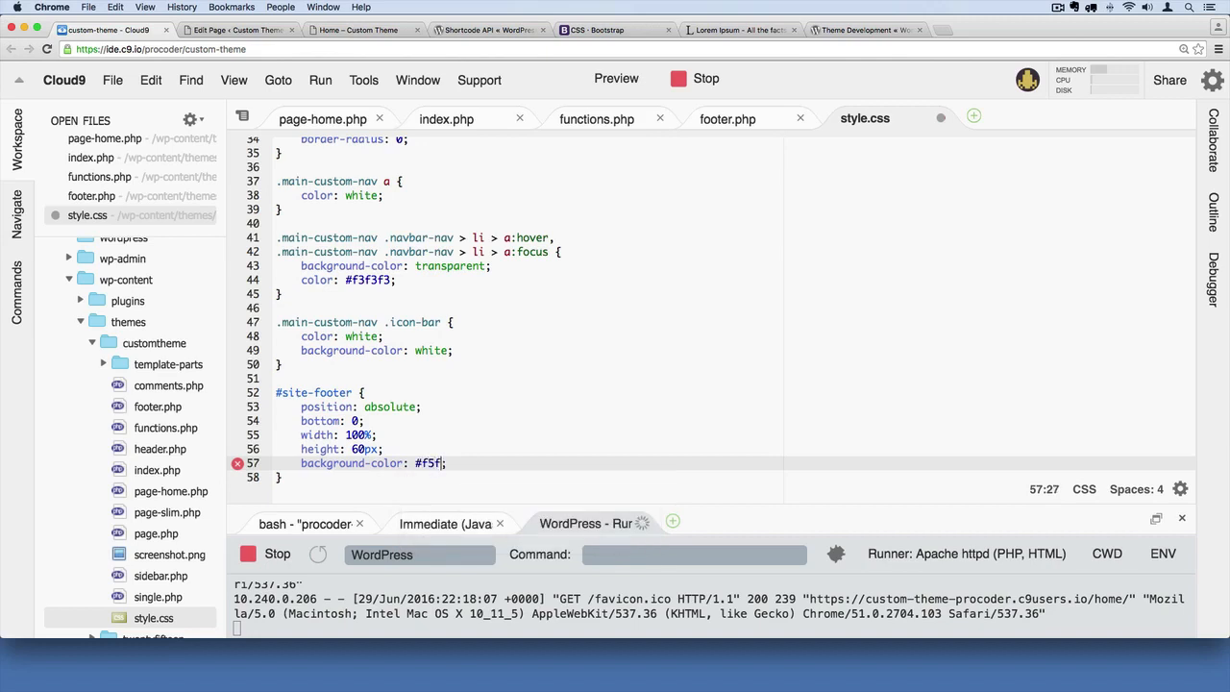
{"action": "type", "text": "5f5"}
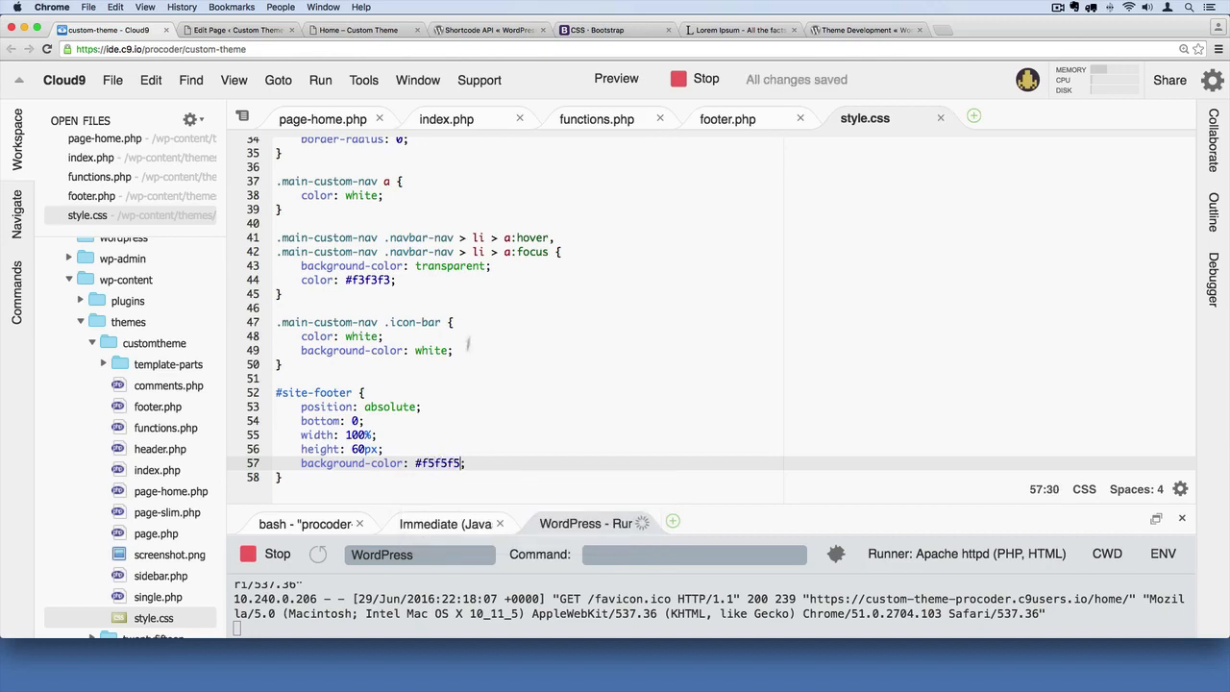
{"action": "left_click", "coordinate": [364, 29]}
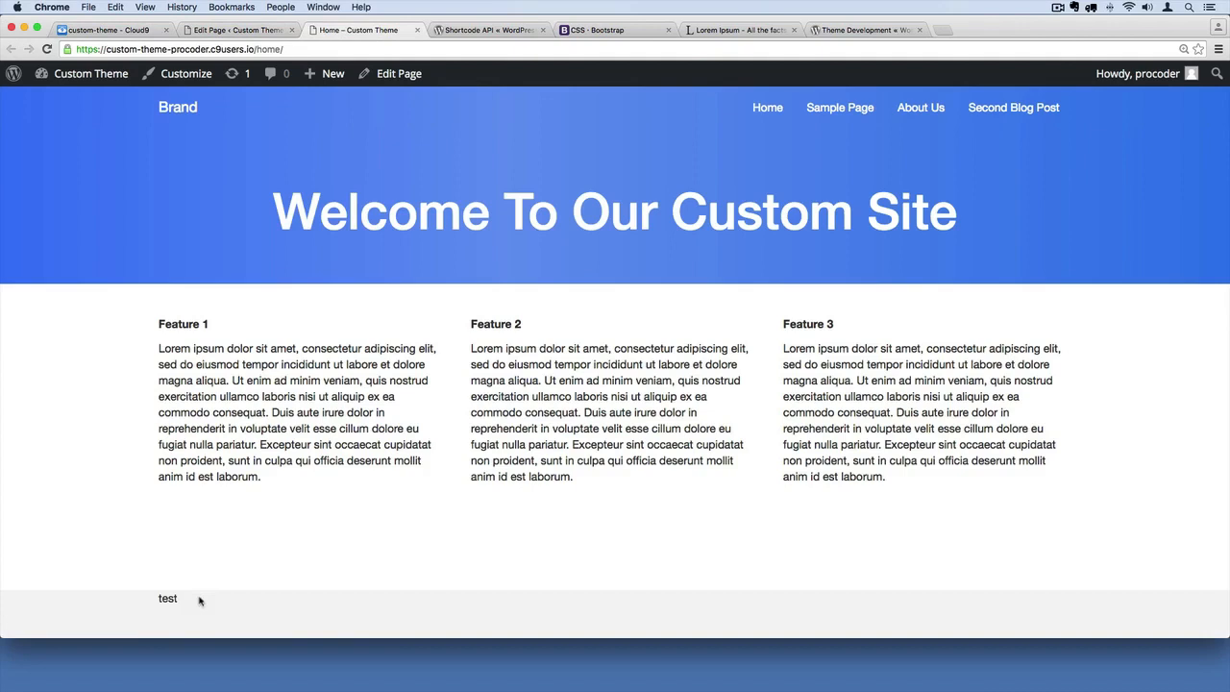
{"action": "mouse_move", "coordinate": [45, 597]}
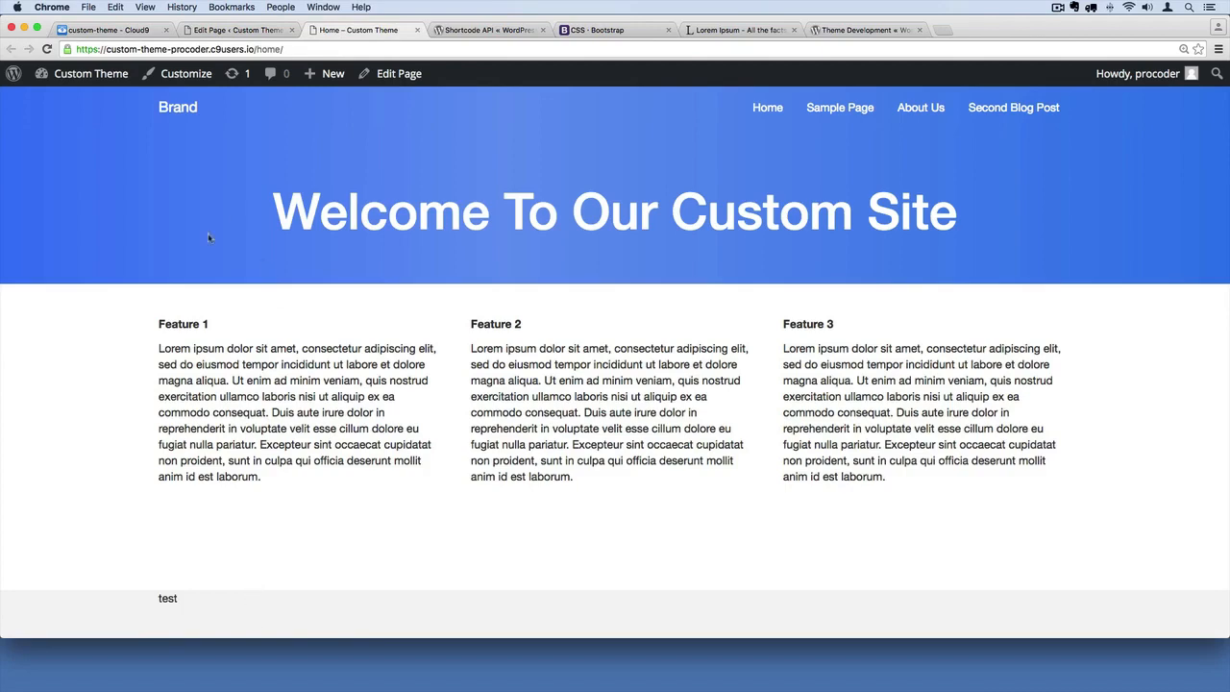
{"action": "left_click", "coordinate": [104, 29]}
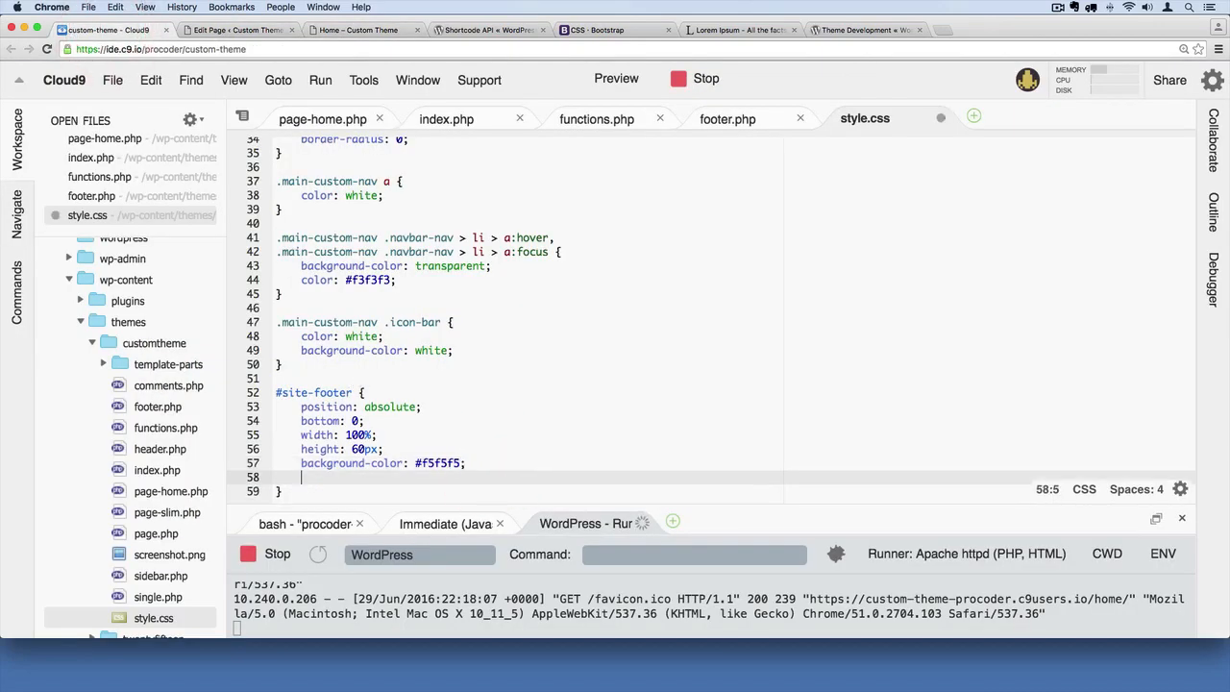
Add a 1px solid lightgray top border to #site-footer and view the home page
{"action": "type", "text": "border-top: 1px solid lightgre;"}
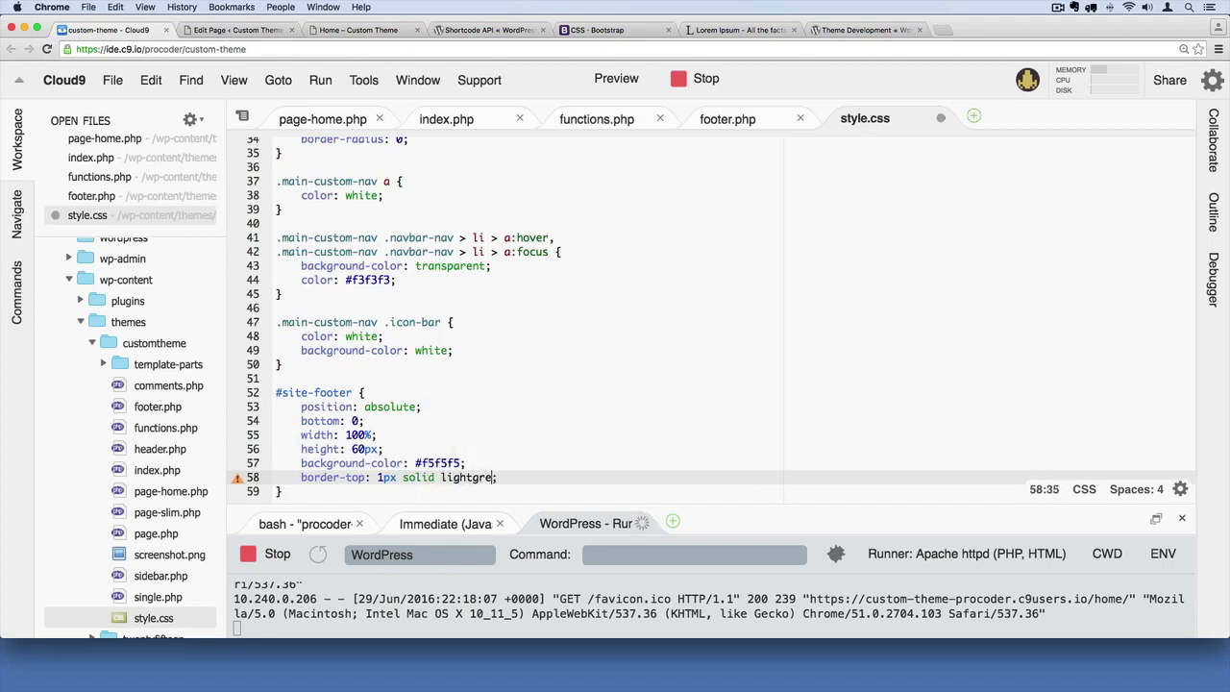
{"action": "type", "text": "ay"}
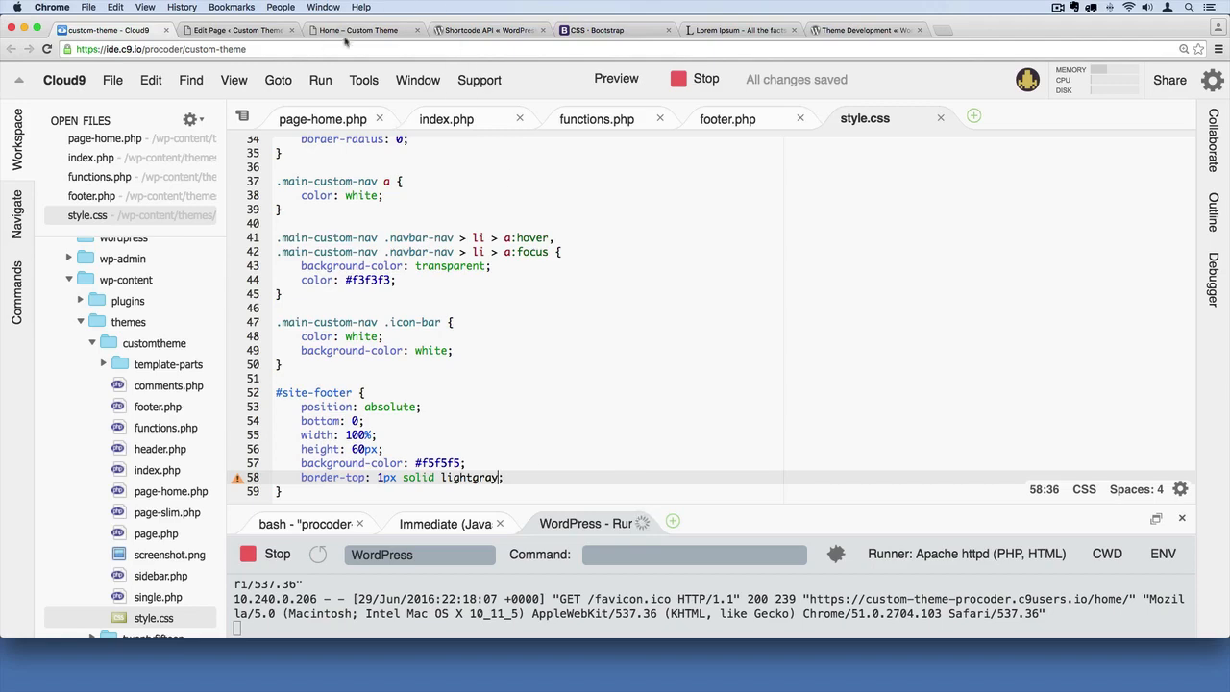
{"action": "left_click", "coordinate": [363, 29]}
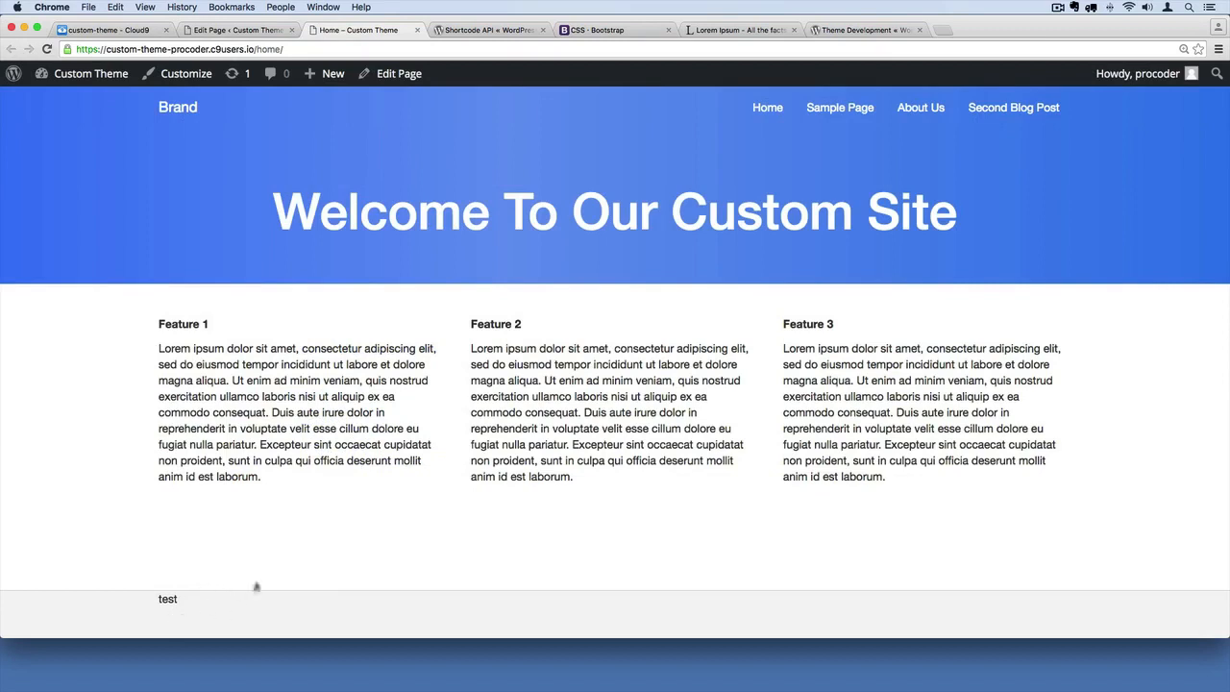
{"action": "mouse_move", "coordinate": [138, 159]}
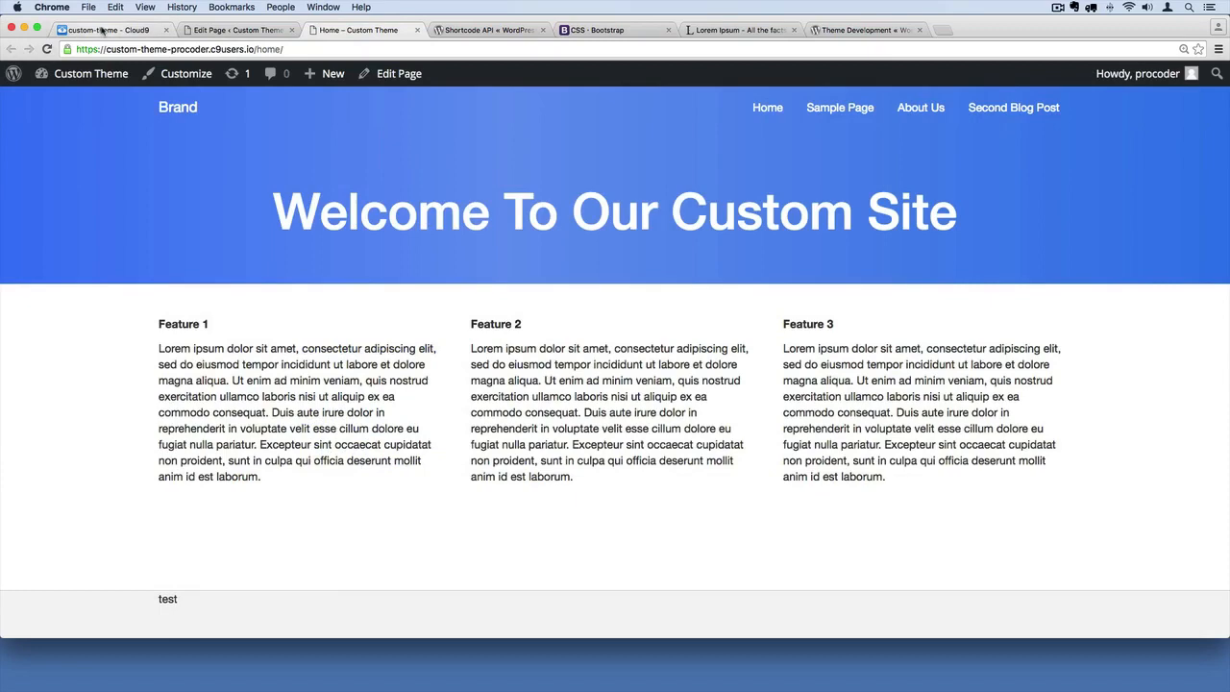
Select the #f5f5f5 background value in style.css and begin an 'adobe color' search
{"action": "left_click", "coordinate": [109, 30]}
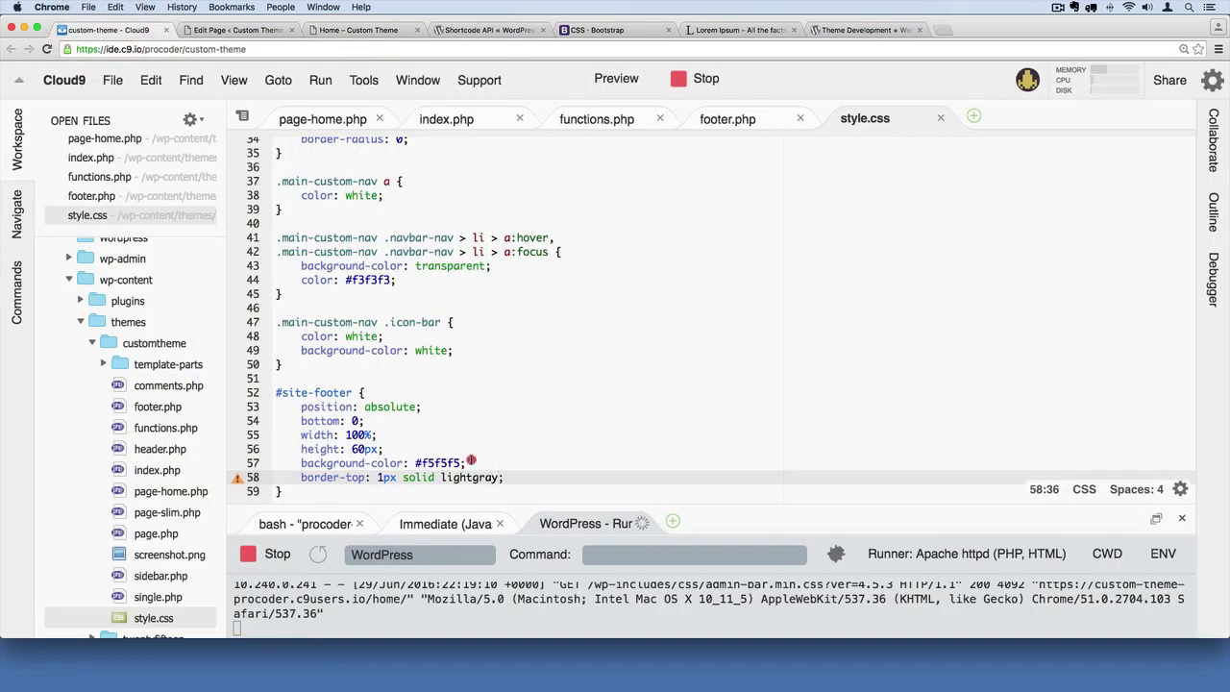
{"action": "left_click", "coordinate": [464, 463]}
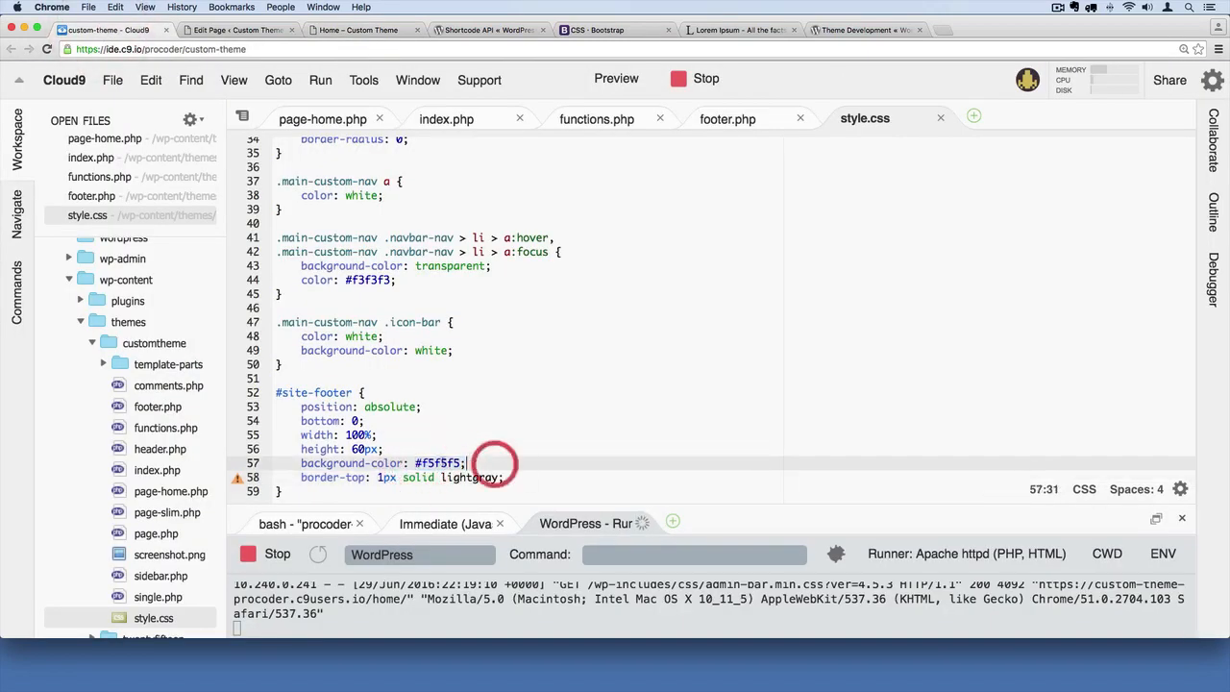
{"action": "double_click", "coordinate": [438, 462]}
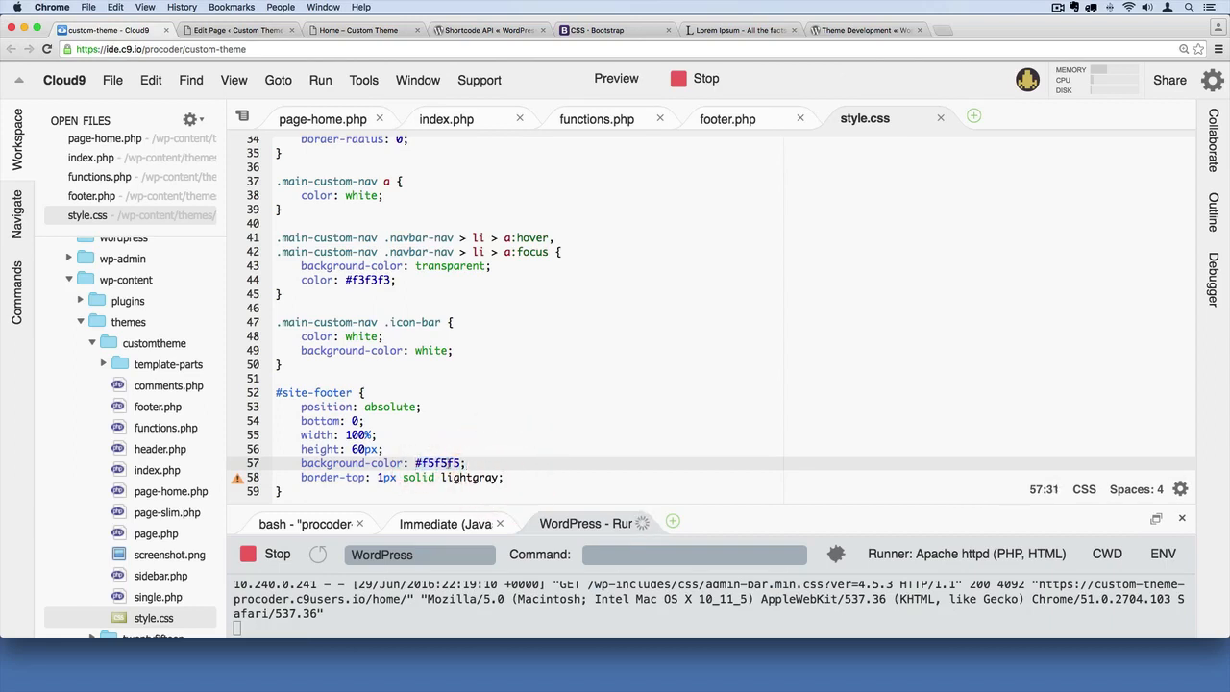
{"action": "double_click", "coordinate": [437, 463]}
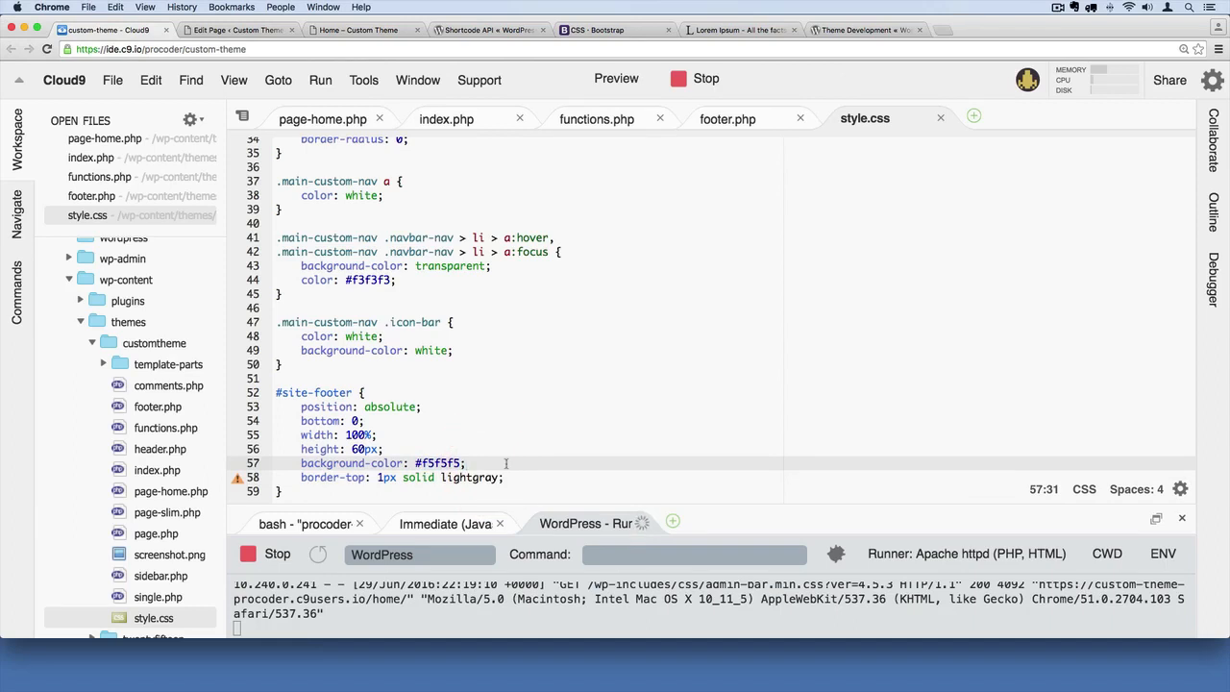
{"action": "mouse_move", "coordinate": [689, 399]}
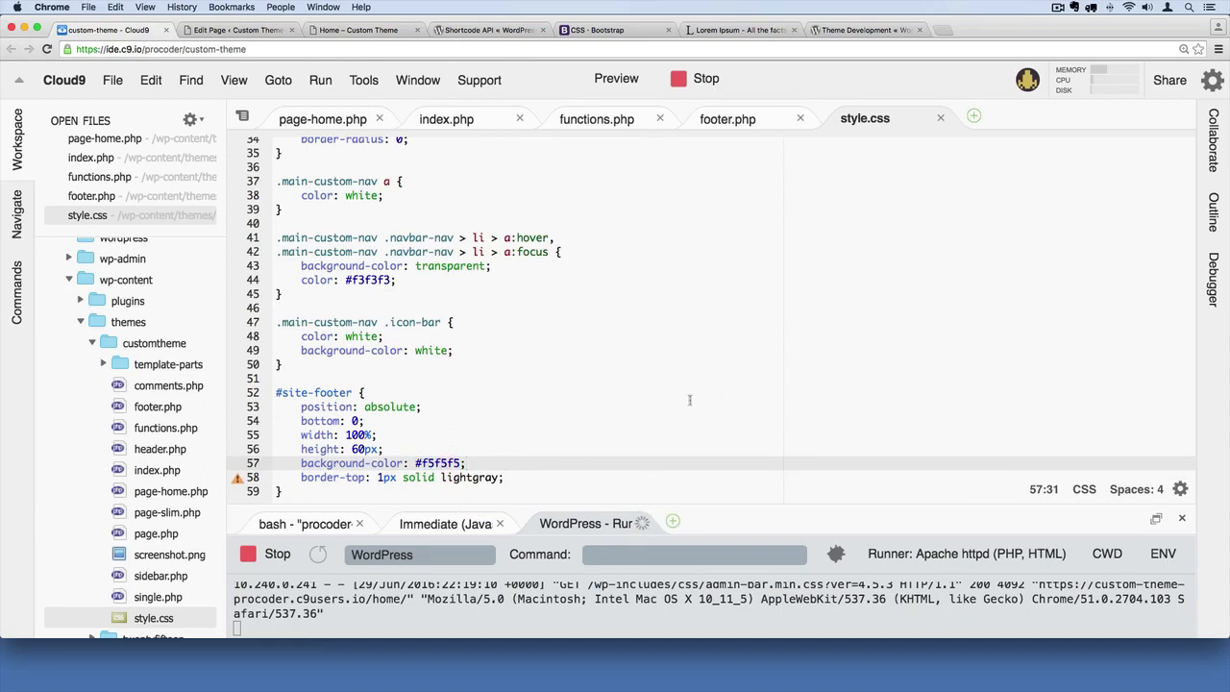
{"action": "type", "text": "adobe color"}
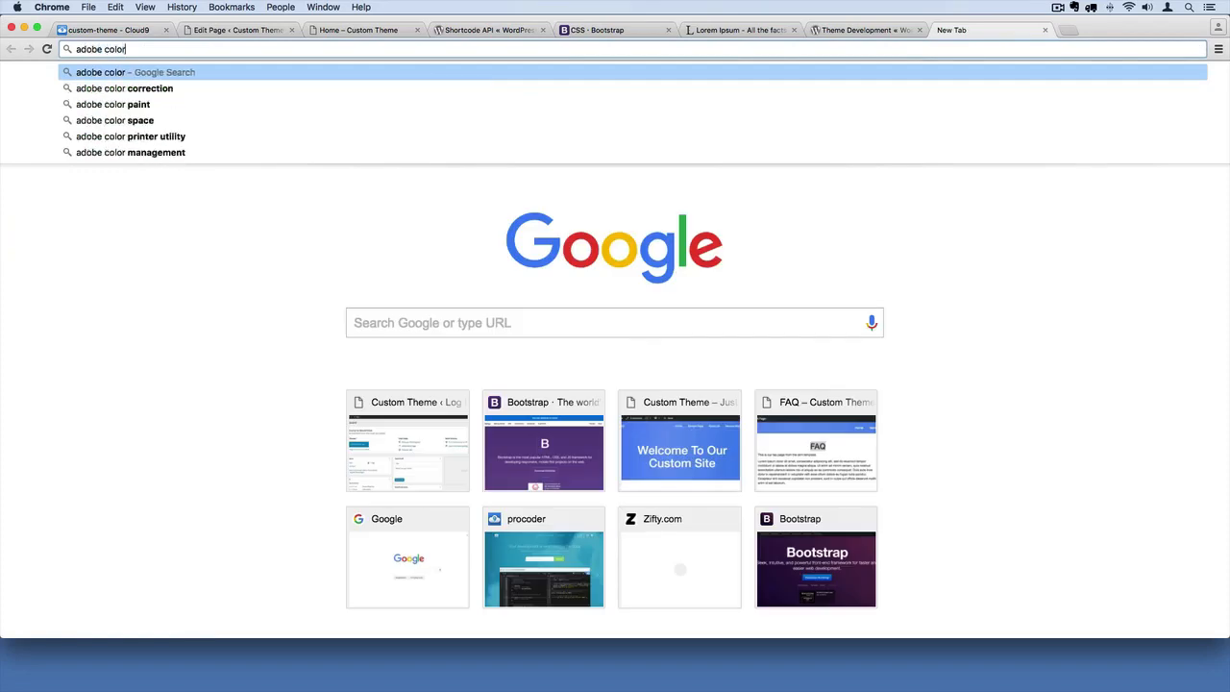
Search for 'adobe color' and open the Adobe Color wheel site from the results
{"action": "key", "text": "enter"}
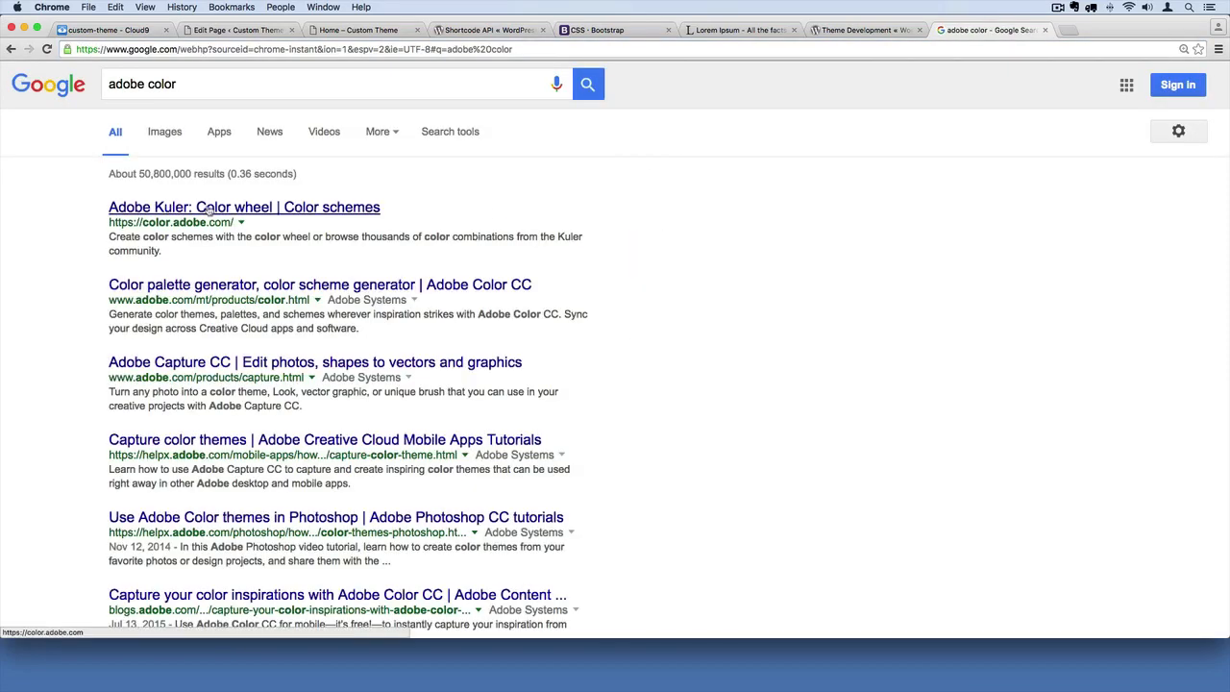
{"action": "left_click", "coordinate": [244, 207]}
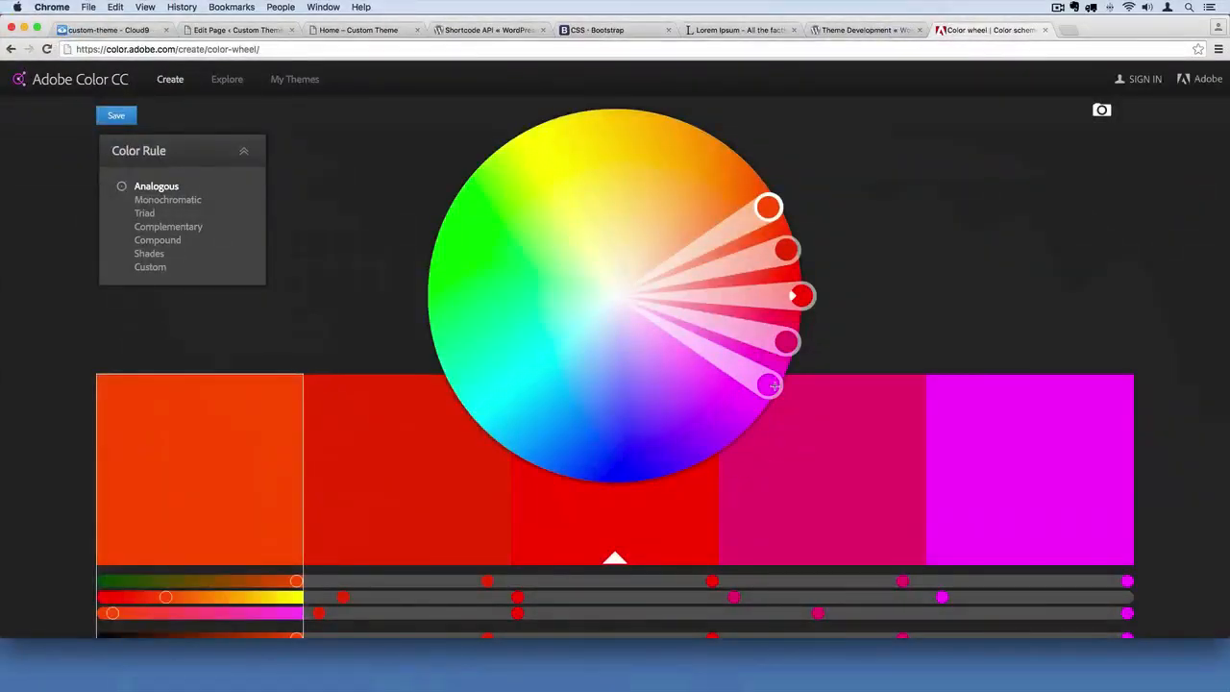
Switch to a custom color rule and tune the second swatch to RGB 189, 166, 166
{"action": "scroll", "scroll_direction": "down", "scroll_amount": 3}
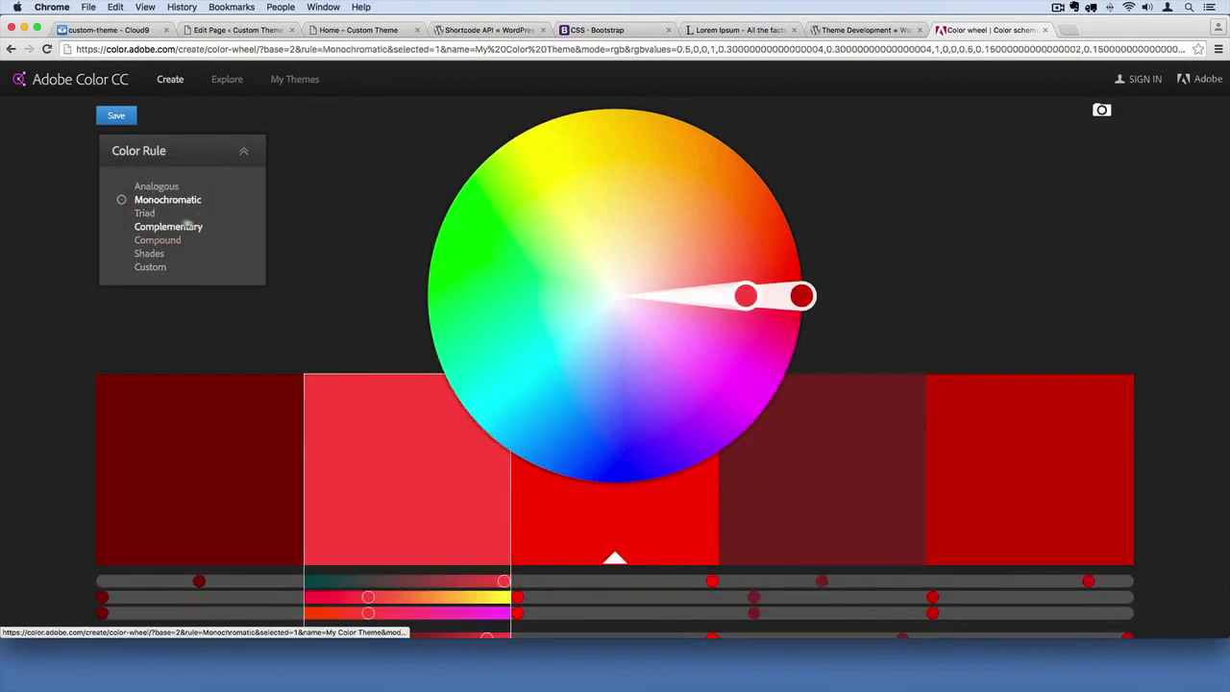
{"action": "left_click", "coordinate": [121, 252]}
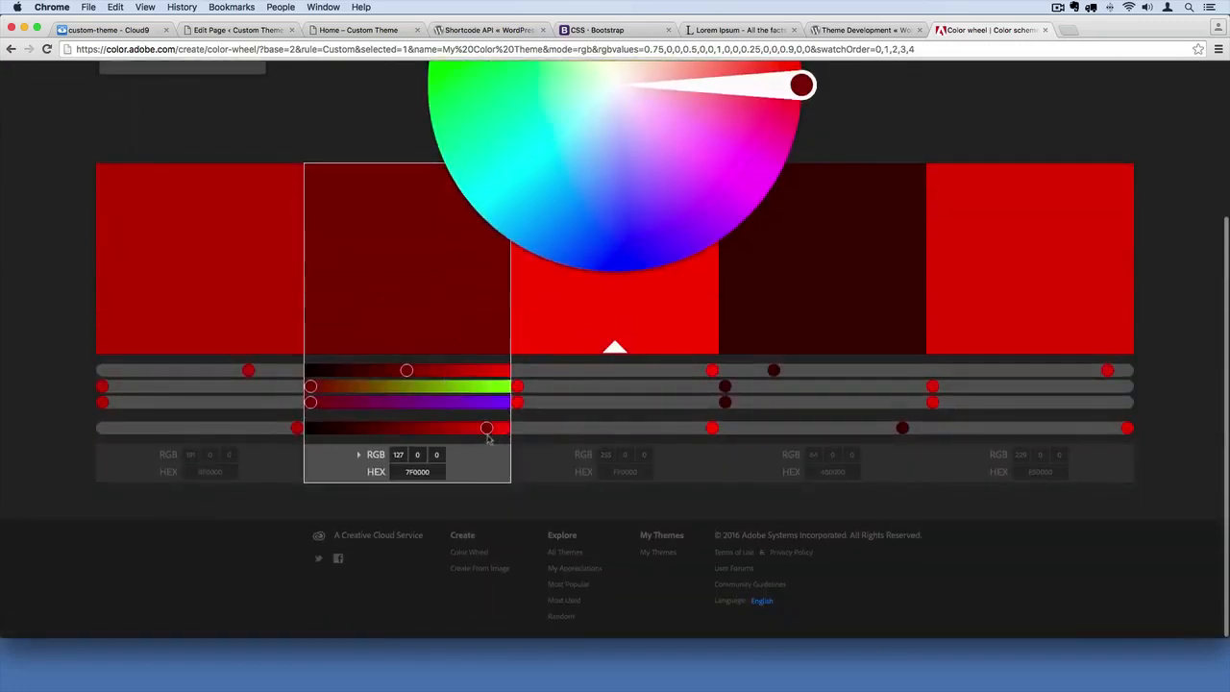
{"action": "left_click_drag", "start_coordinate": [485, 428], "coordinate": [344, 427]}
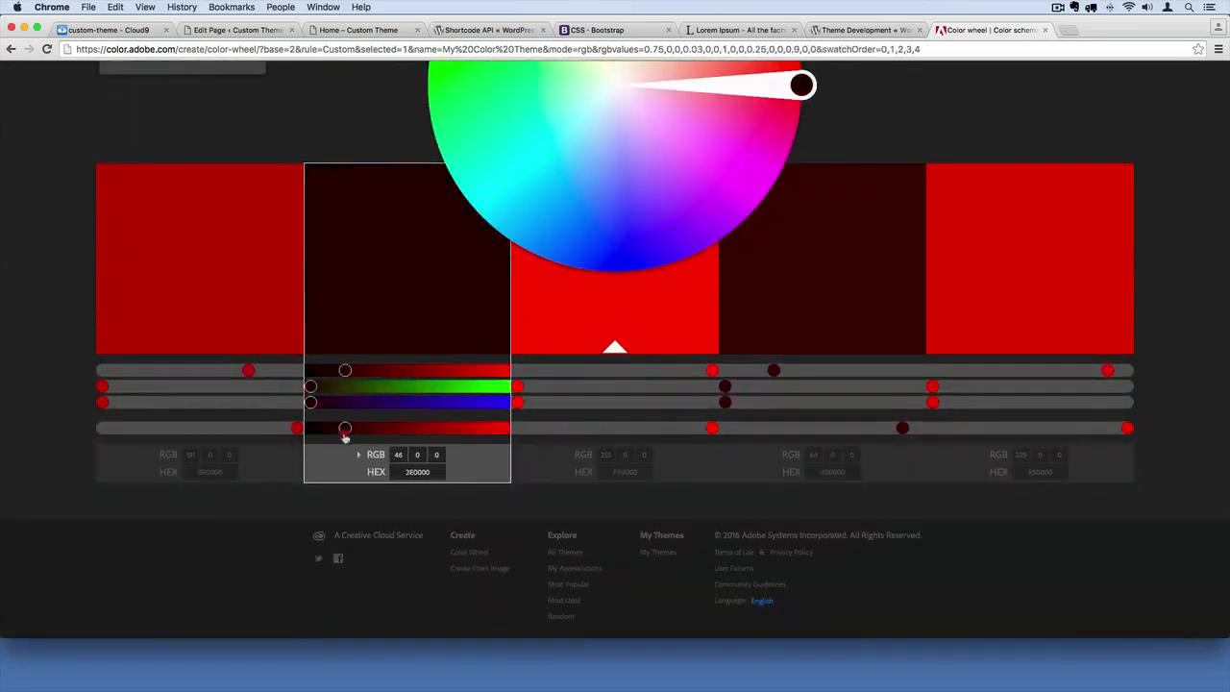
{"action": "left_click_drag", "start_coordinate": [344, 428], "coordinate": [352, 427]}
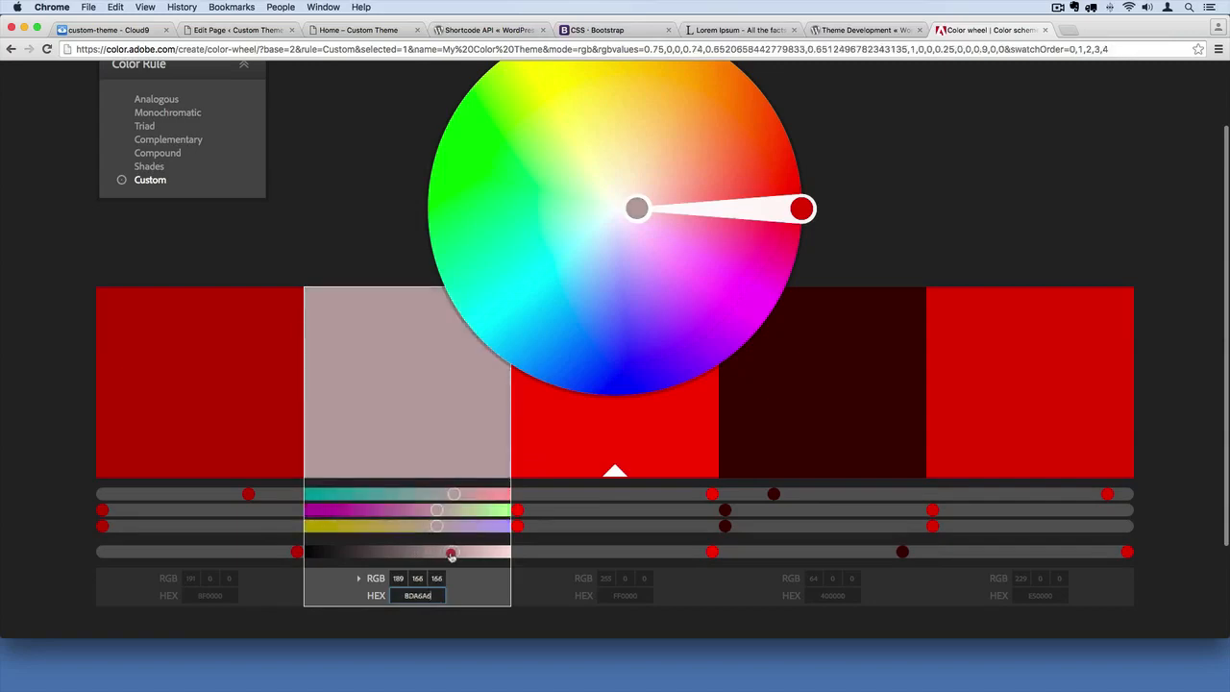
{"action": "left_click_drag", "start_coordinate": [451, 550], "coordinate": [415, 551]}
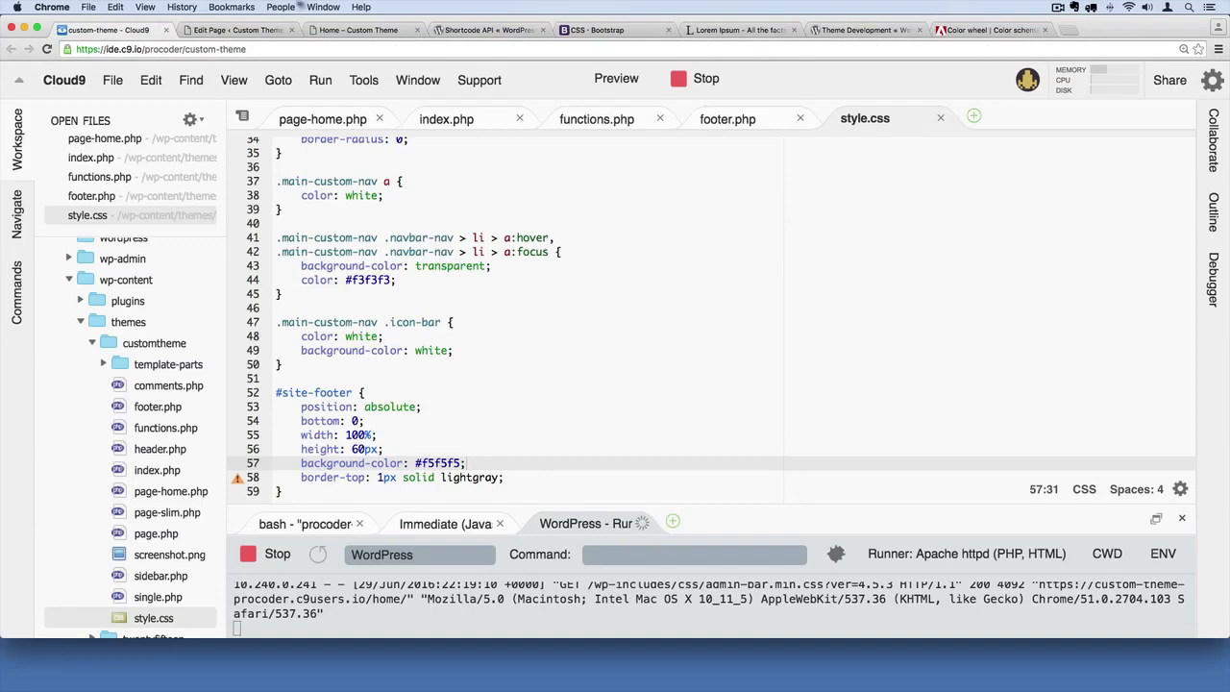
Add a 'padding-top: 10px' line below border-top in #site-footer
{"action": "left_click", "coordinate": [363, 30]}
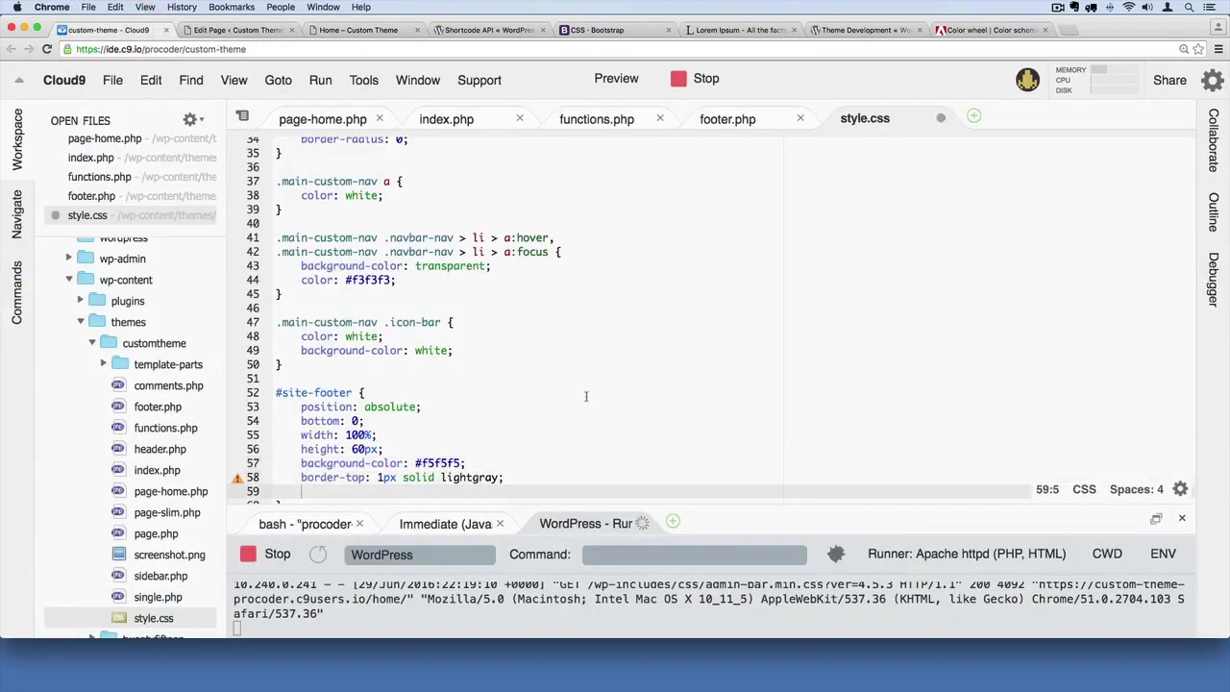
{"action": "scroll", "scroll_direction": "down", "scroll_amount": 3}
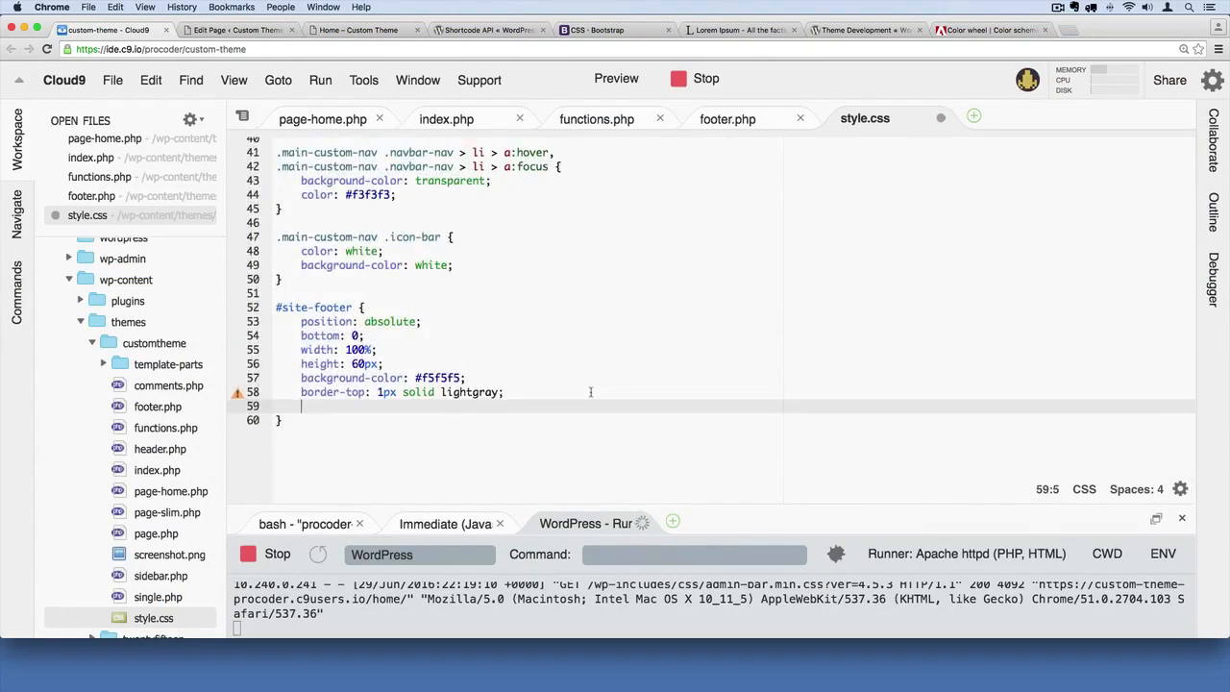
{"action": "type", "text": "padding-top:;"}
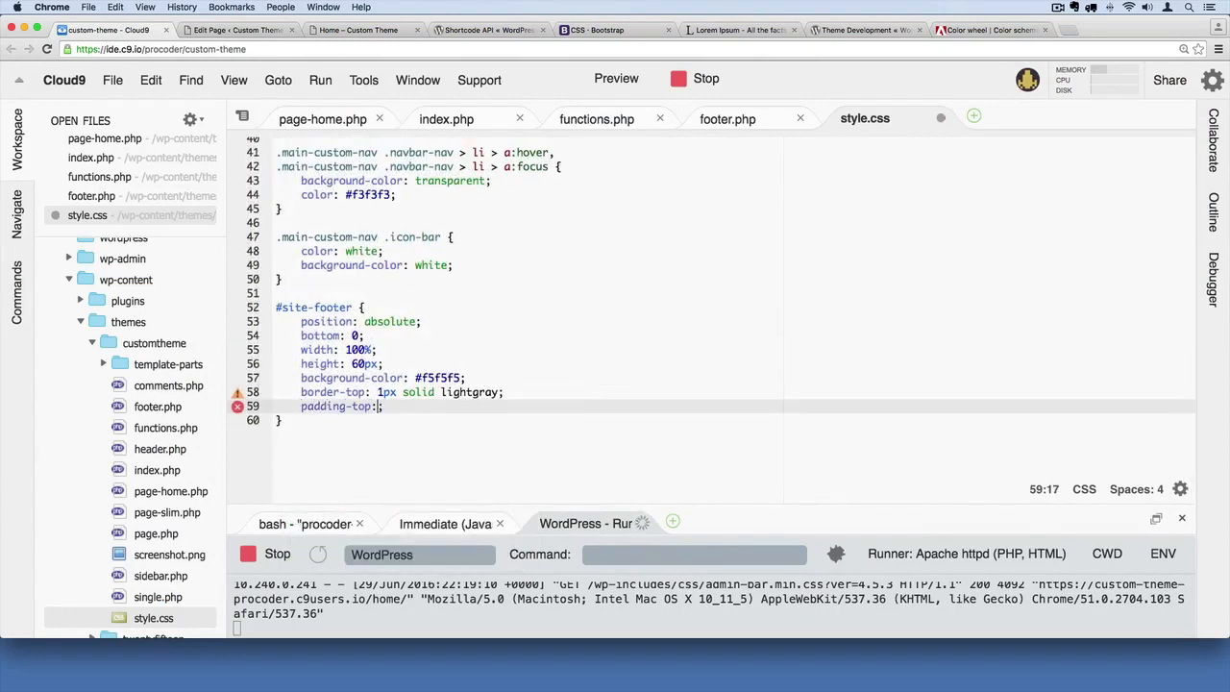
{"action": "type", "text": "\" \""}
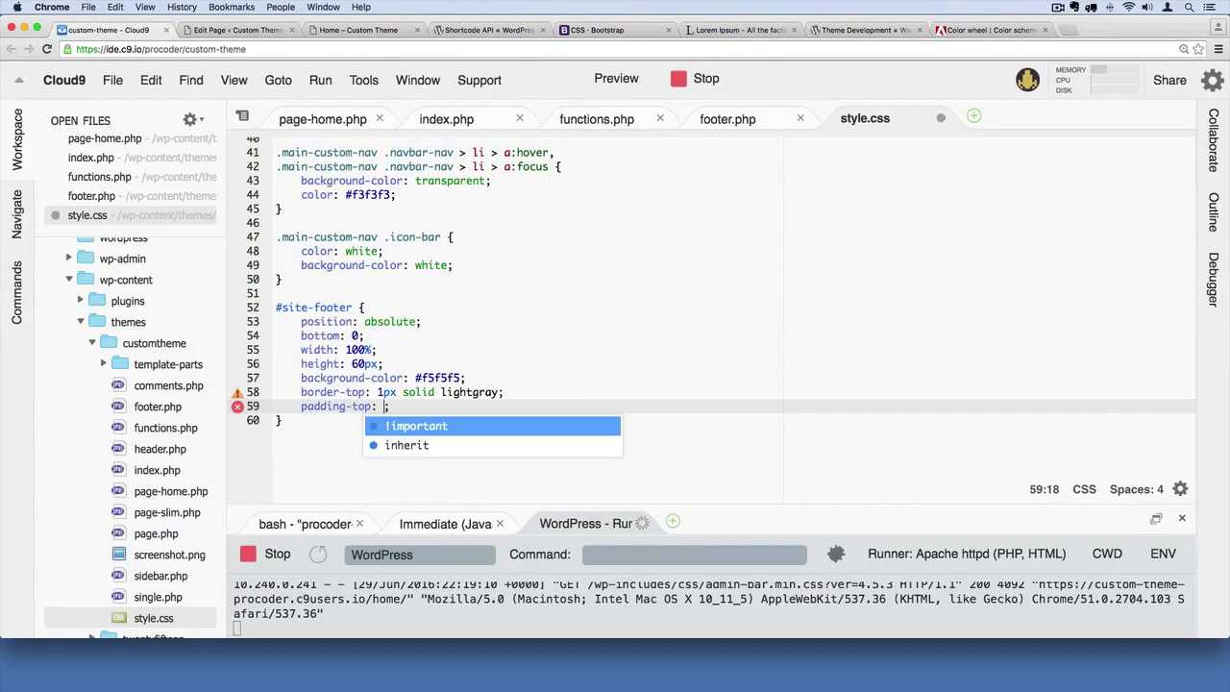
{"action": "type", "text": "10px"}
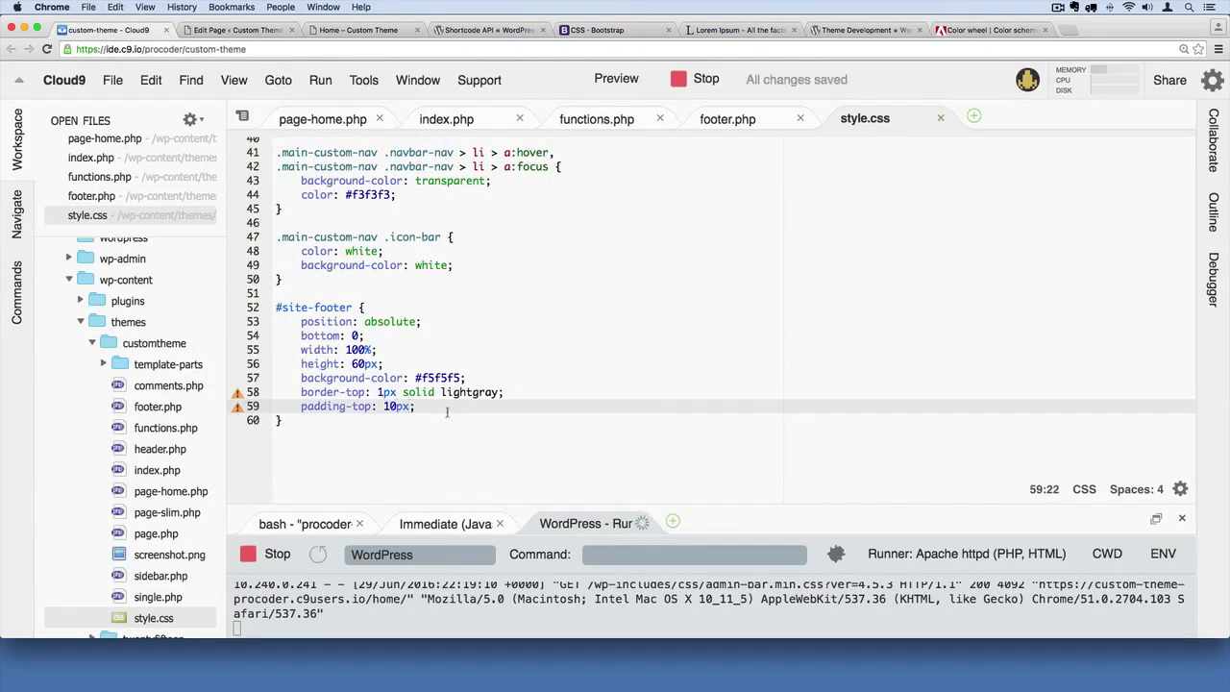
Change the top padding to 16px, save style.css, and view the home page
{"action": "left_click", "coordinate": [360, 30]}
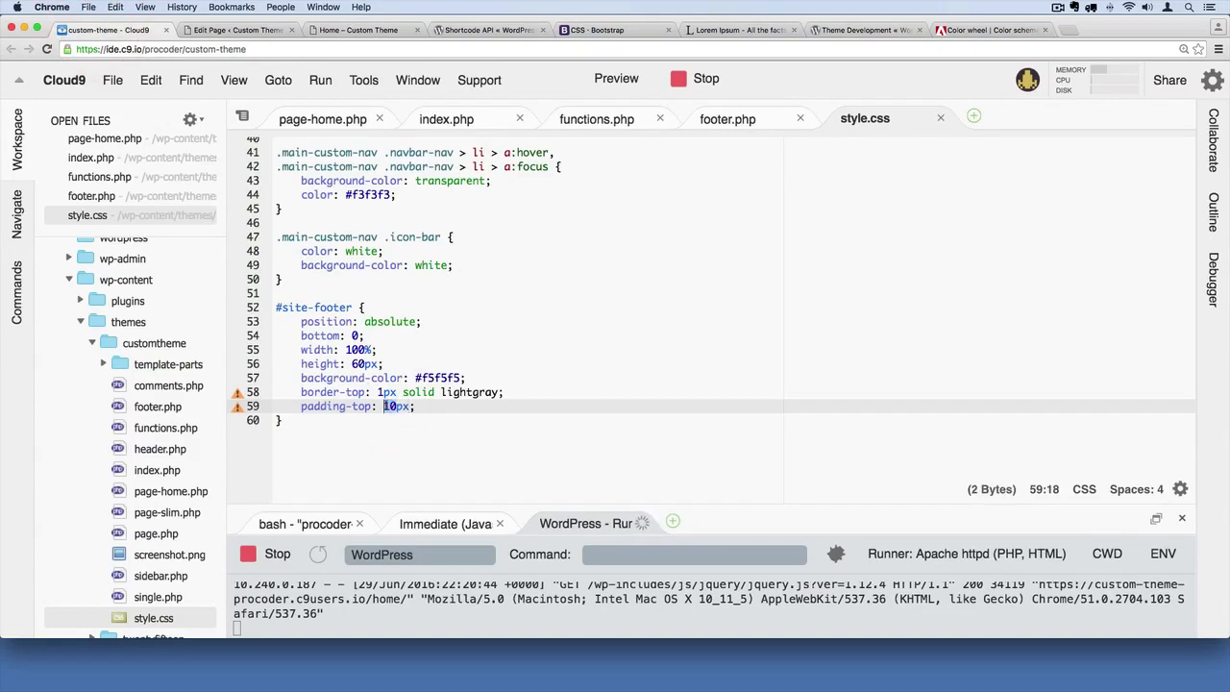
{"action": "type", "text": "6"}
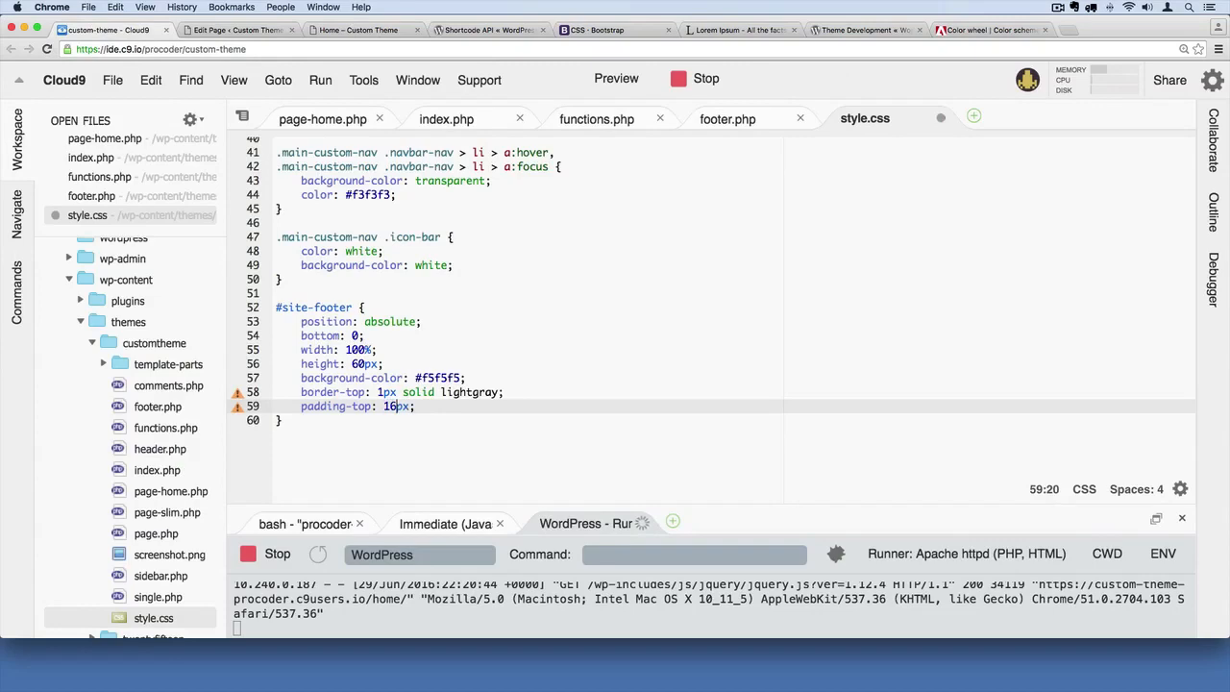
{"action": "key", "text": "cmd+s"}
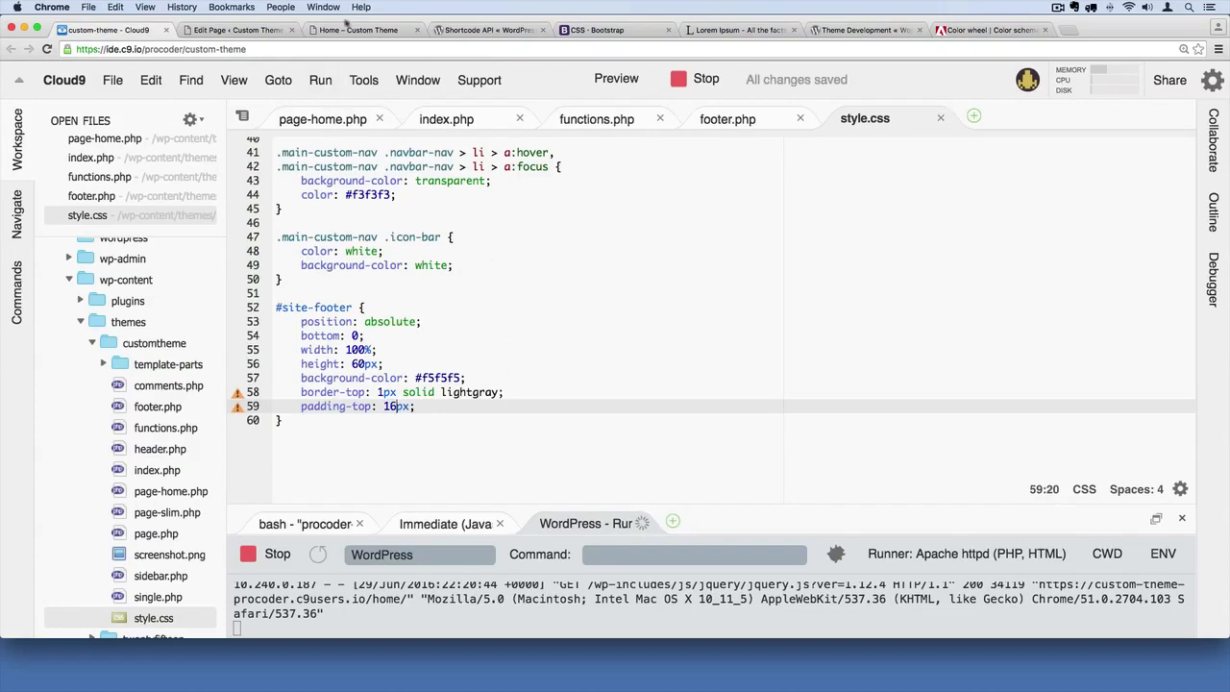
{"action": "left_click", "coordinate": [363, 30]}
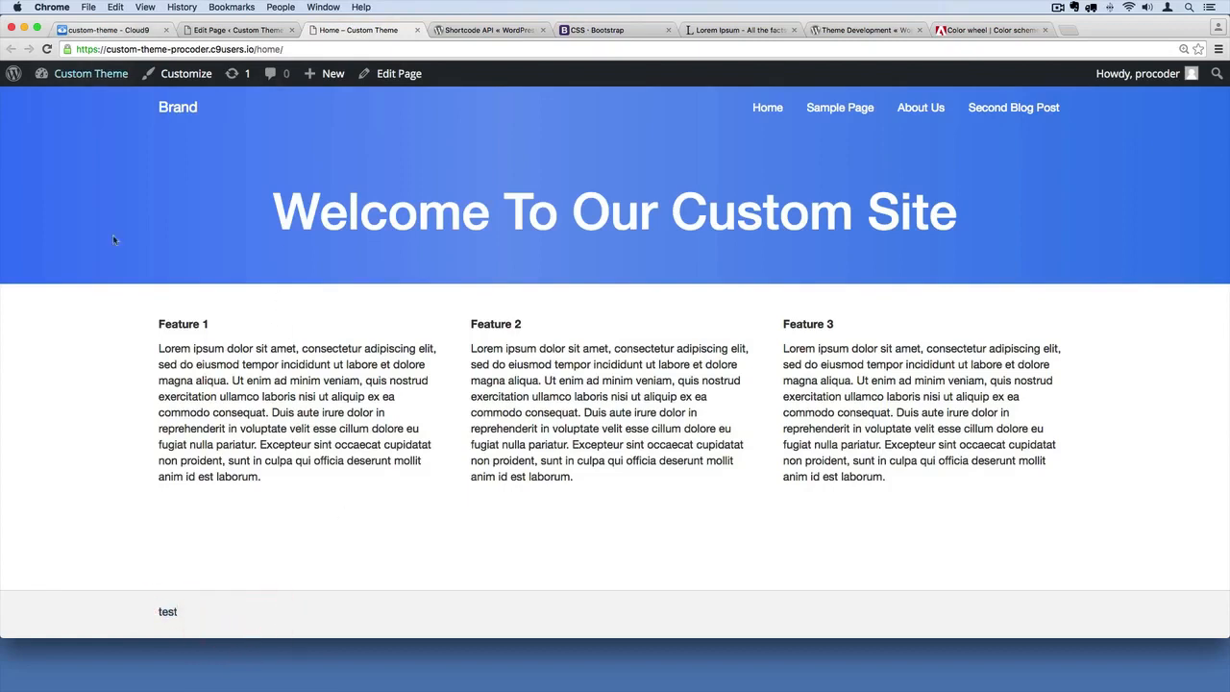
{"action": "mouse_move", "coordinate": [202, 610]}
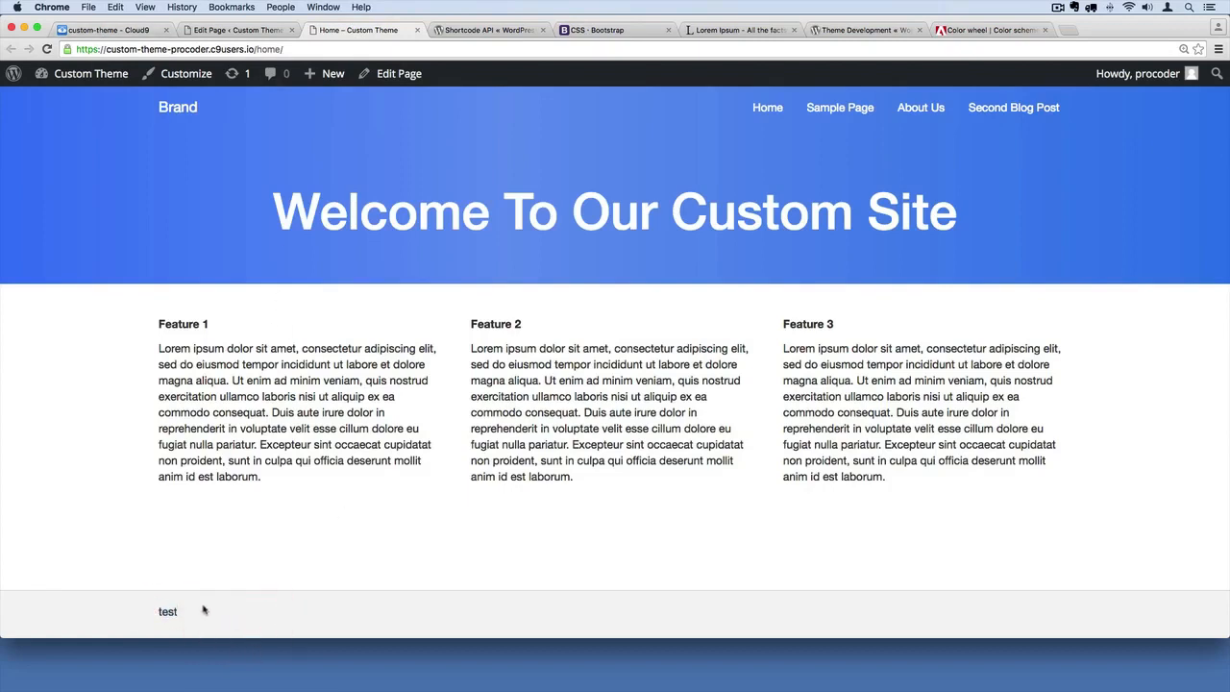
{"action": "mouse_move", "coordinate": [227, 593]}
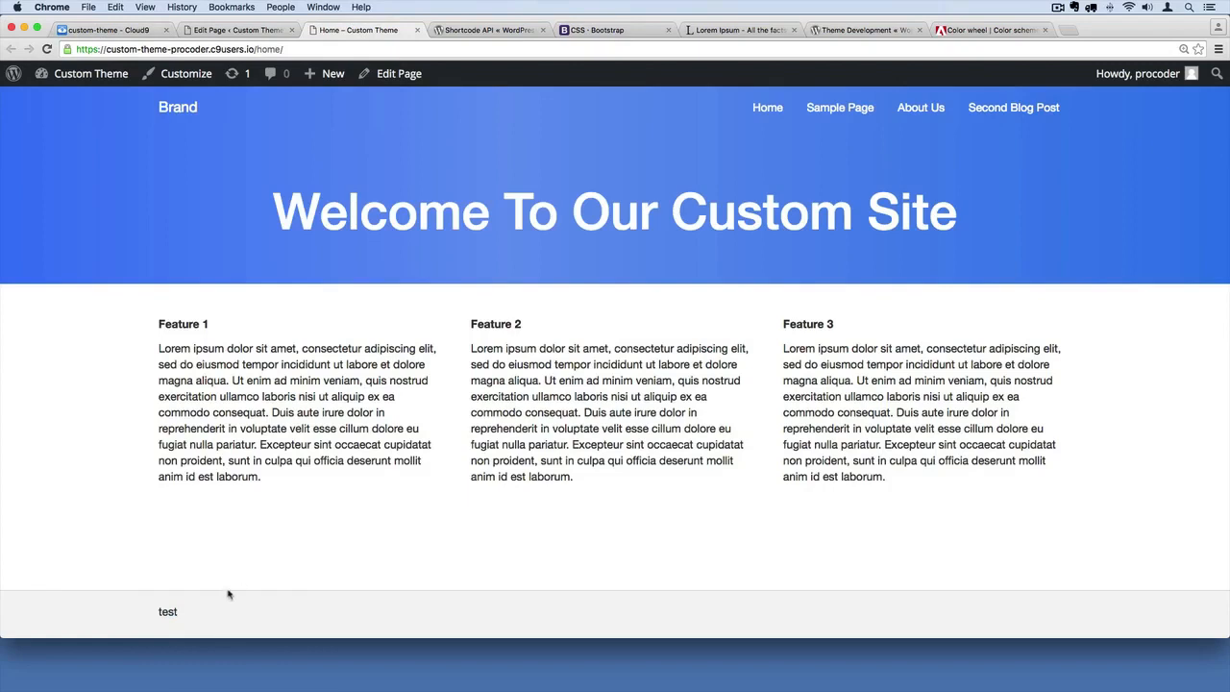
{"action": "mouse_move", "coordinate": [454, 570]}
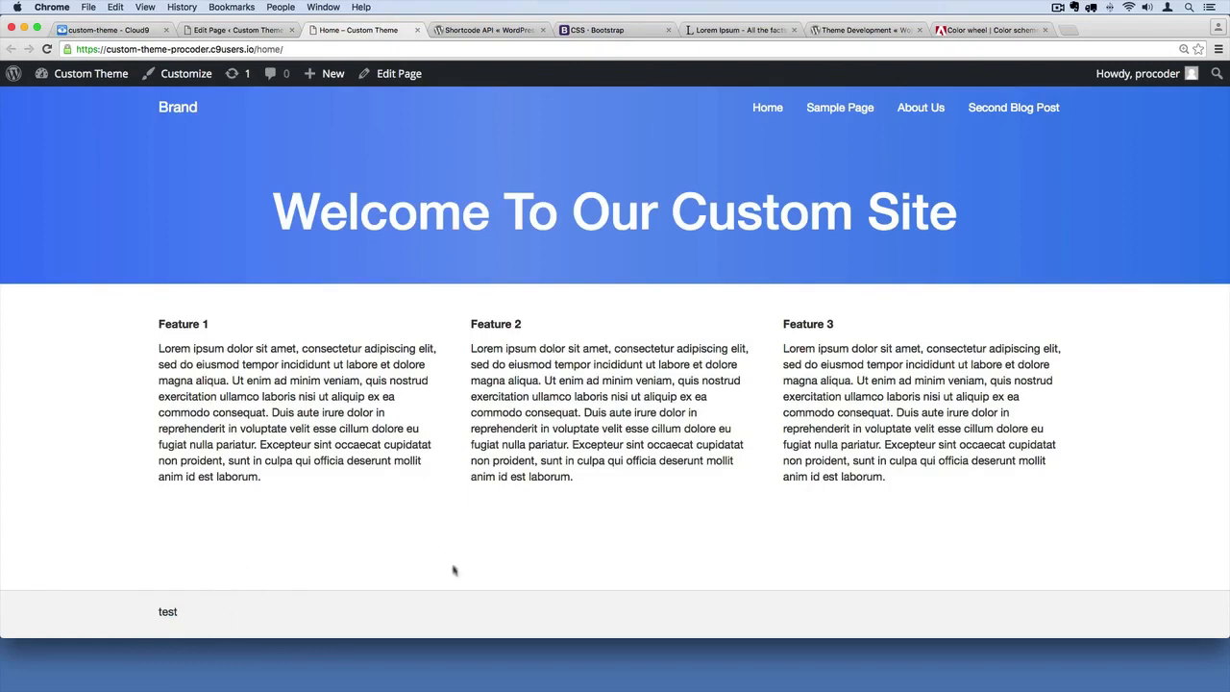
{"action": "mouse_move", "coordinate": [488, 613]}
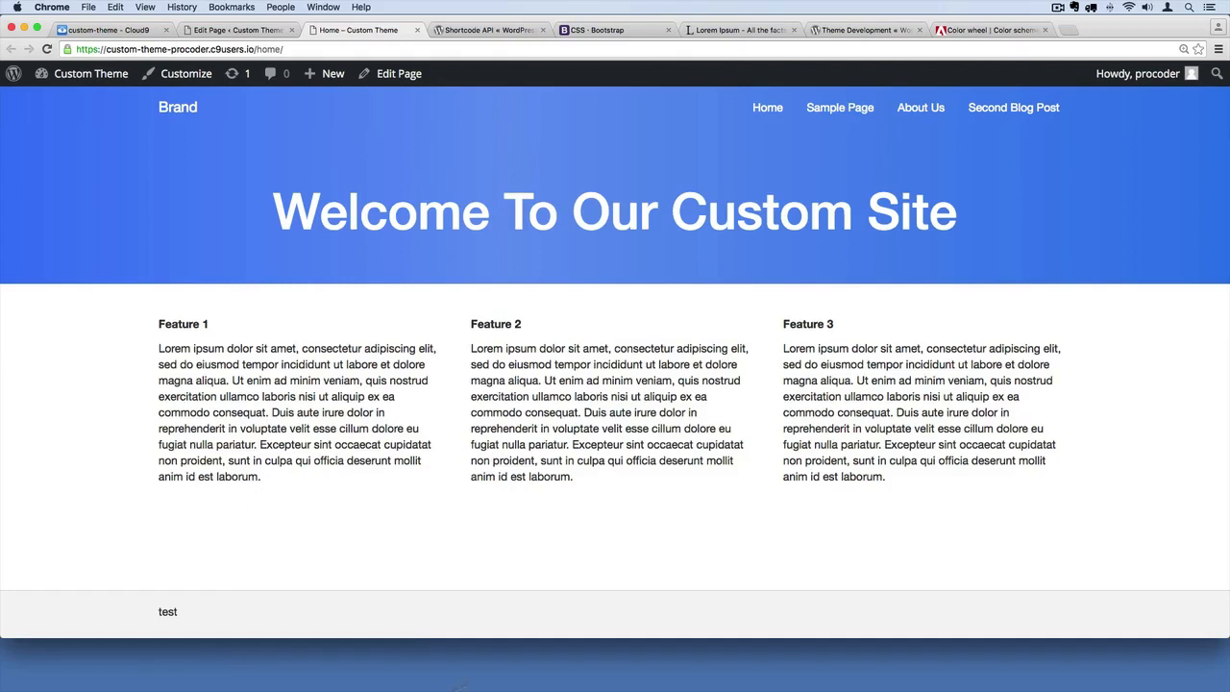
{"action": "mouse_move", "coordinate": [541, 619]}
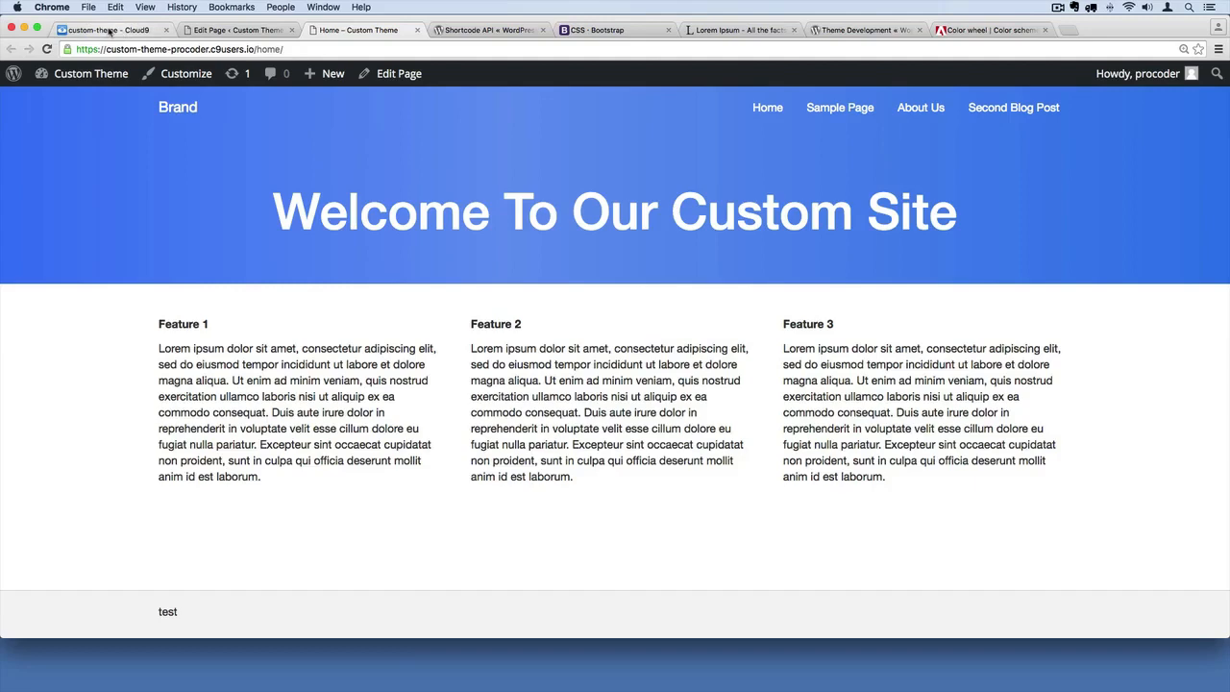
Return to the Cloud9 editor tab
{"action": "left_click", "coordinate": [106, 29]}
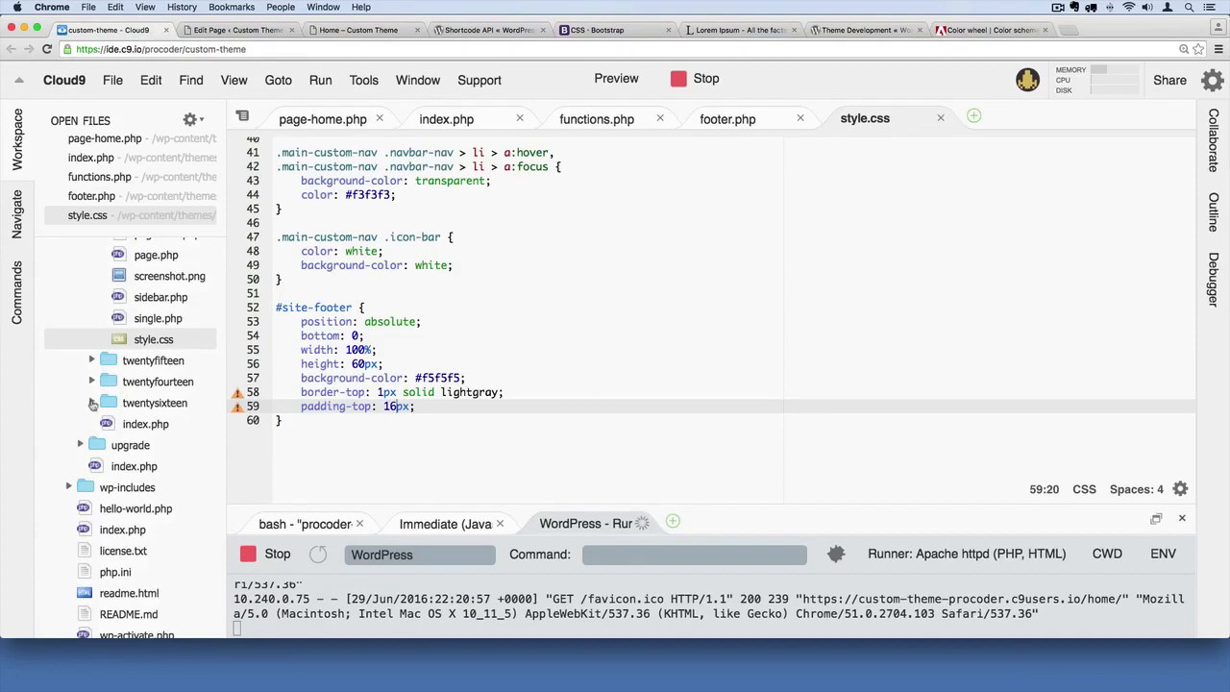
Open twentysixteen's footer.php and select the site-title and 'Proudly powered by' markup
{"action": "left_click", "coordinate": [153, 402]}
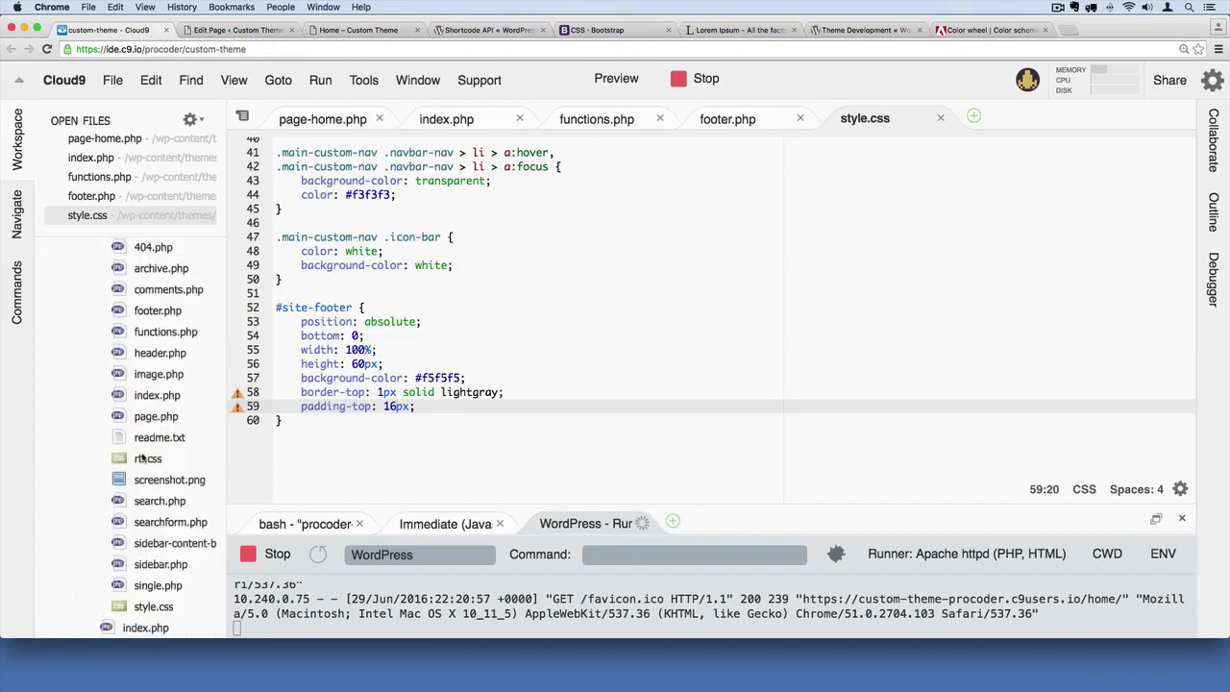
{"action": "left_click", "coordinate": [153, 272]}
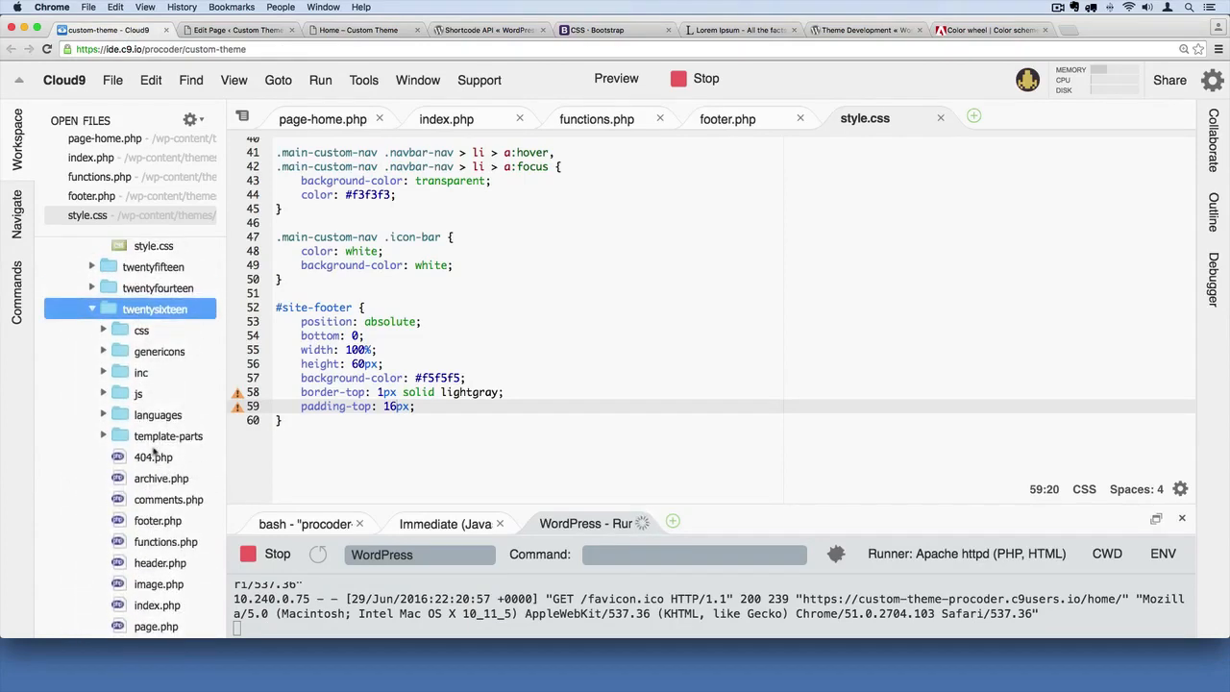
{"action": "left_click", "coordinate": [158, 414]}
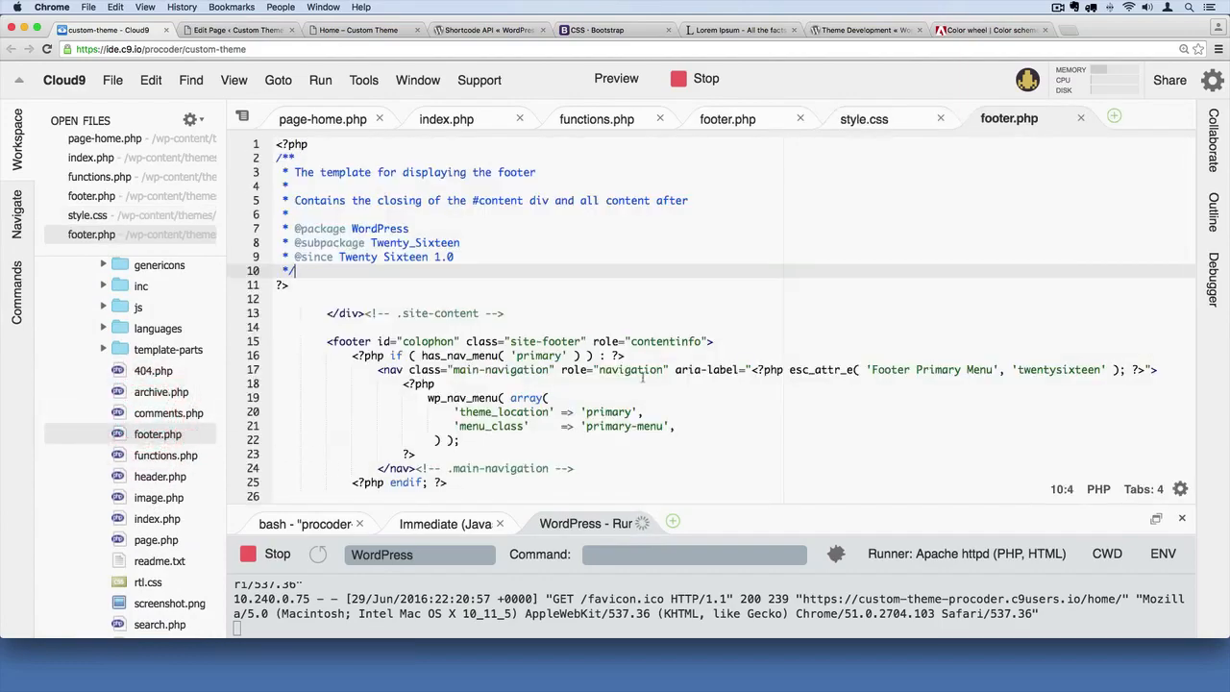
{"action": "scroll", "scroll_direction": "down", "scroll_amount": 3}
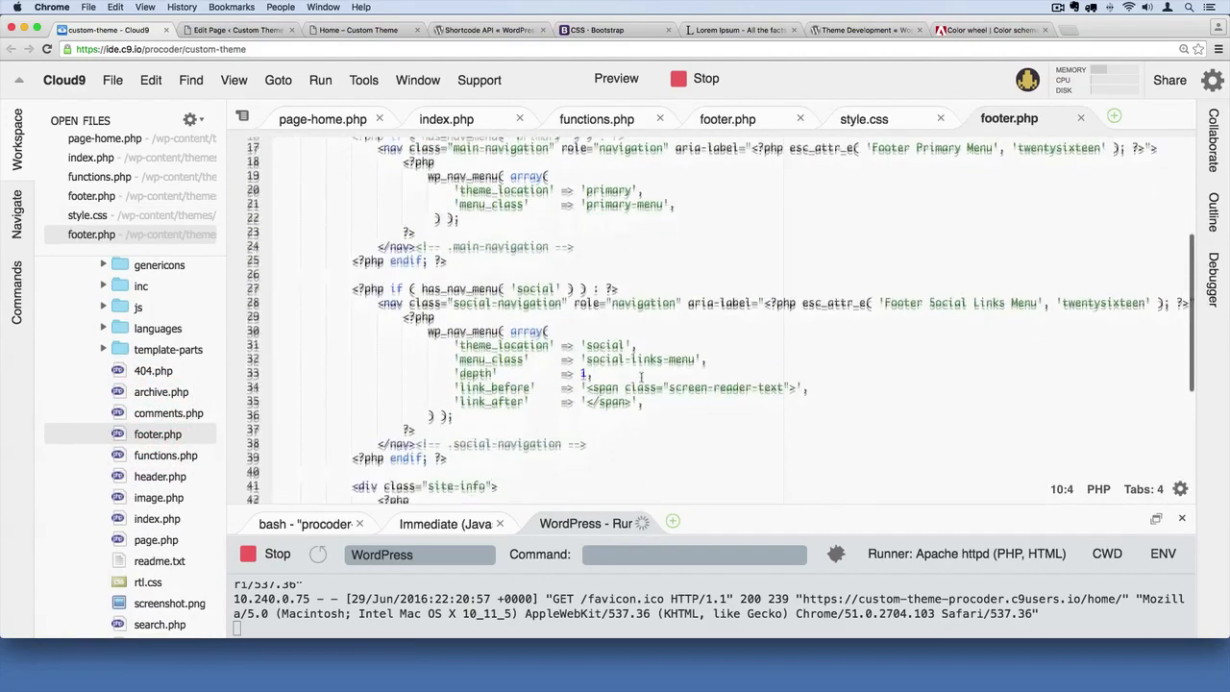
{"action": "scroll", "scroll_direction": "down", "scroll_amount": 3}
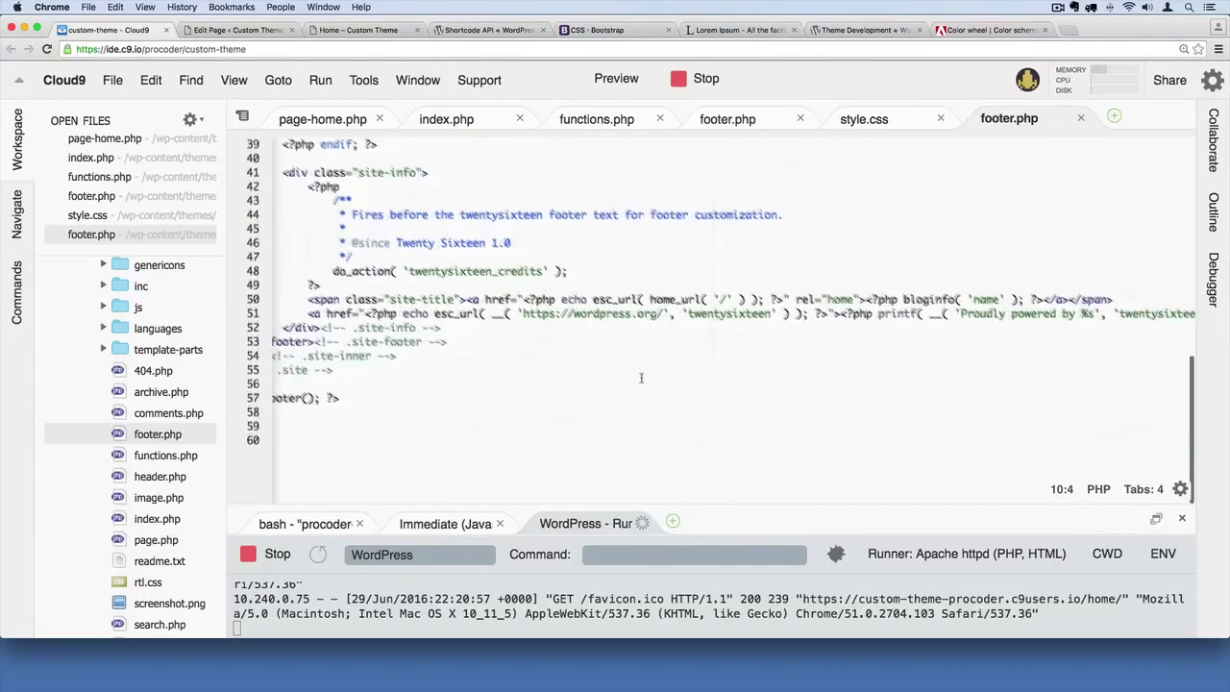
{"action": "left_click", "coordinate": [317, 296]}
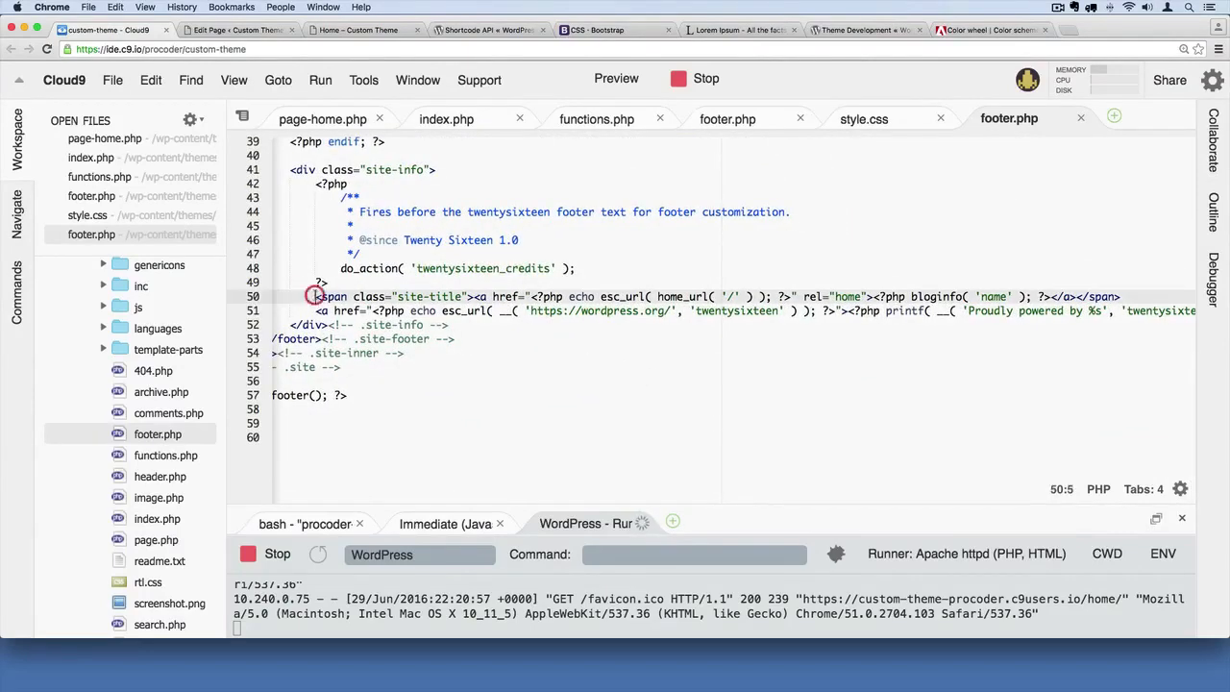
{"action": "scroll", "scroll_direction": "right", "scroll_amount": 3}
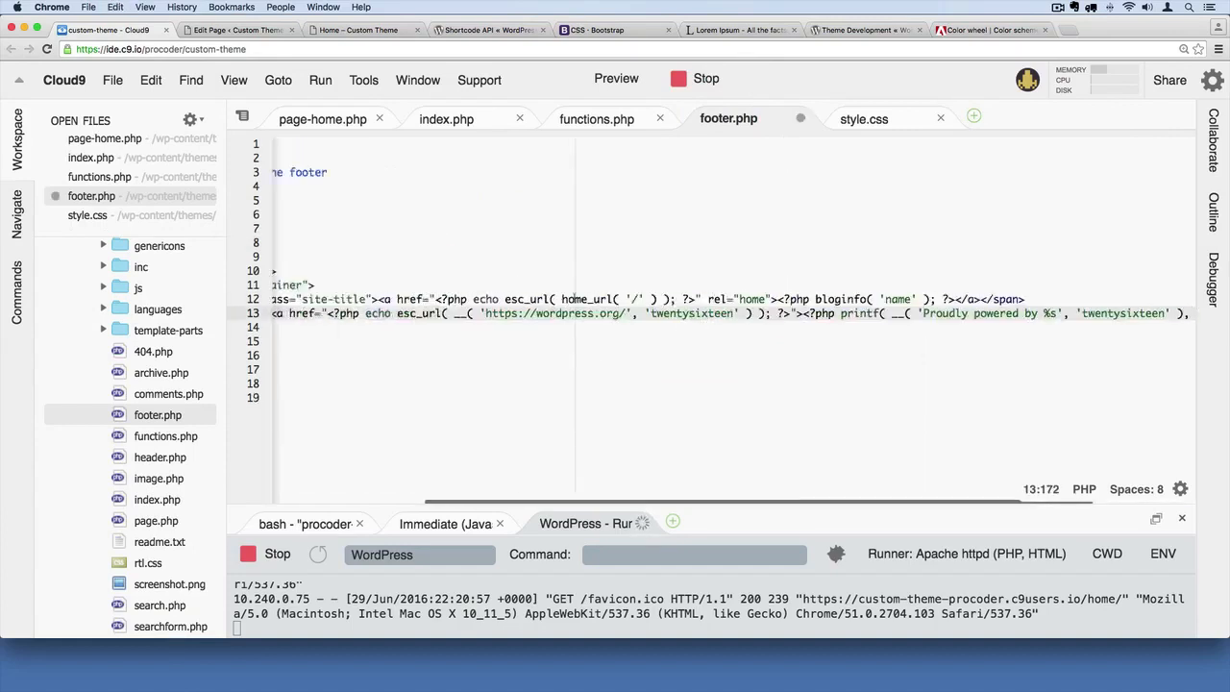
Split the site-name and powered-by links onto separate lines in footer.php and save
{"action": "scroll", "scroll_direction": "left", "scroll_amount": 3}
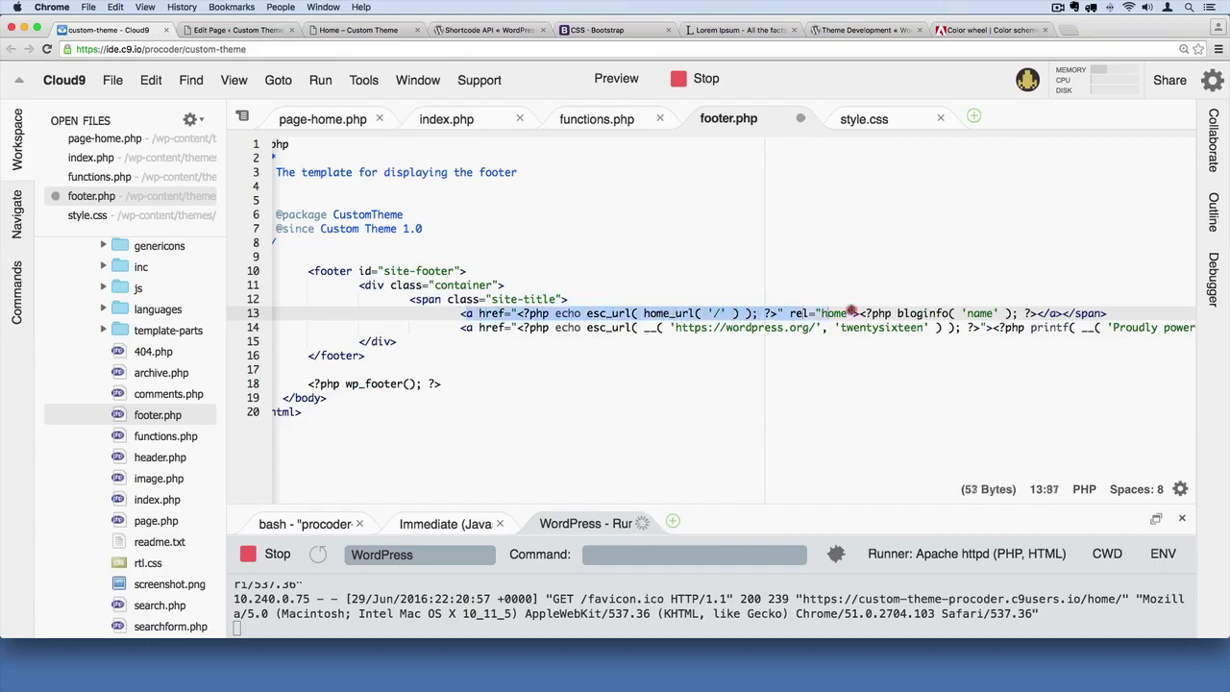
{"action": "left_click", "coordinate": [855, 313]}
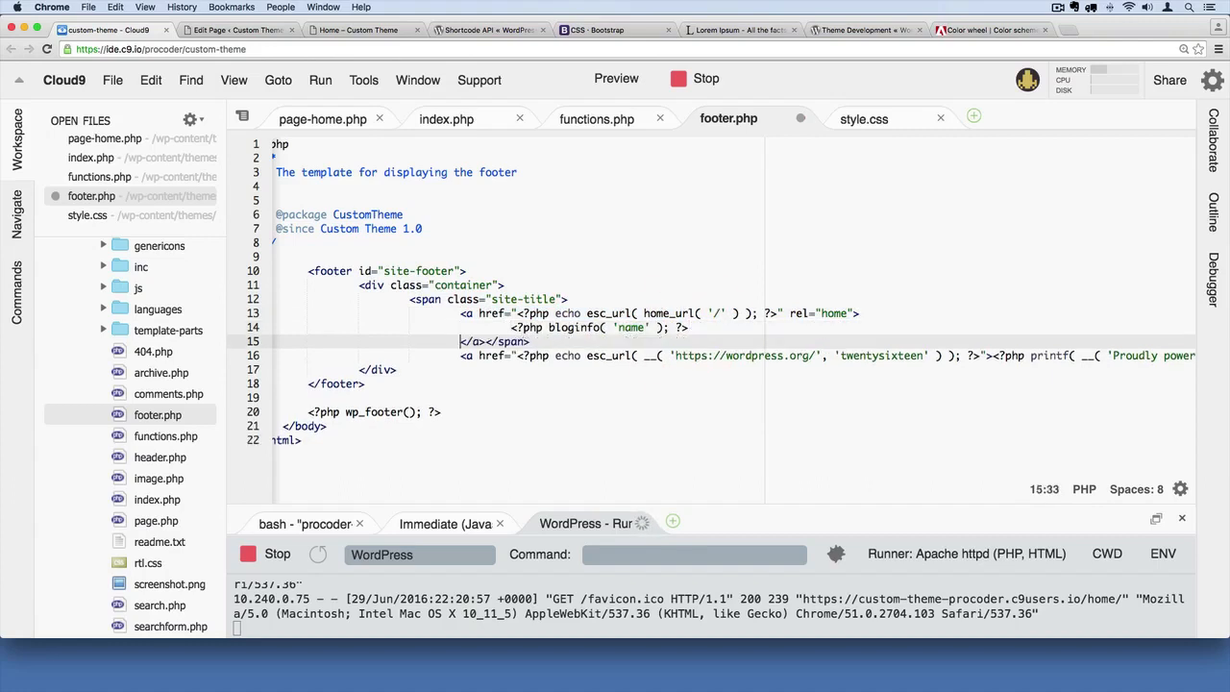
{"action": "left_click", "coordinate": [486, 341]}
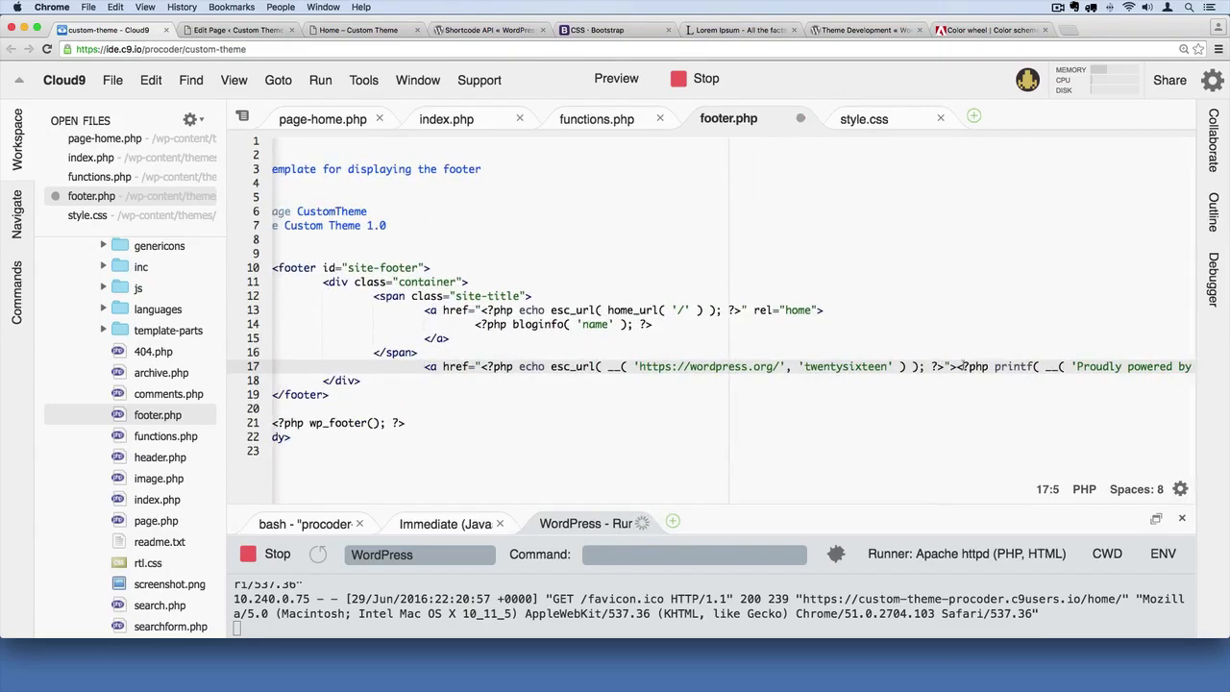
{"action": "left_click", "coordinate": [956, 366]}
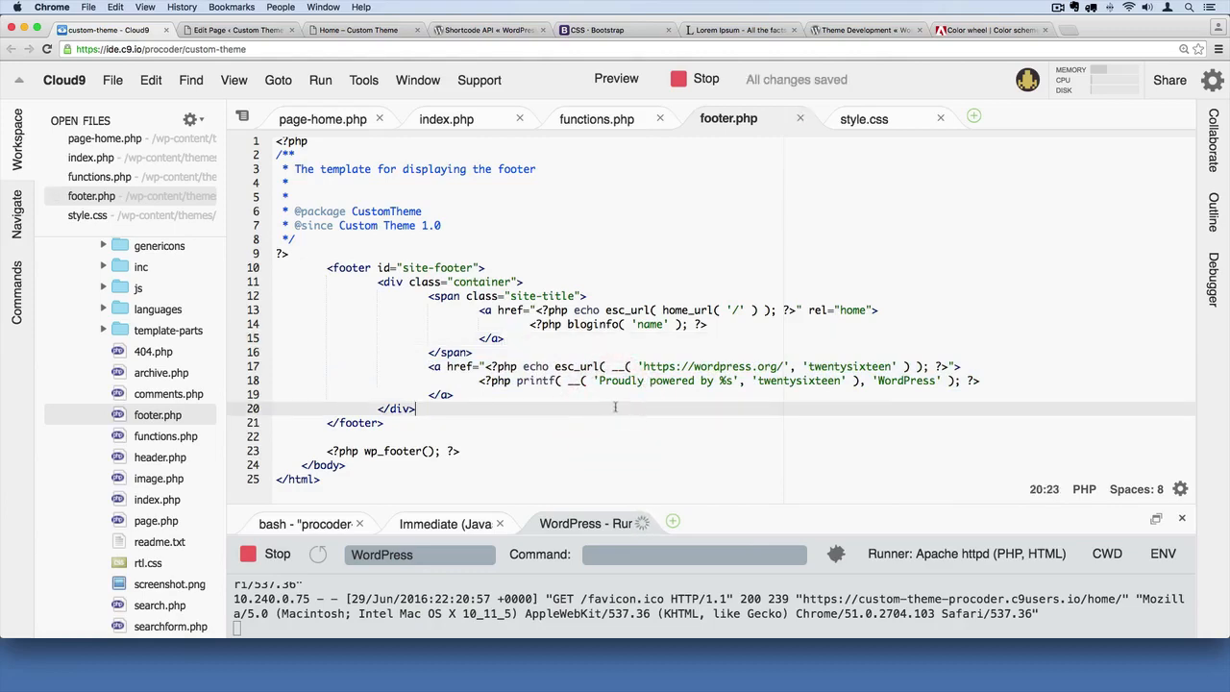
{"action": "left_click", "coordinate": [365, 30]}
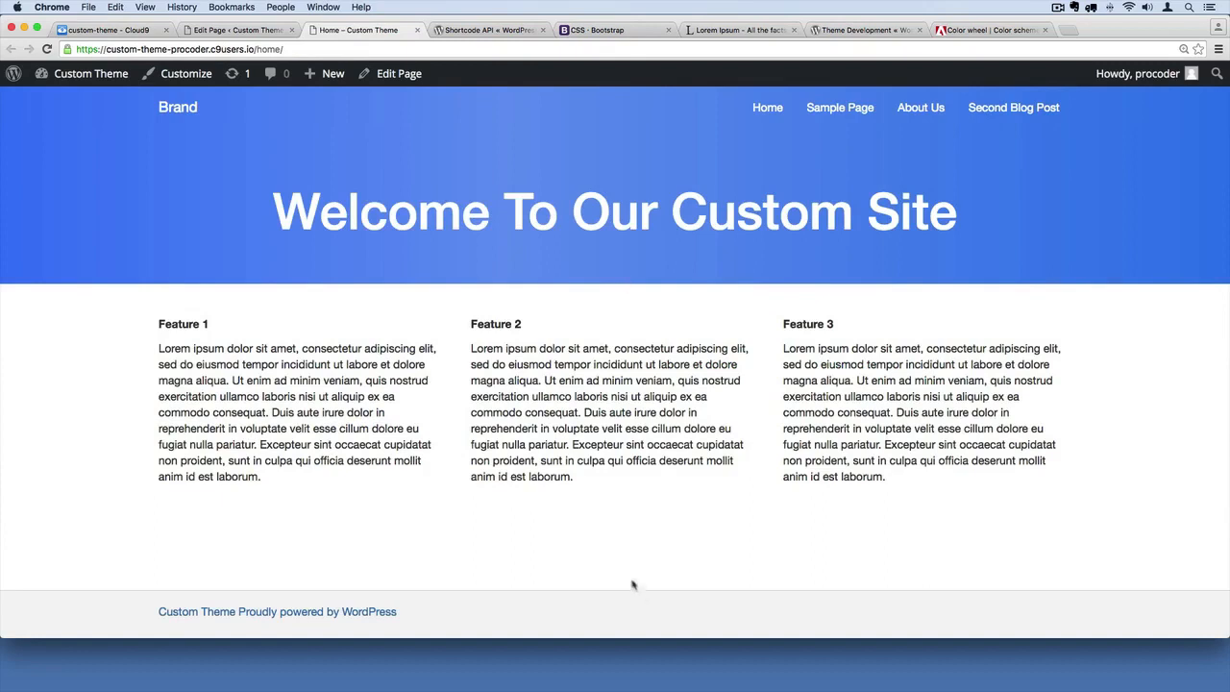
{"action": "mouse_move", "coordinate": [197, 611]}
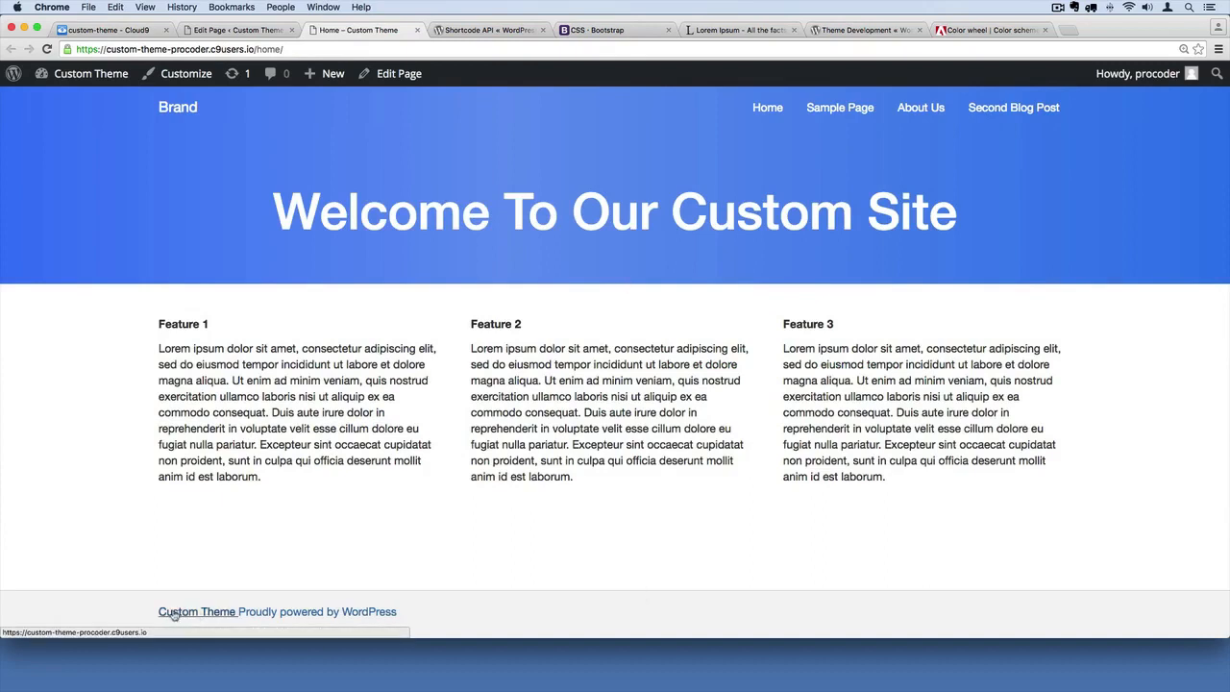
{"action": "mouse_move", "coordinate": [317, 611]}
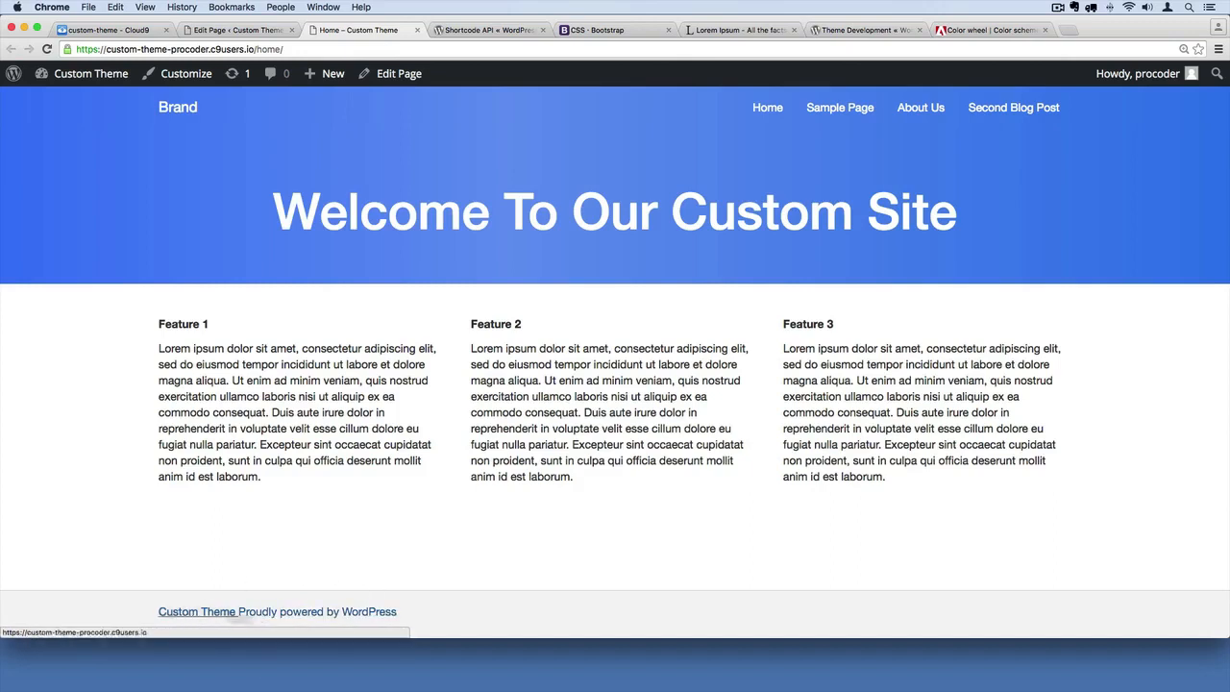
{"action": "mouse_move", "coordinate": [561, 478]}
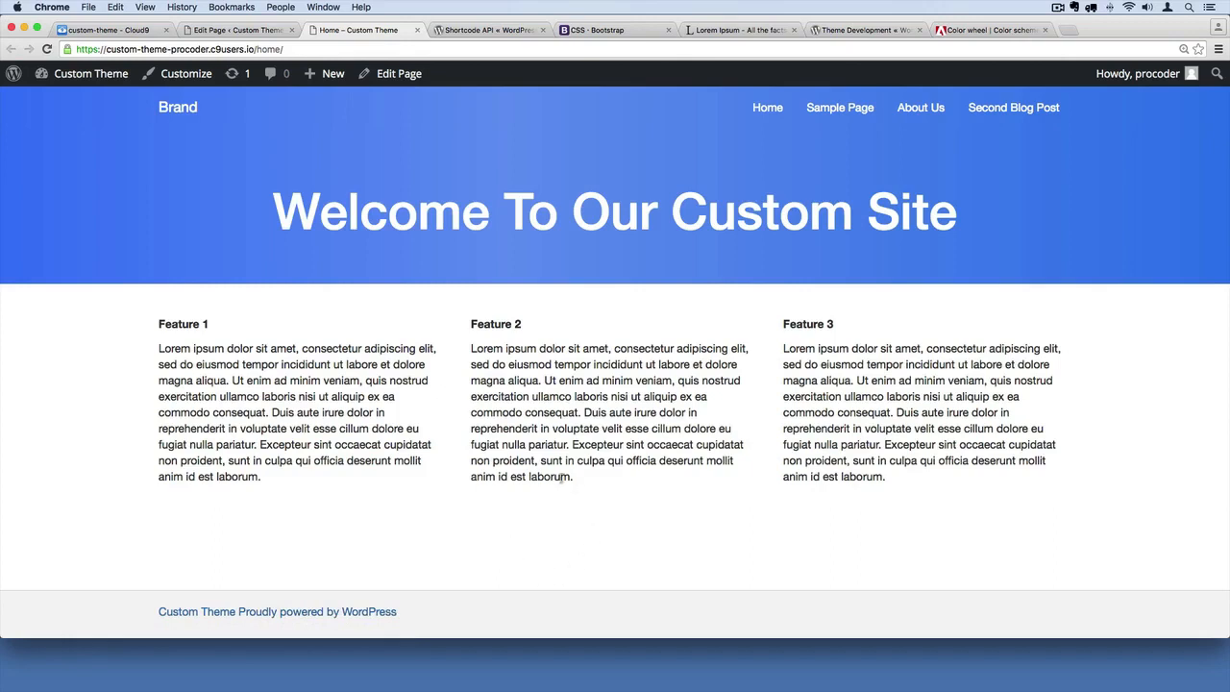
{"action": "mouse_move", "coordinate": [535, 507]}
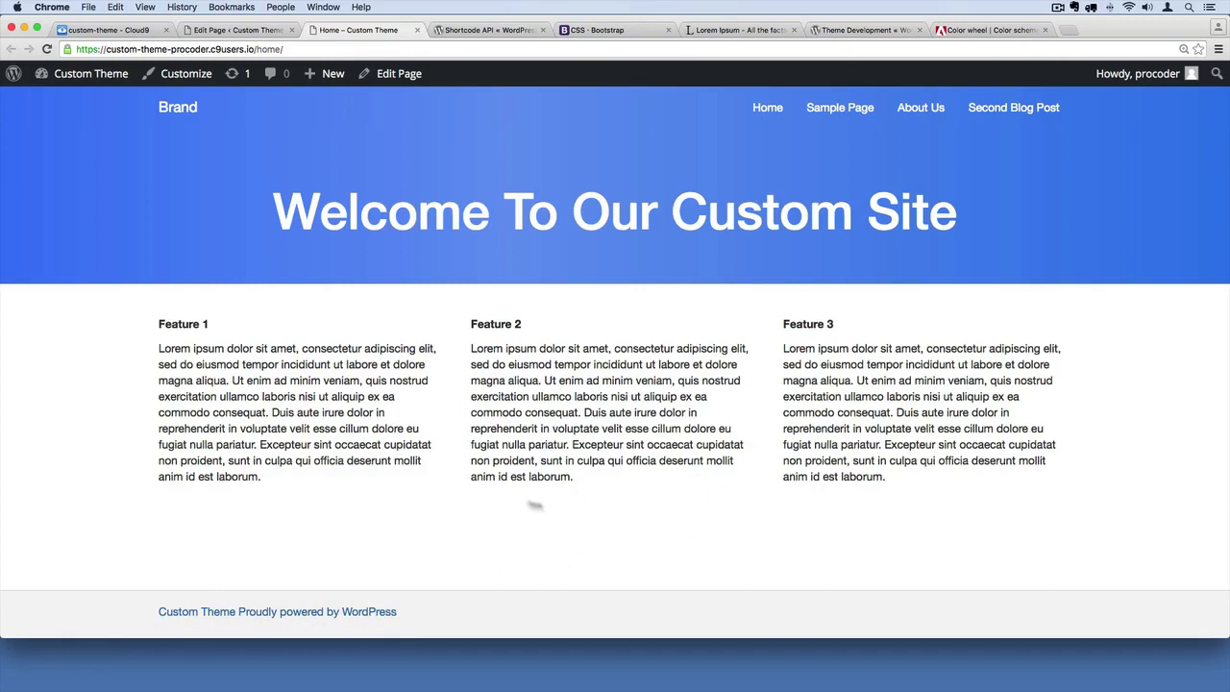
{"action": "mouse_move", "coordinate": [436, 323]}
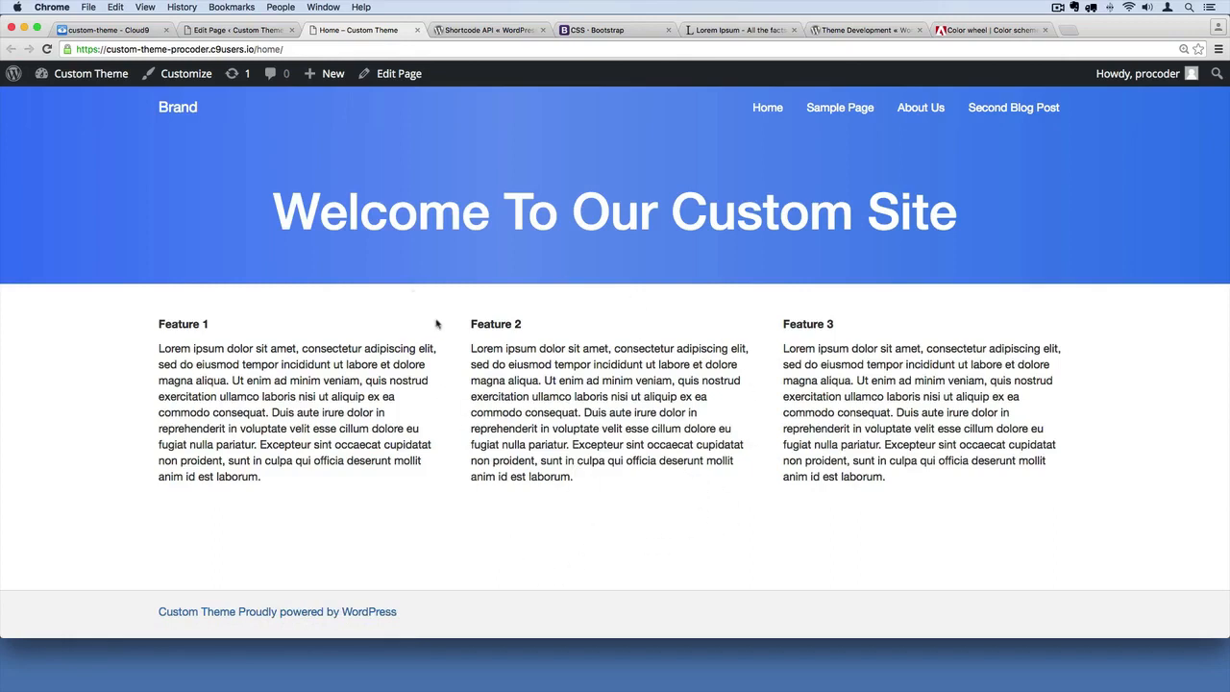
{"action": "mouse_move", "coordinate": [151, 617]}
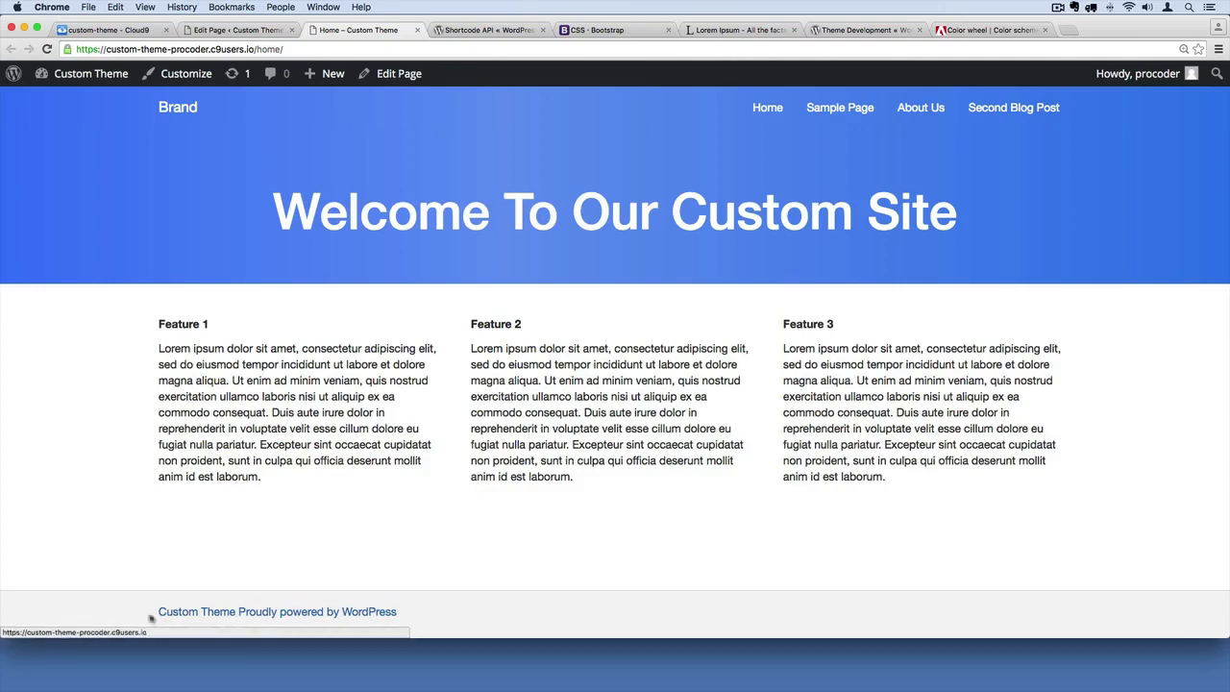